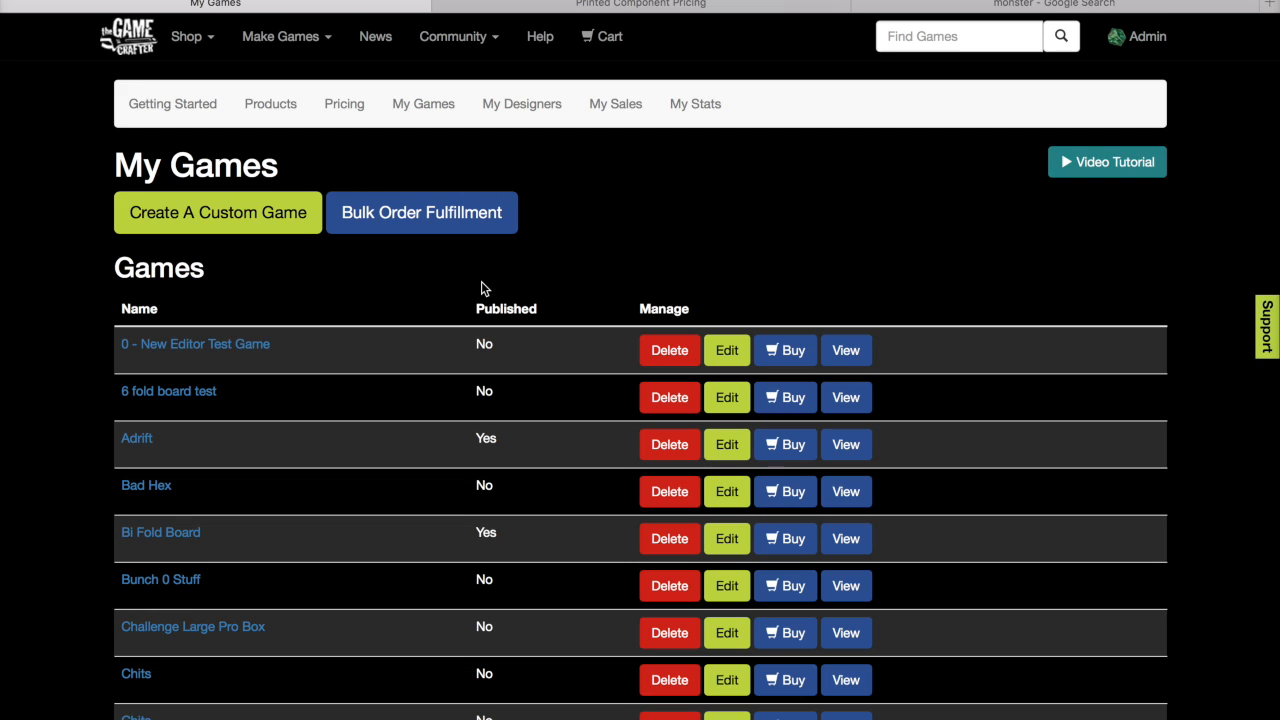
{"action": "mouse_move", "coordinate": [362, 286]}
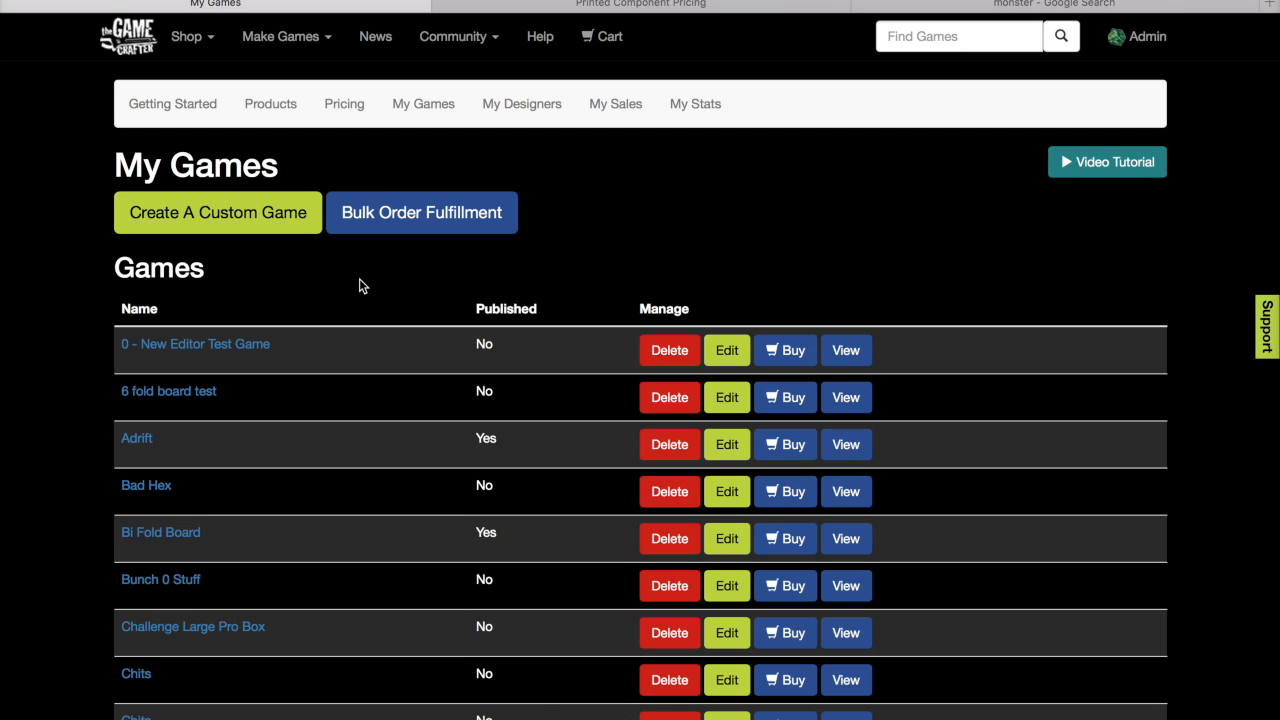
- Create a new custom game and rename it 'Custom Punchout' in its details
{"action": "left_click", "coordinate": [216, 212]}
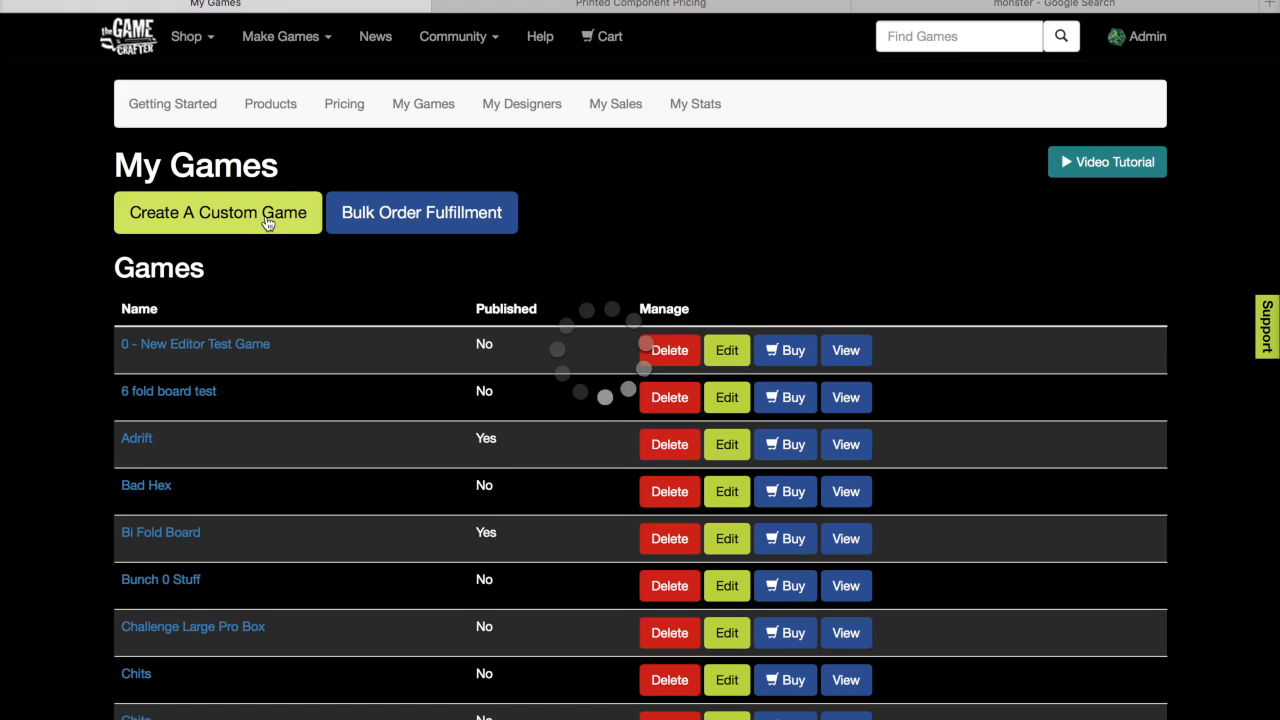
{"action": "left_click", "coordinate": [216, 212]}
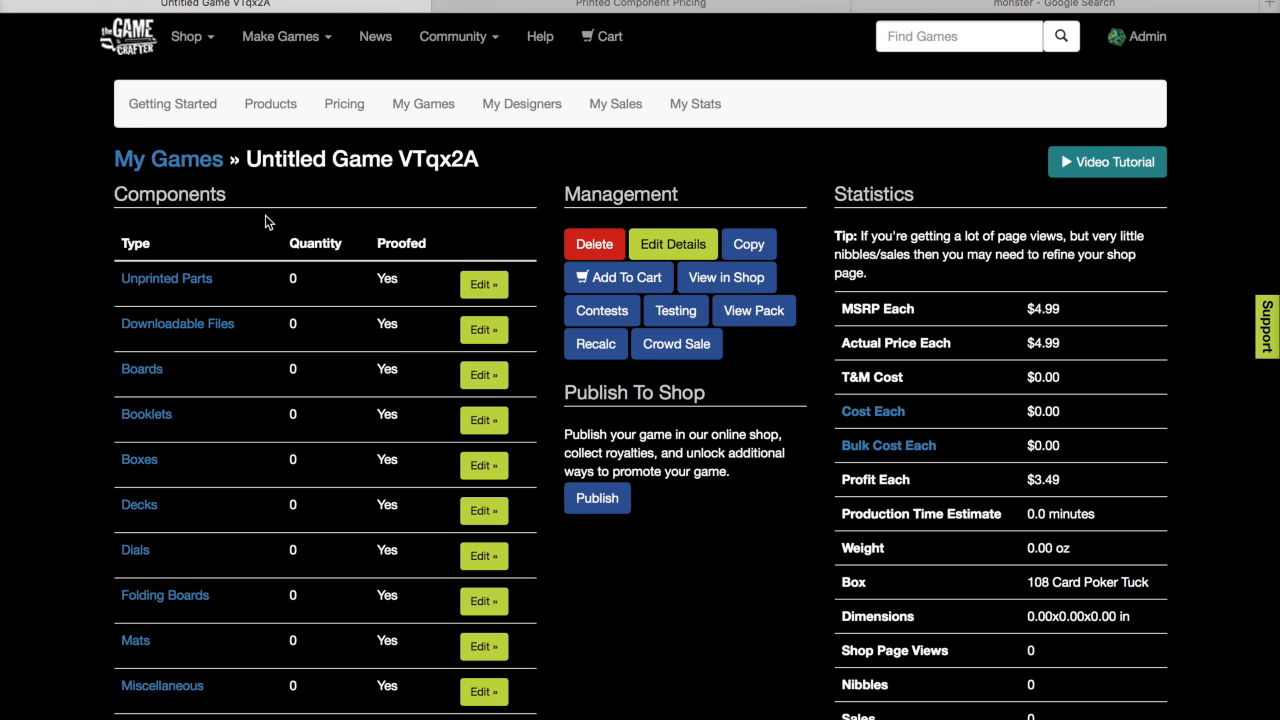
{"action": "left_click", "coordinate": [672, 244]}
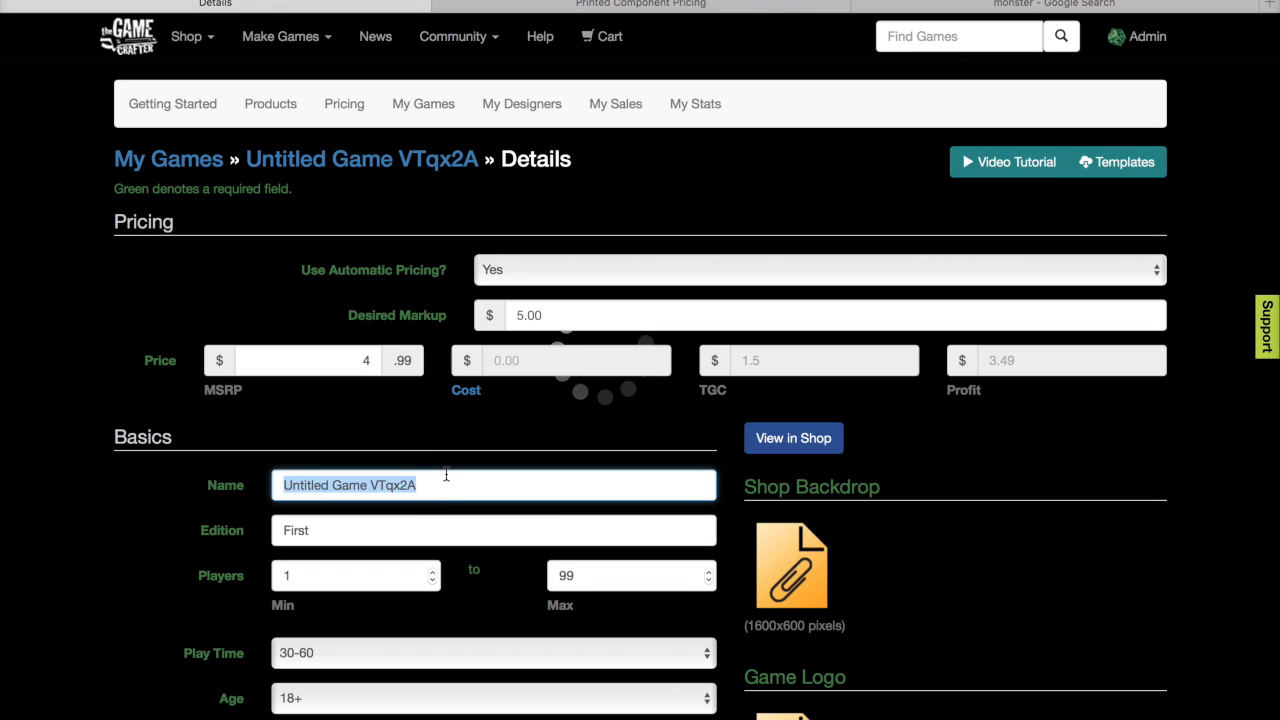
{"action": "type", "text": "Custom"}
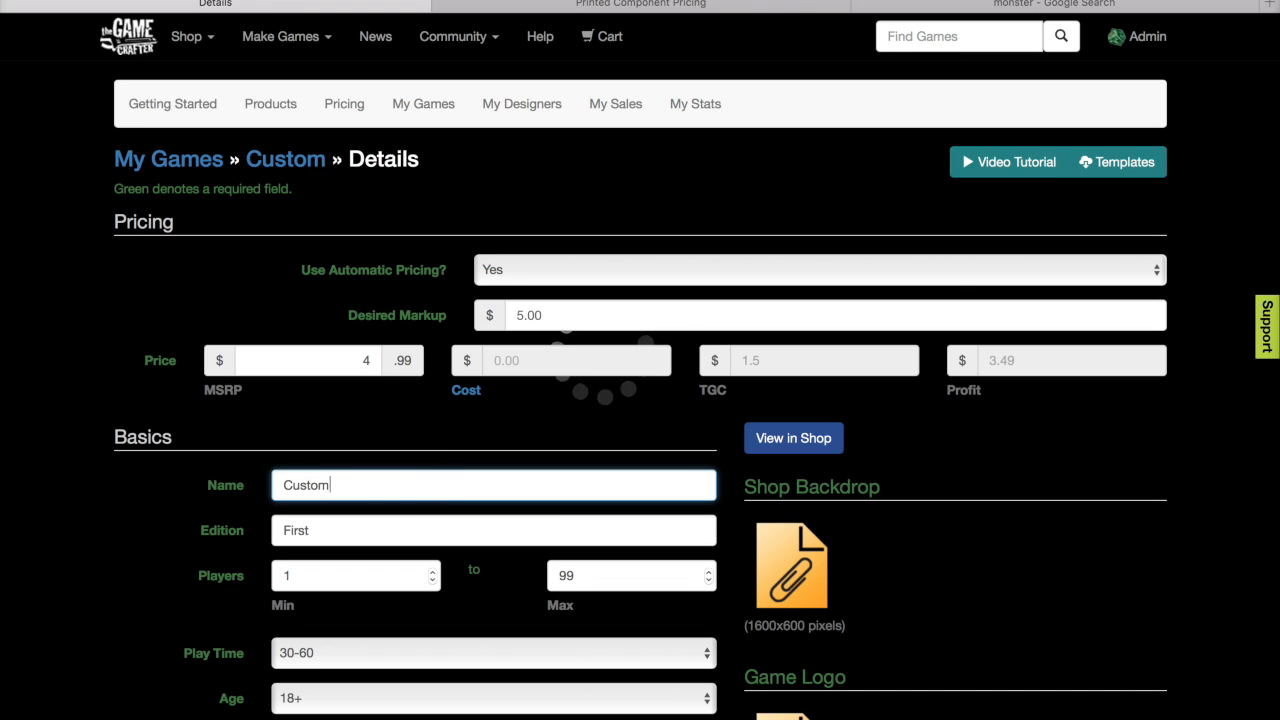
{"action": "type", "text": "Punchout"}
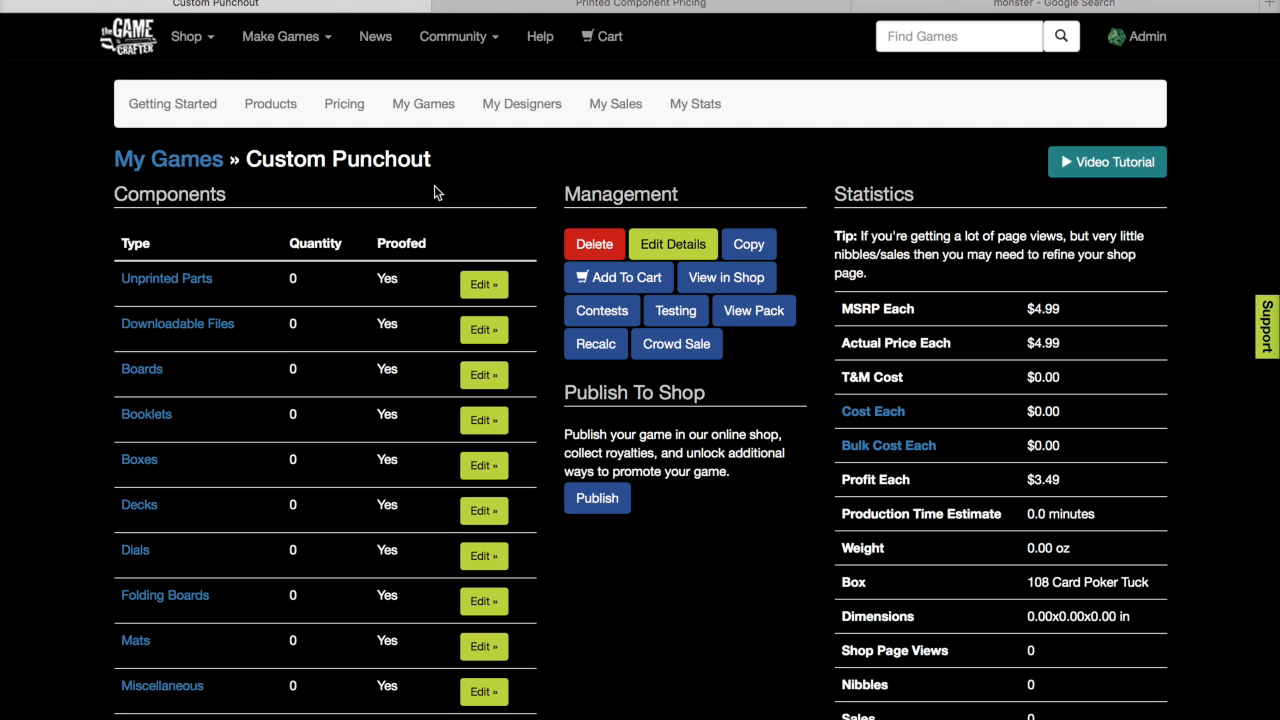
- Choose the Custom Small Punchout component type and enable UV coating for it
{"action": "scroll", "scroll_direction": "down", "scroll_amount": 3}
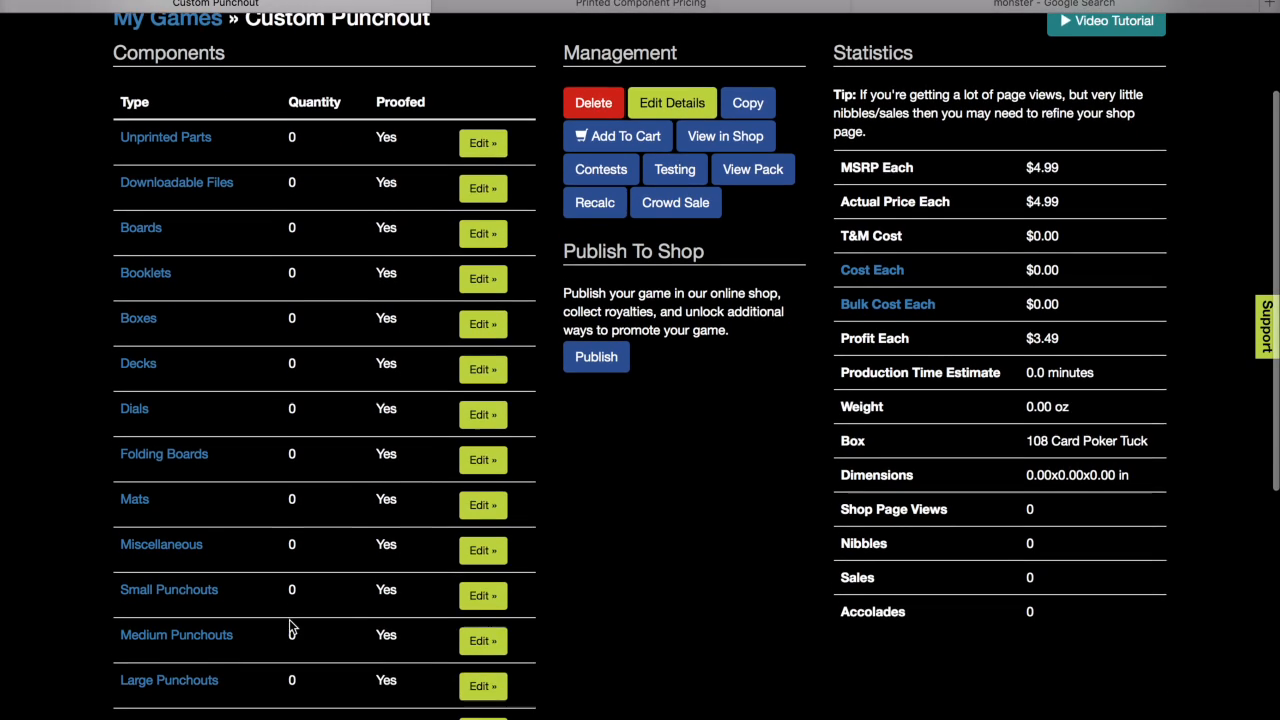
{"action": "left_click", "coordinate": [168, 588]}
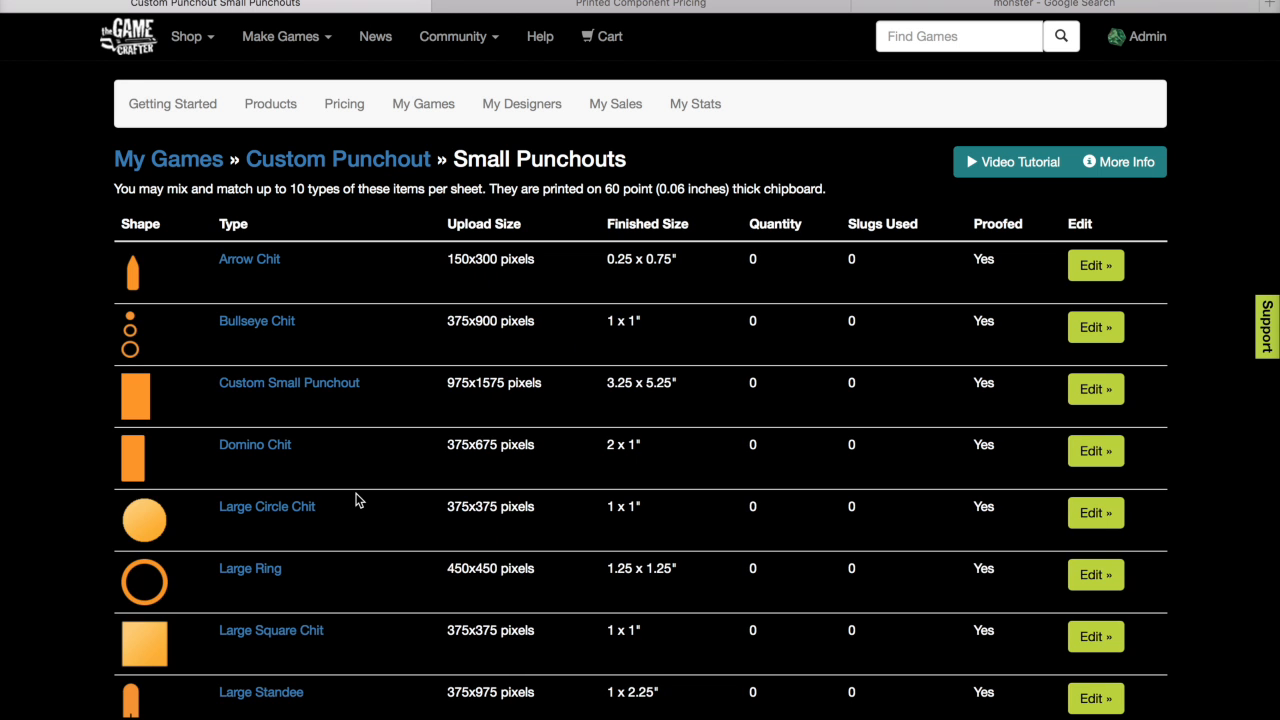
{"action": "left_click", "coordinate": [288, 382]}
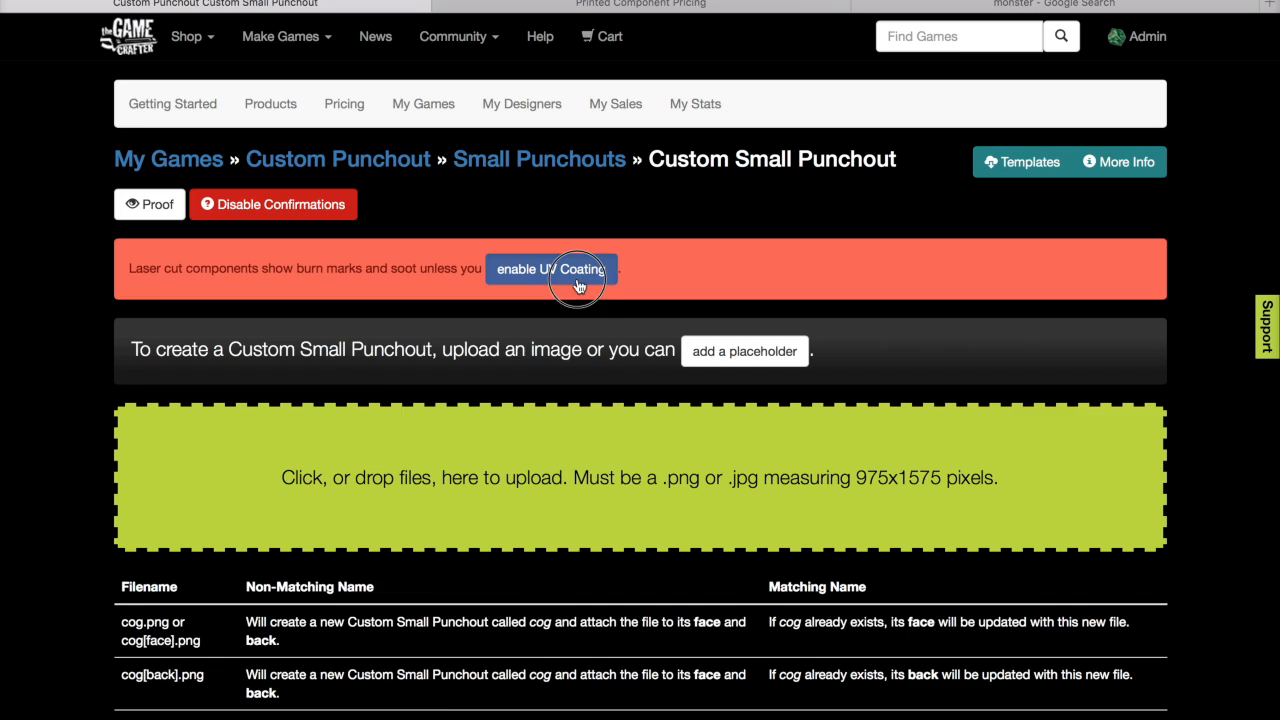
{"action": "left_click", "coordinate": [552, 268]}
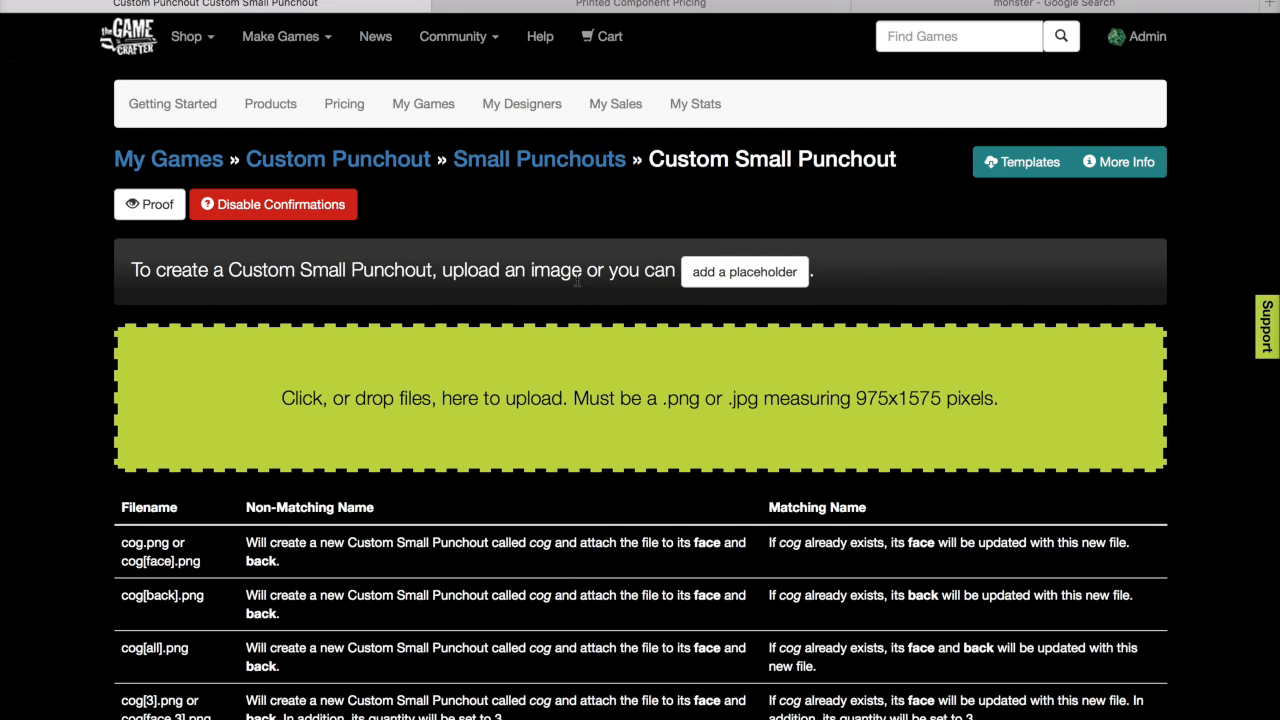
{"action": "mouse_move", "coordinate": [896, 420]}
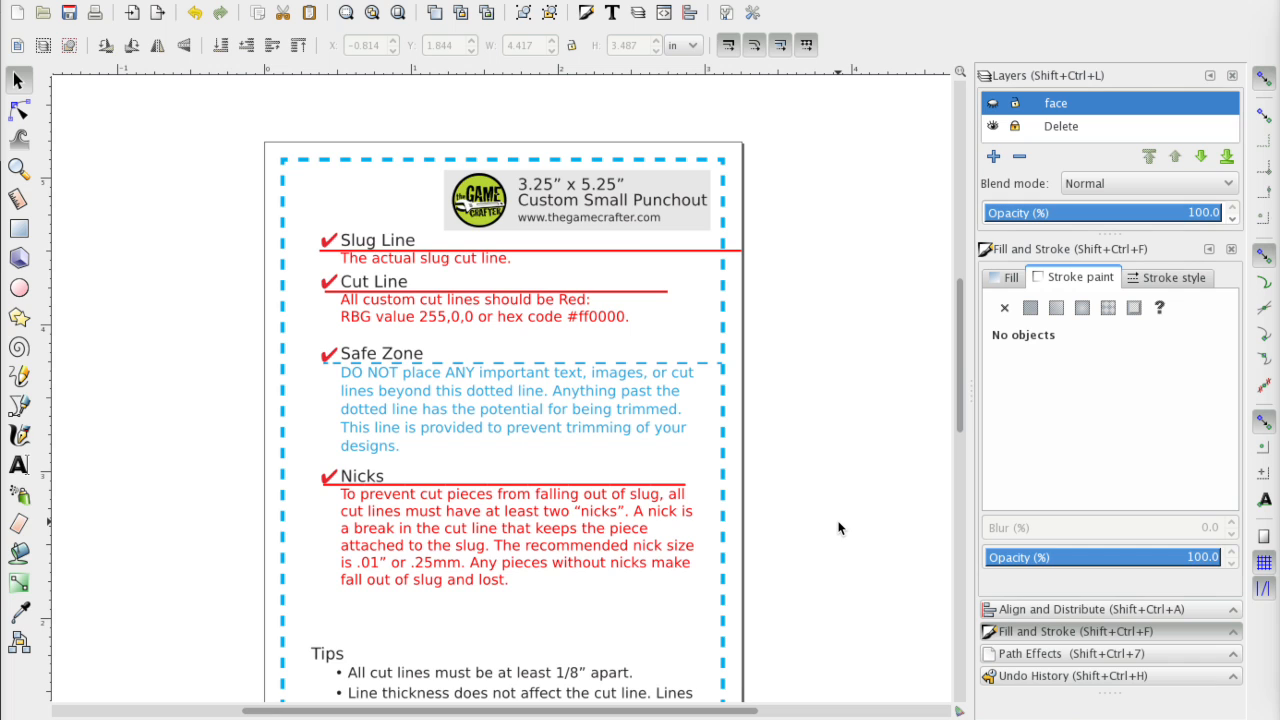
{"action": "mouse_move", "coordinate": [996, 302]}
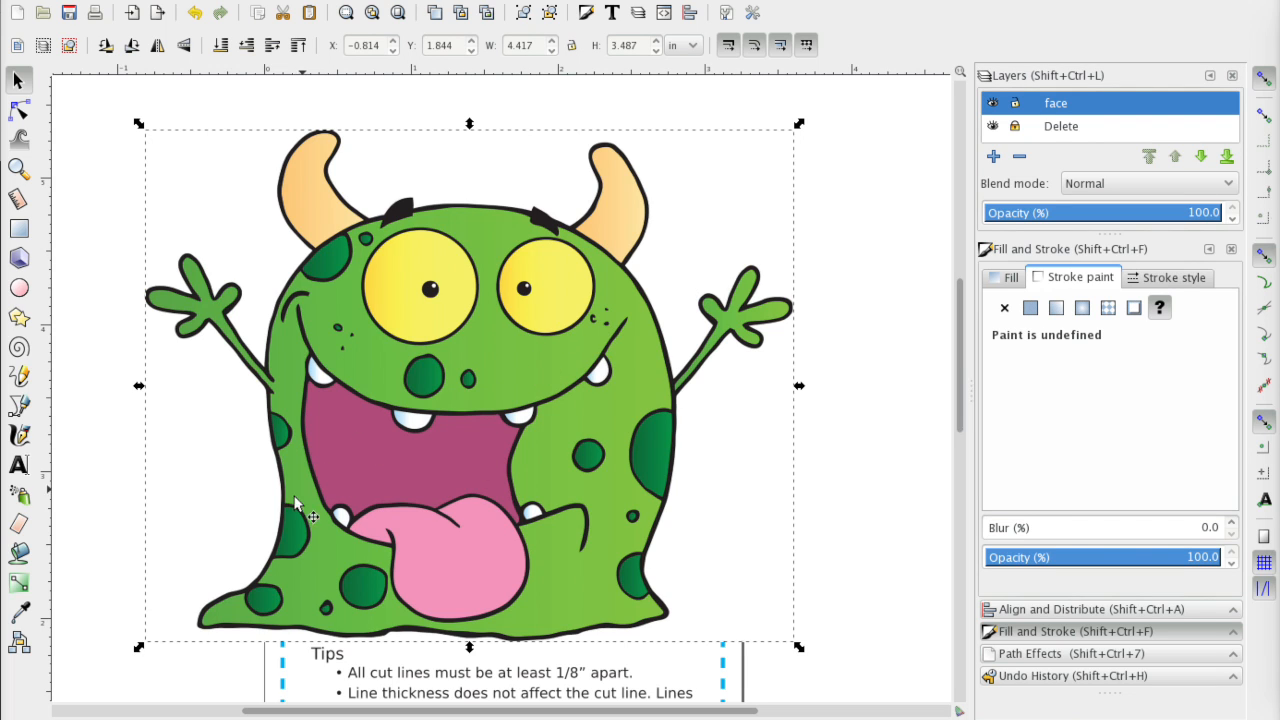
{"action": "mouse_move", "coordinate": [172, 652]}
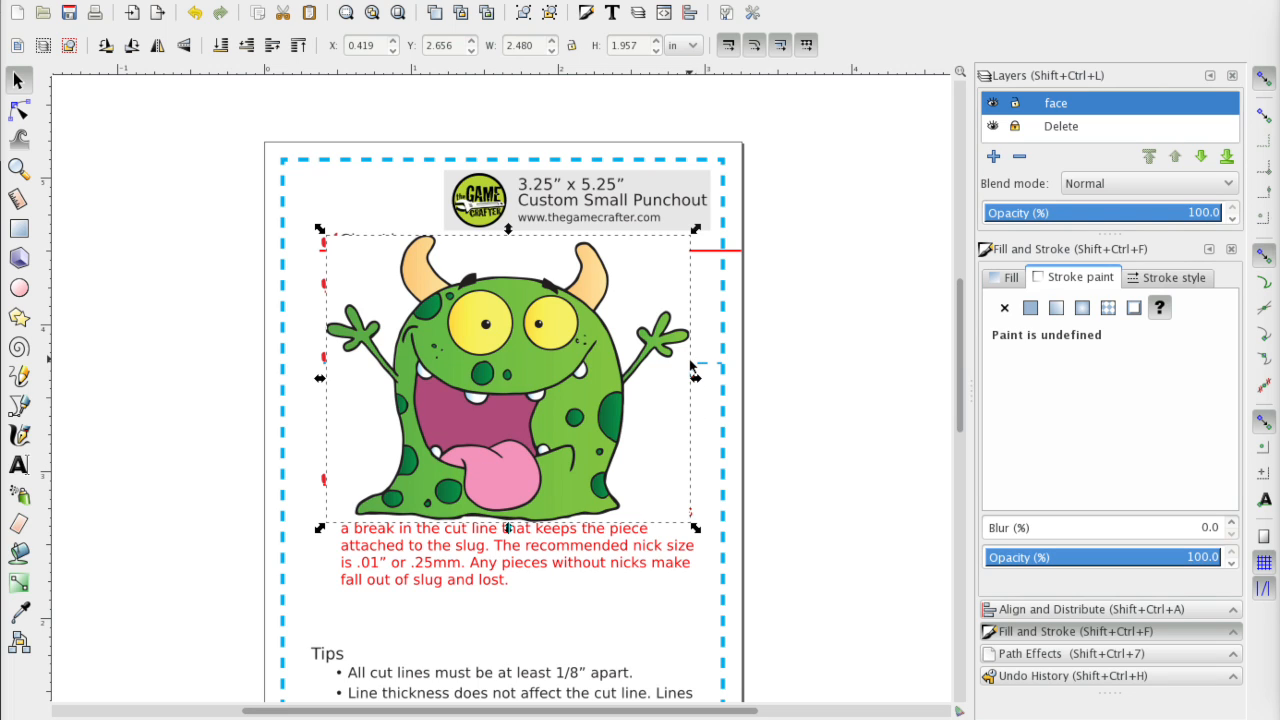
{"action": "mouse_move", "coordinate": [726, 330]}
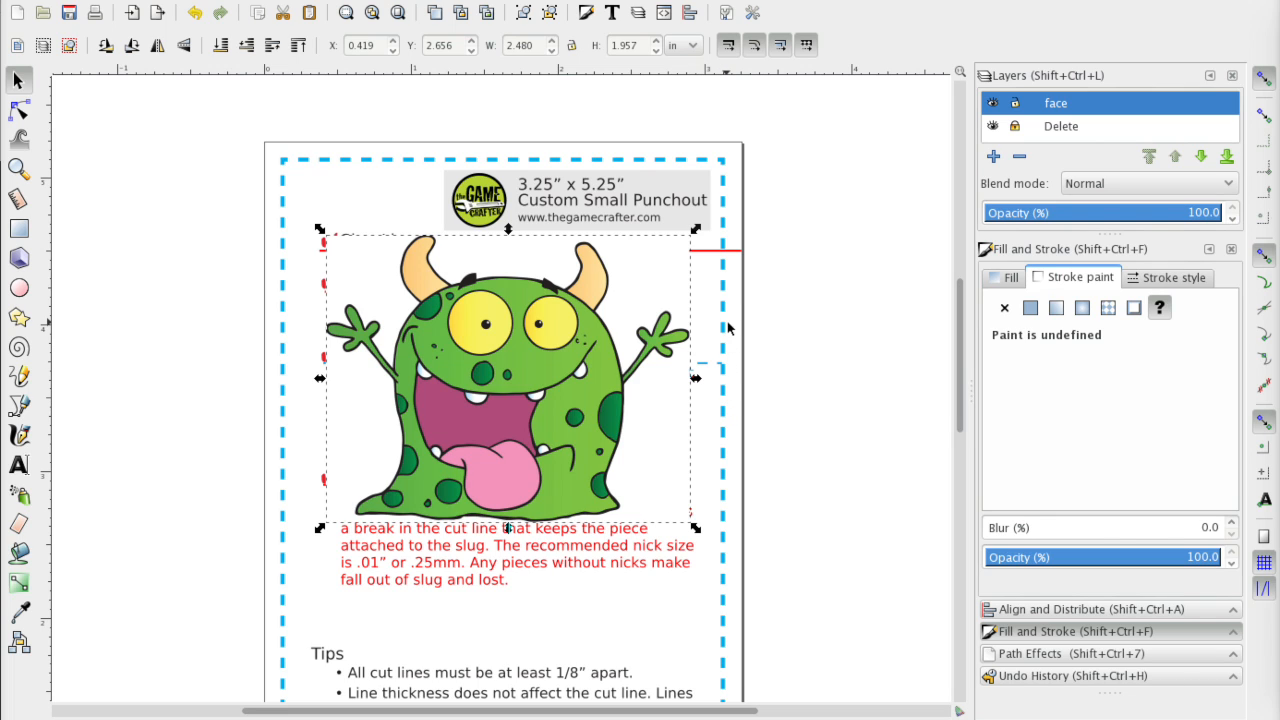
{"action": "mouse_move", "coordinate": [728, 336]}
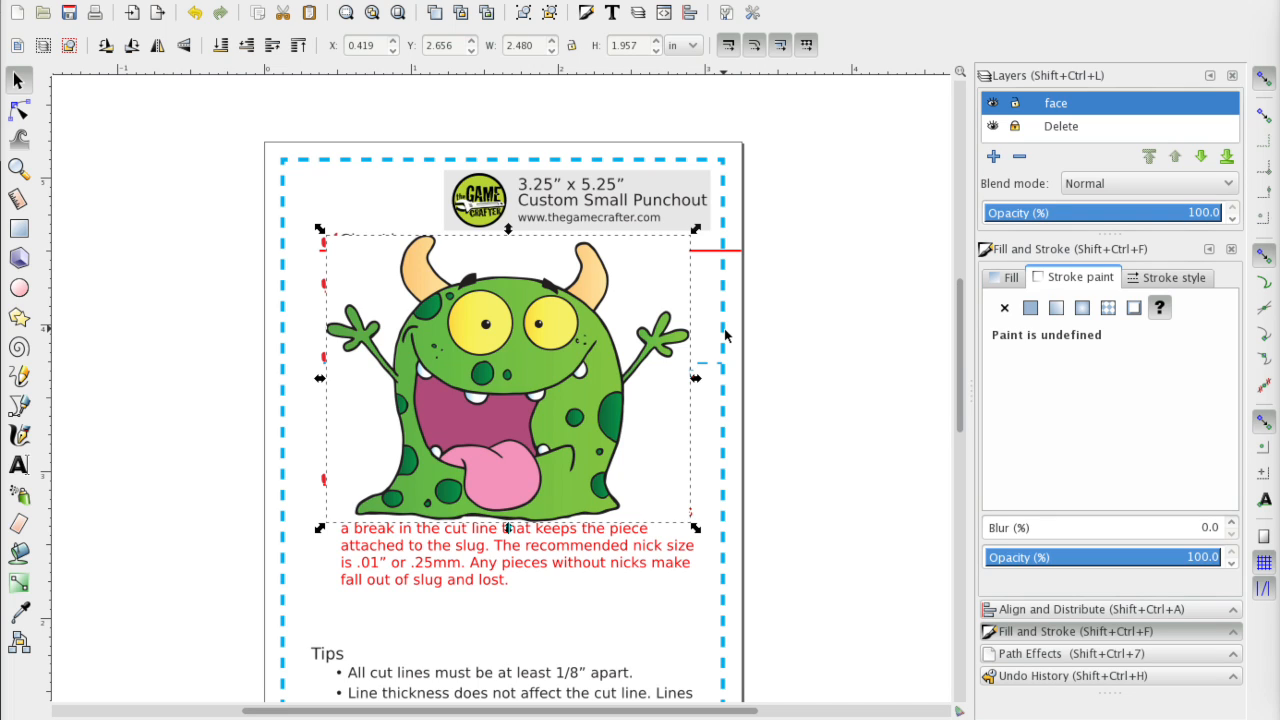
{"action": "mouse_move", "coordinate": [736, 284]}
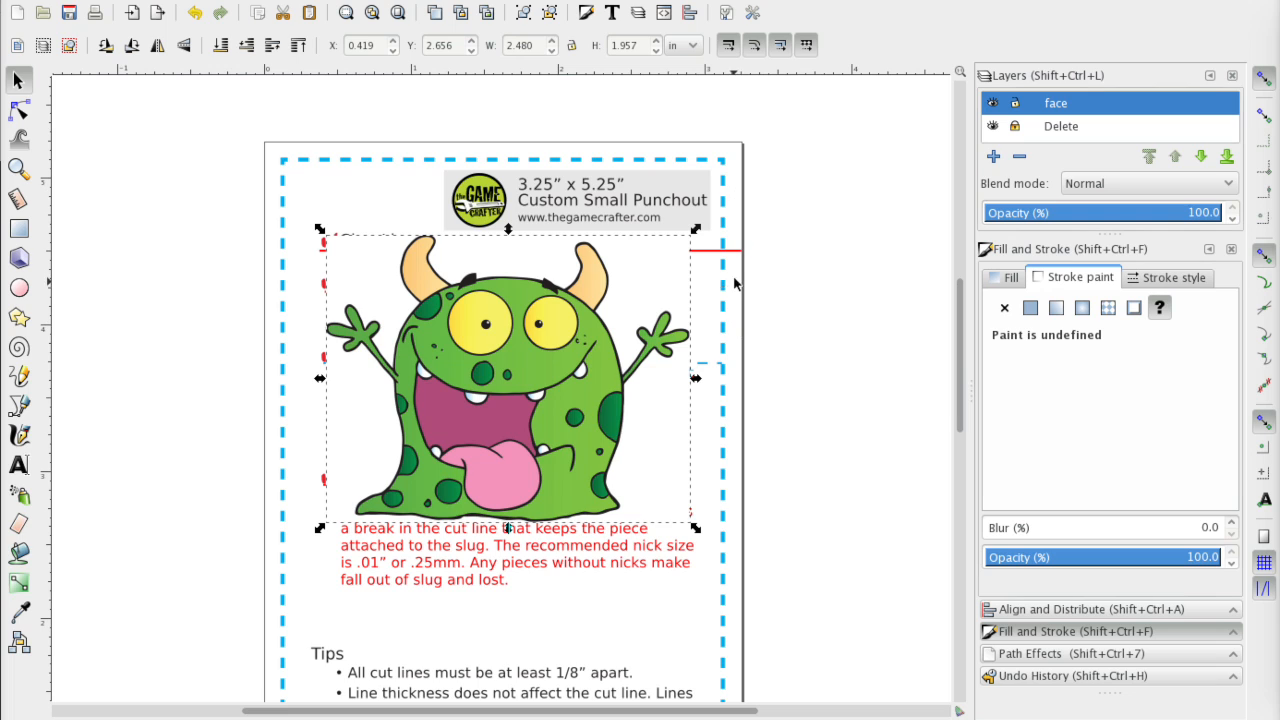
{"action": "mouse_move", "coordinate": [532, 162]}
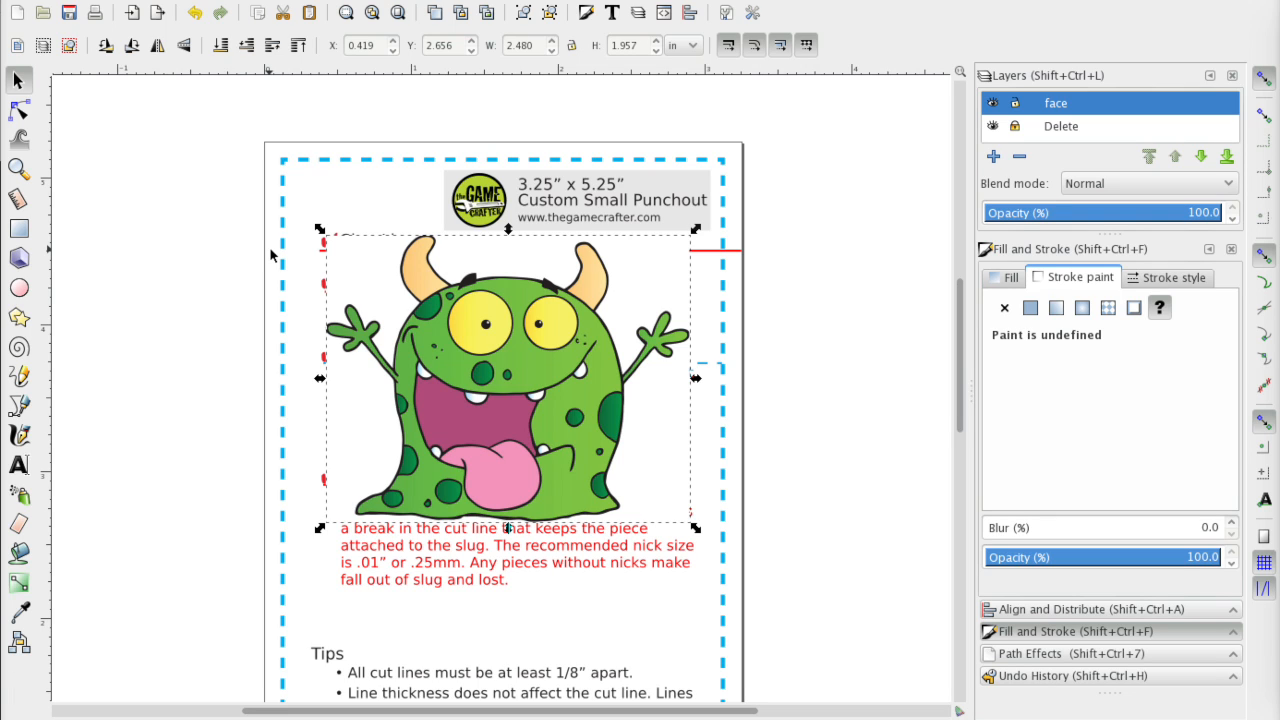
{"action": "mouse_move", "coordinate": [250, 160]}
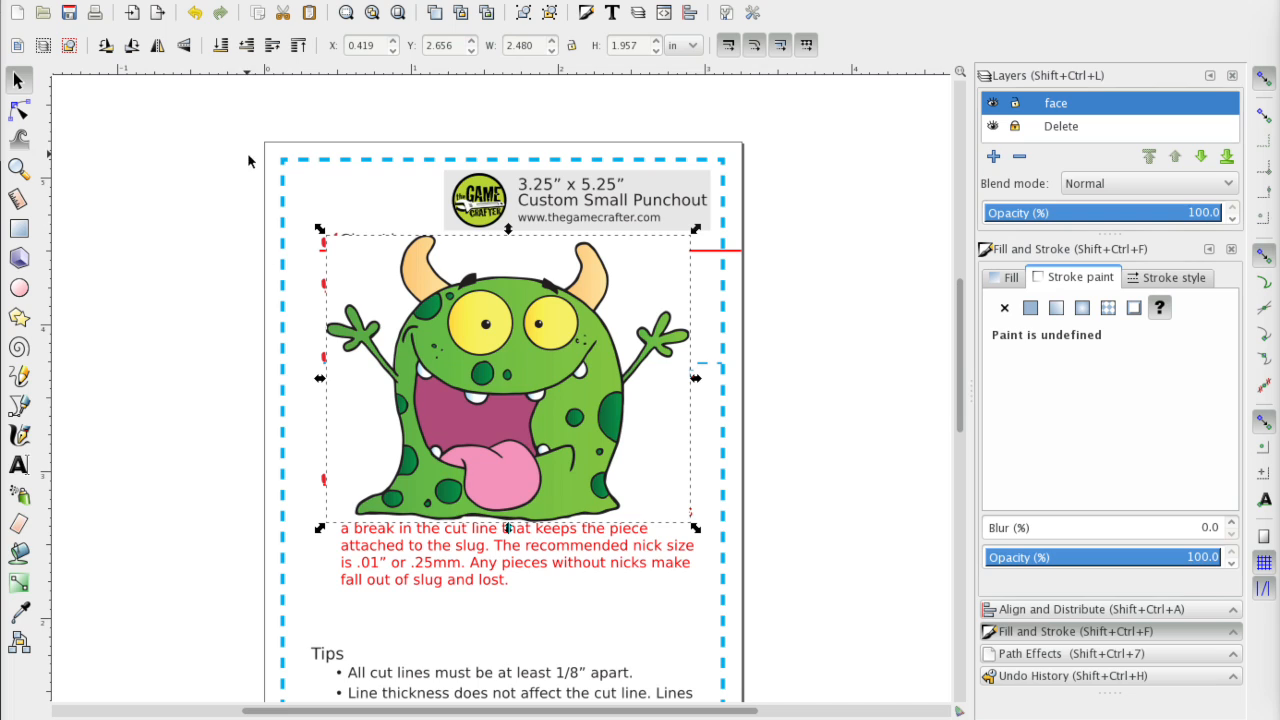
{"action": "mouse_move", "coordinate": [556, 164]}
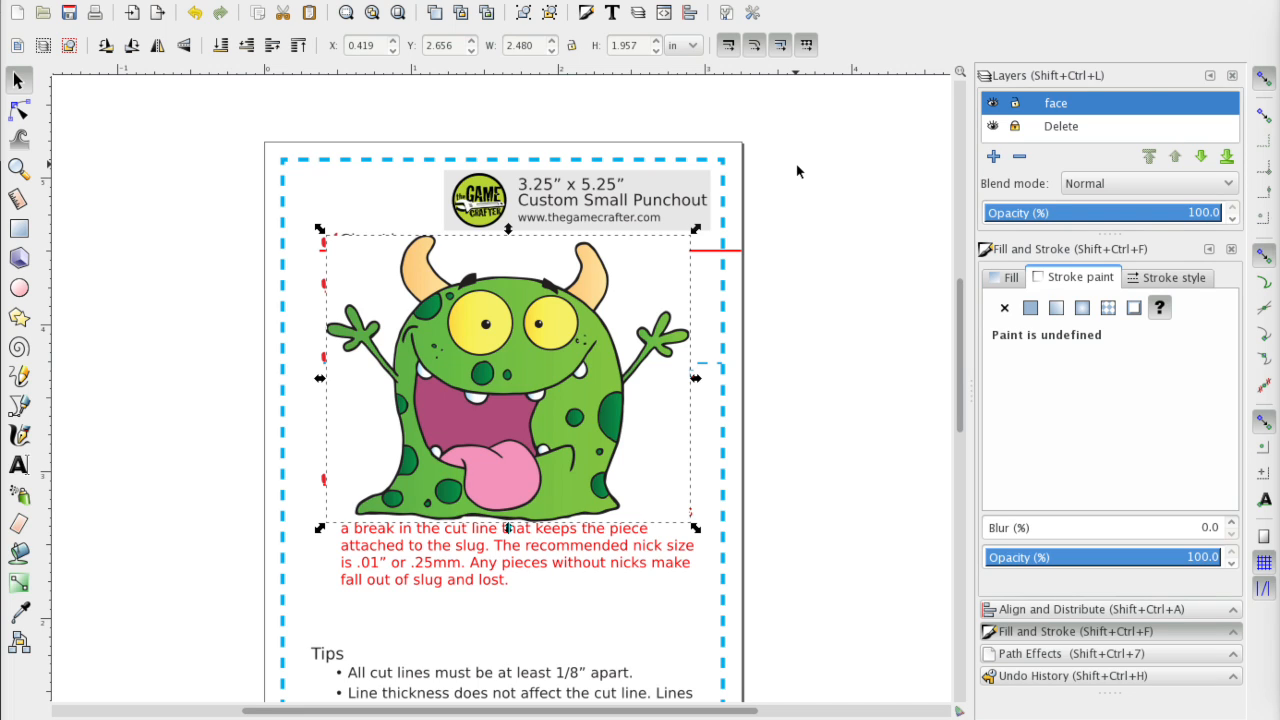
{"action": "mouse_move", "coordinate": [616, 204]}
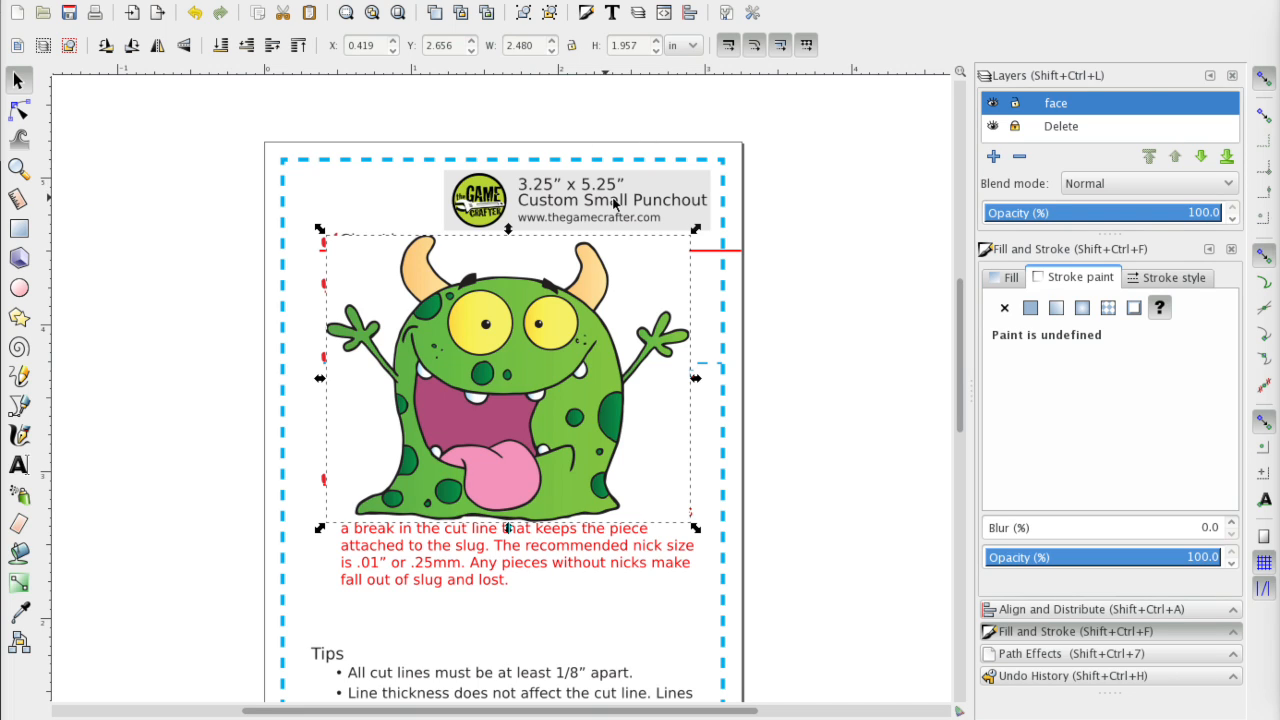
{"action": "mouse_move", "coordinate": [618, 204]}
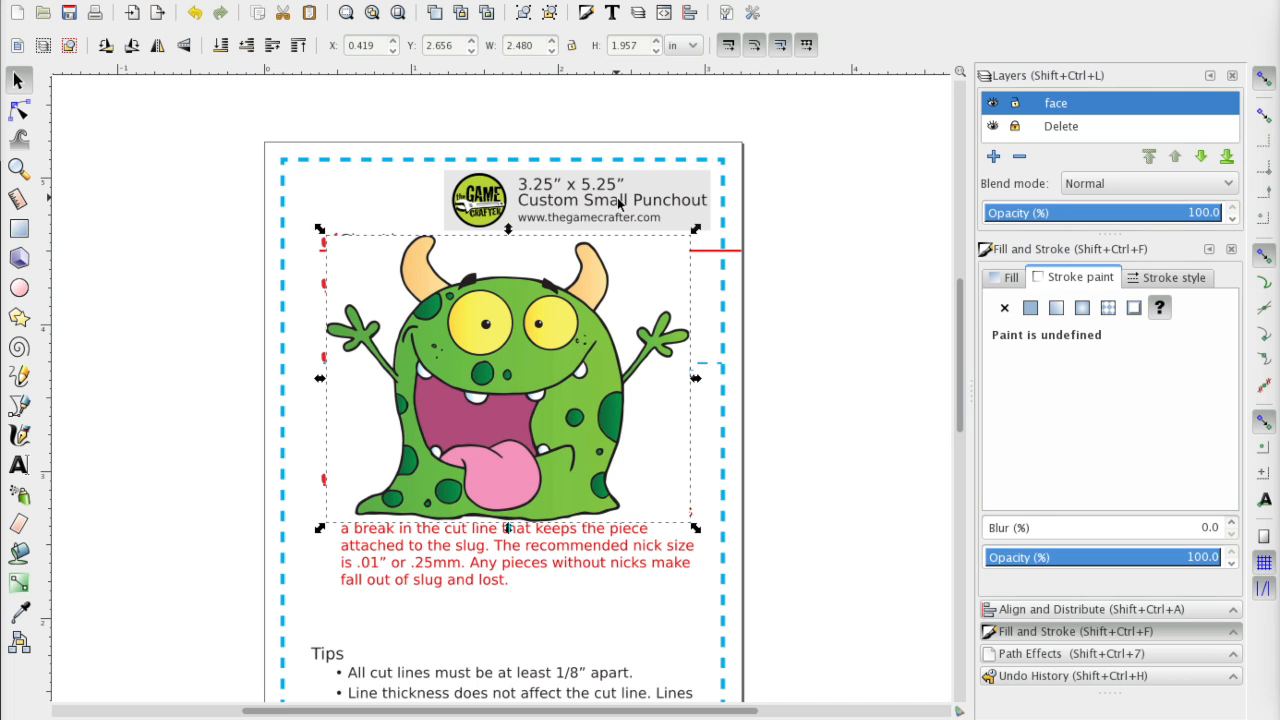
{"action": "mouse_move", "coordinate": [724, 312]}
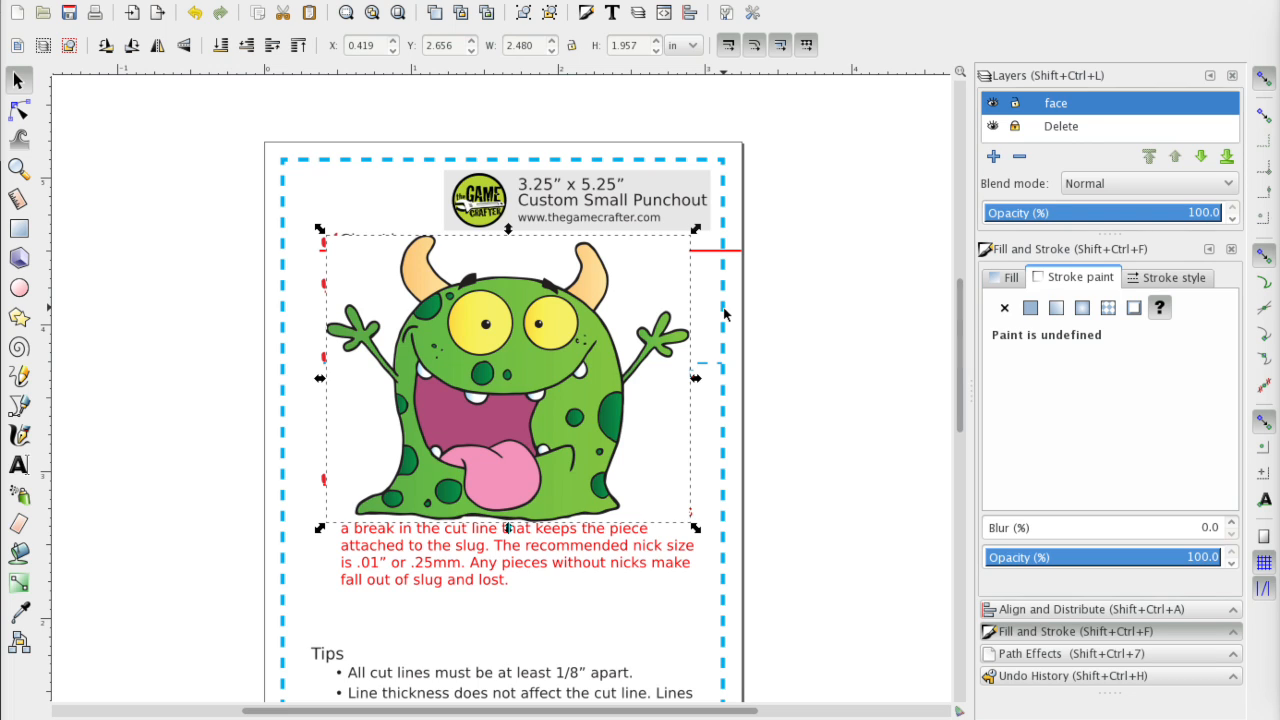
{"action": "mouse_move", "coordinate": [480, 316]}
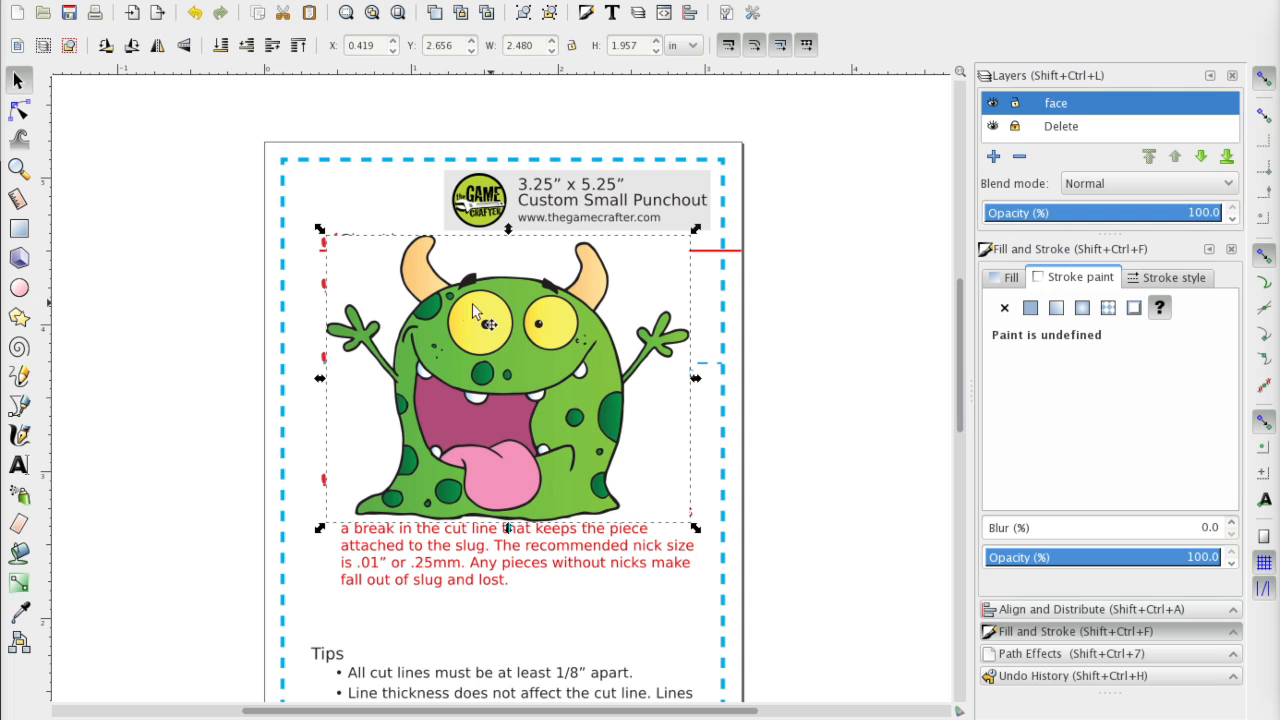
{"action": "mouse_move", "coordinate": [548, 284]}
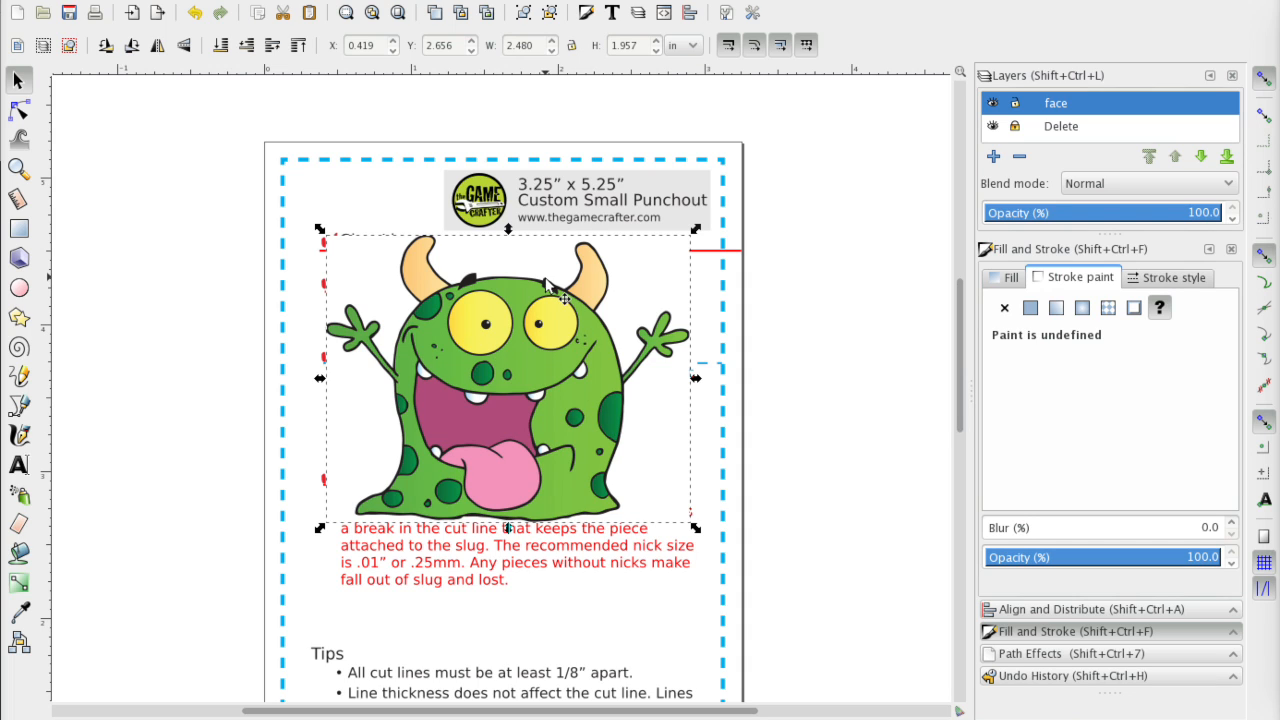
{"action": "mouse_move", "coordinate": [384, 524]}
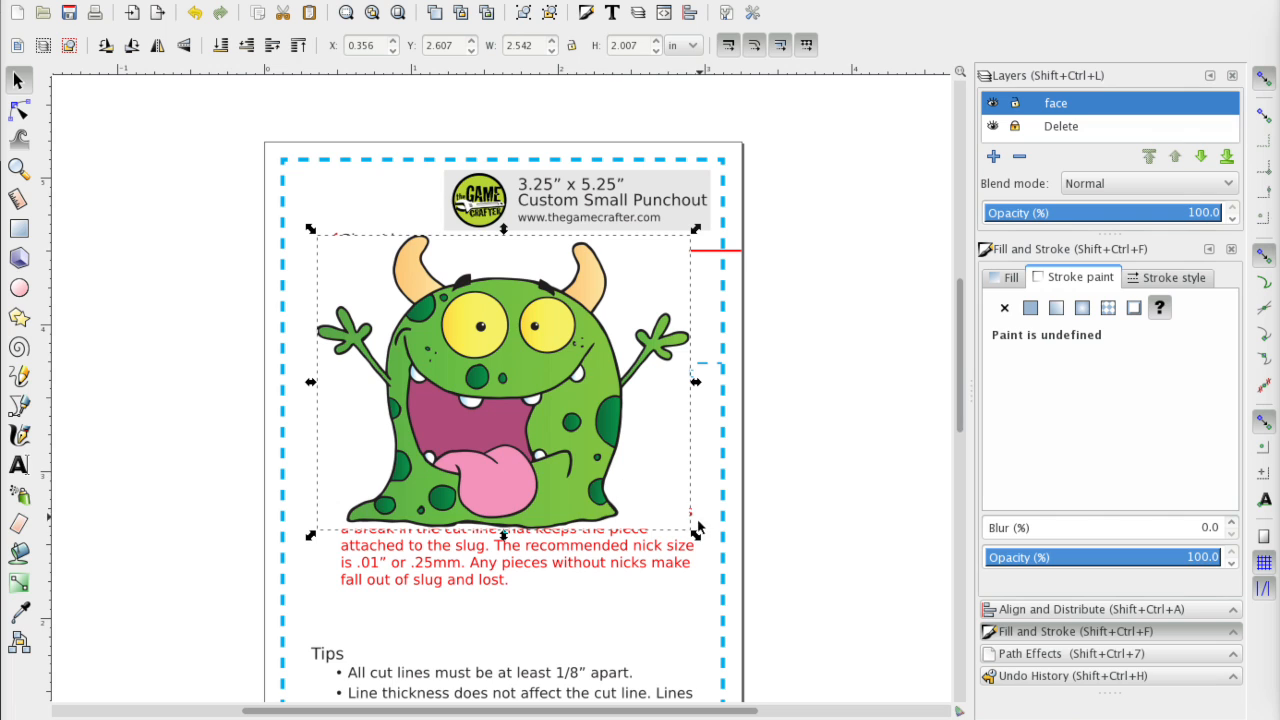
- Resize the green monster image slightly from its lower-right corner to fit the template
{"action": "left_click_drag", "start_coordinate": [692, 528], "coordinate": [702, 538]}
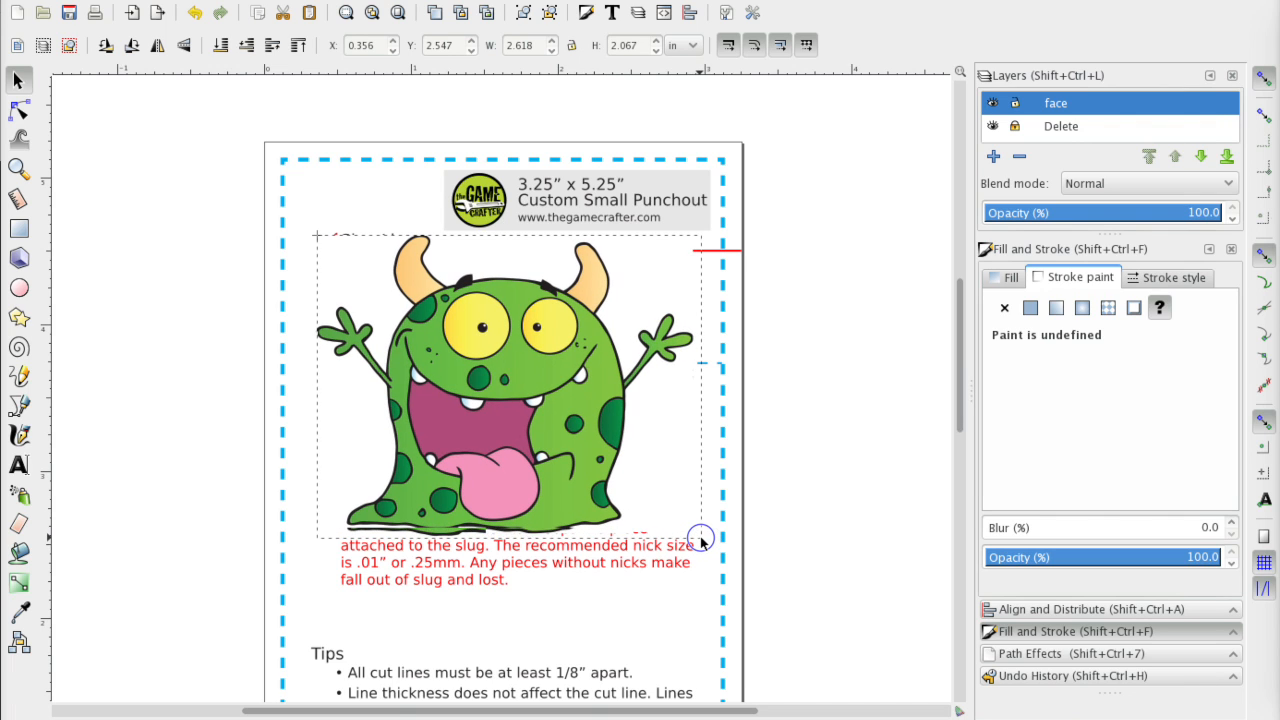
{"action": "left_click_drag", "start_coordinate": [700, 536], "coordinate": [700, 540]}
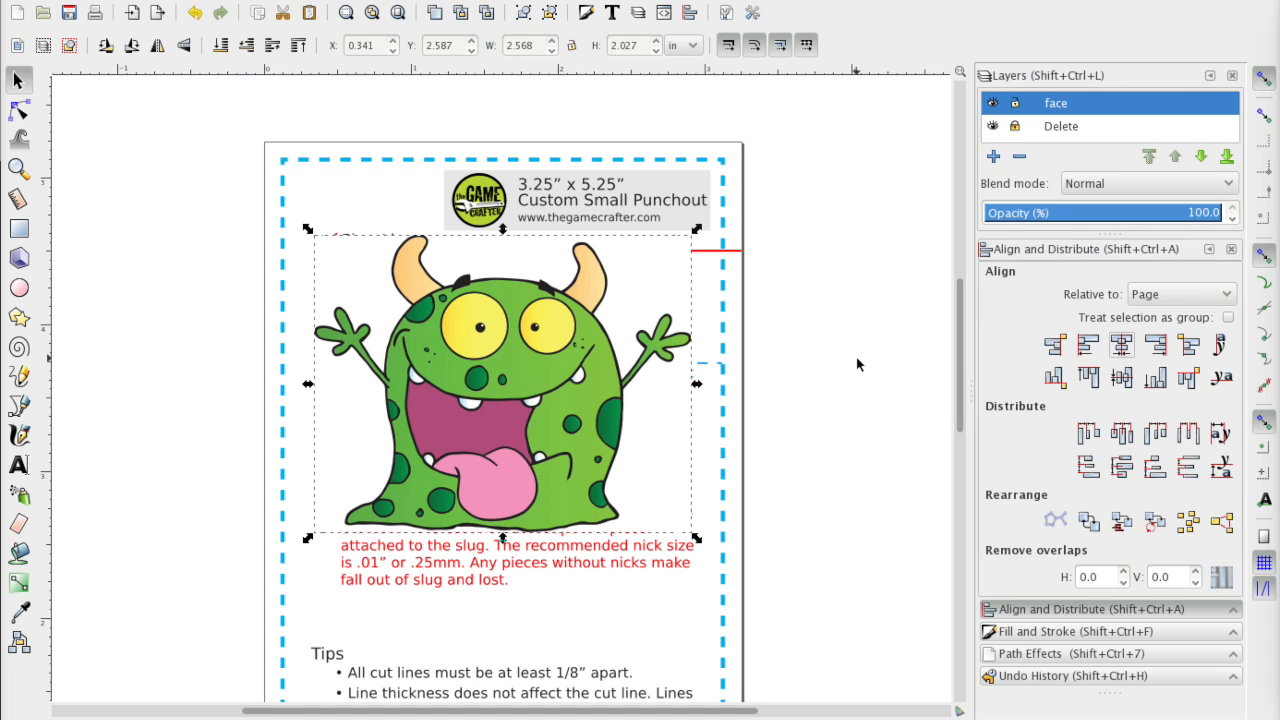
{"action": "mouse_move", "coordinate": [848, 368]}
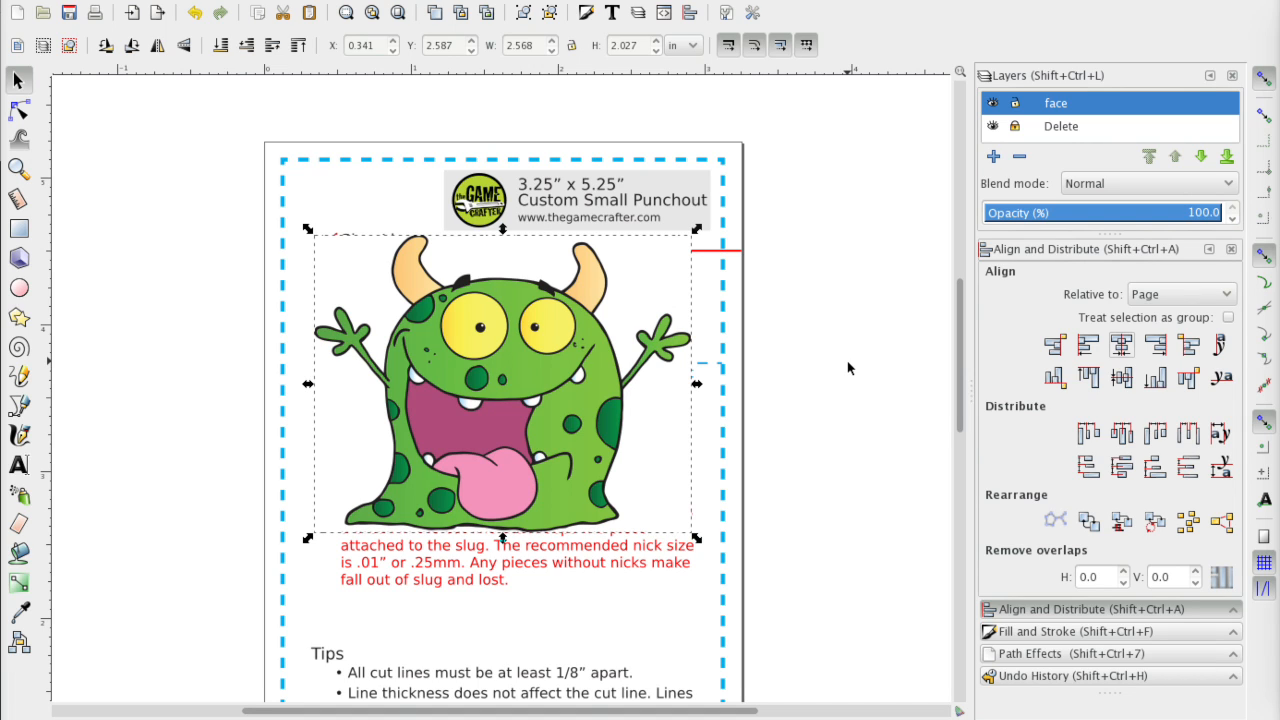
{"action": "mouse_move", "coordinate": [852, 414]}
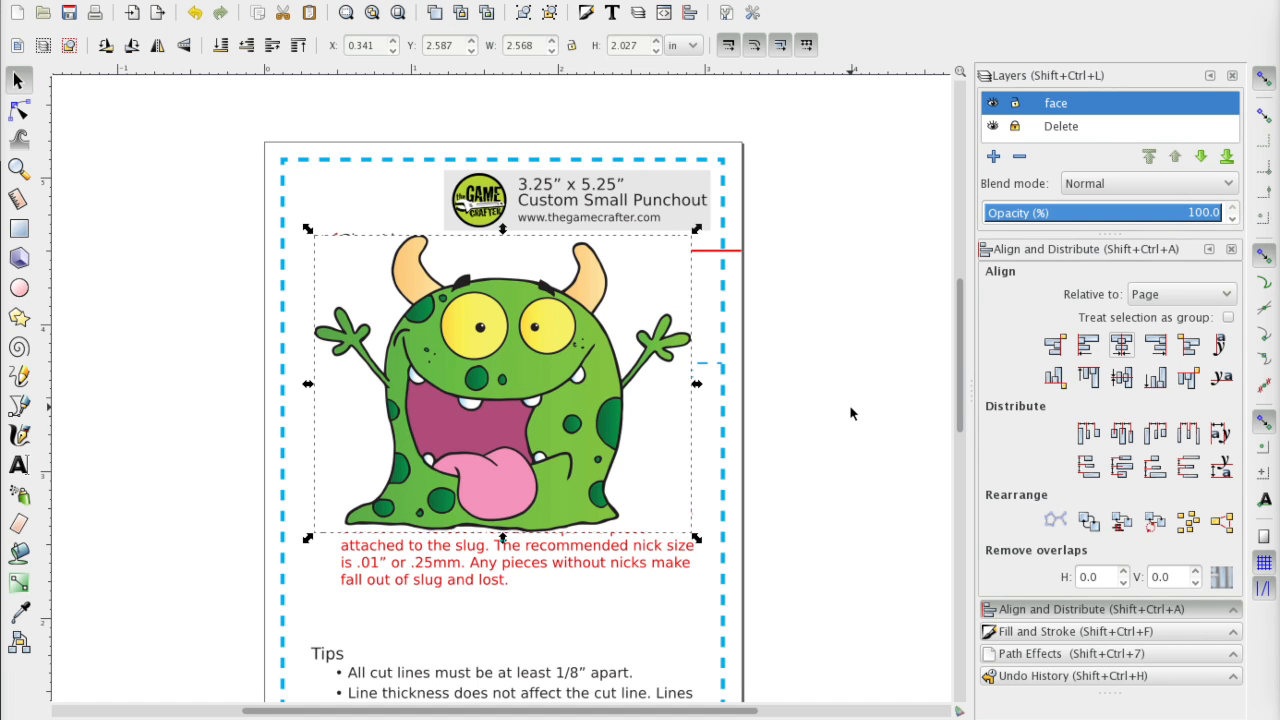
{"action": "mouse_move", "coordinate": [890, 404]}
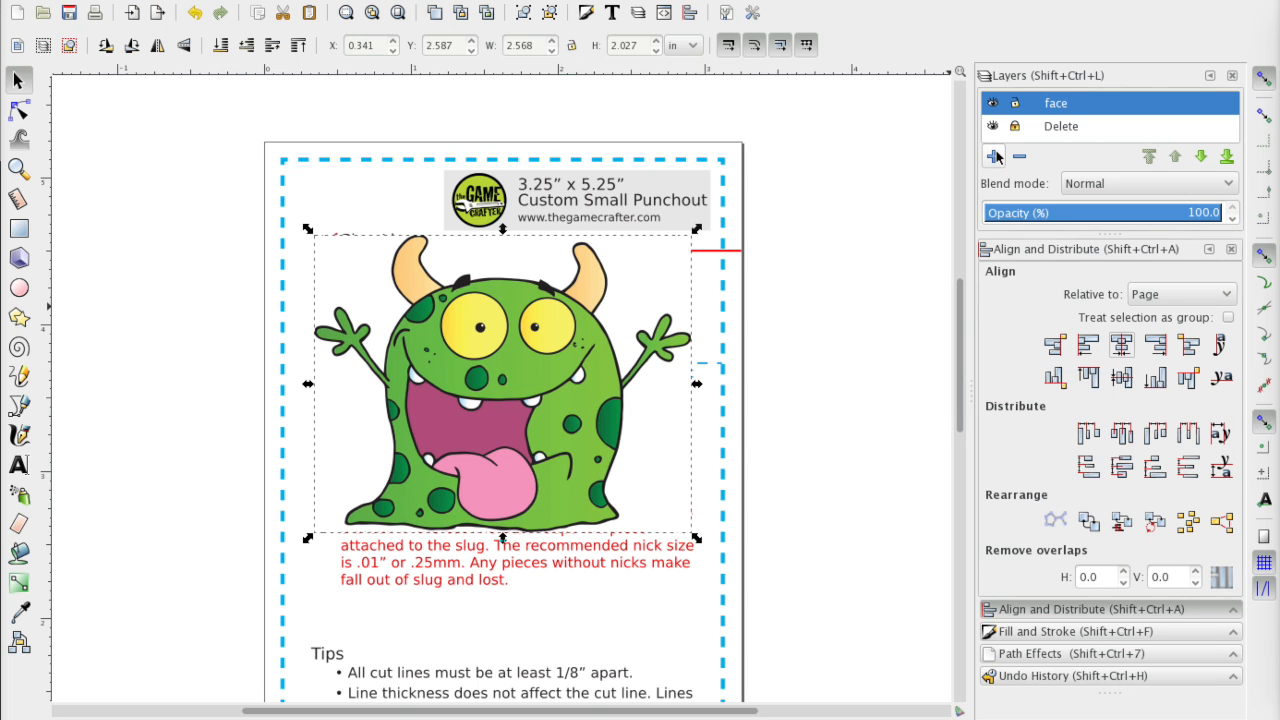
- Add a layer named 'back' and place the monster's plain back artwork on it
{"action": "left_click", "coordinate": [992, 156]}
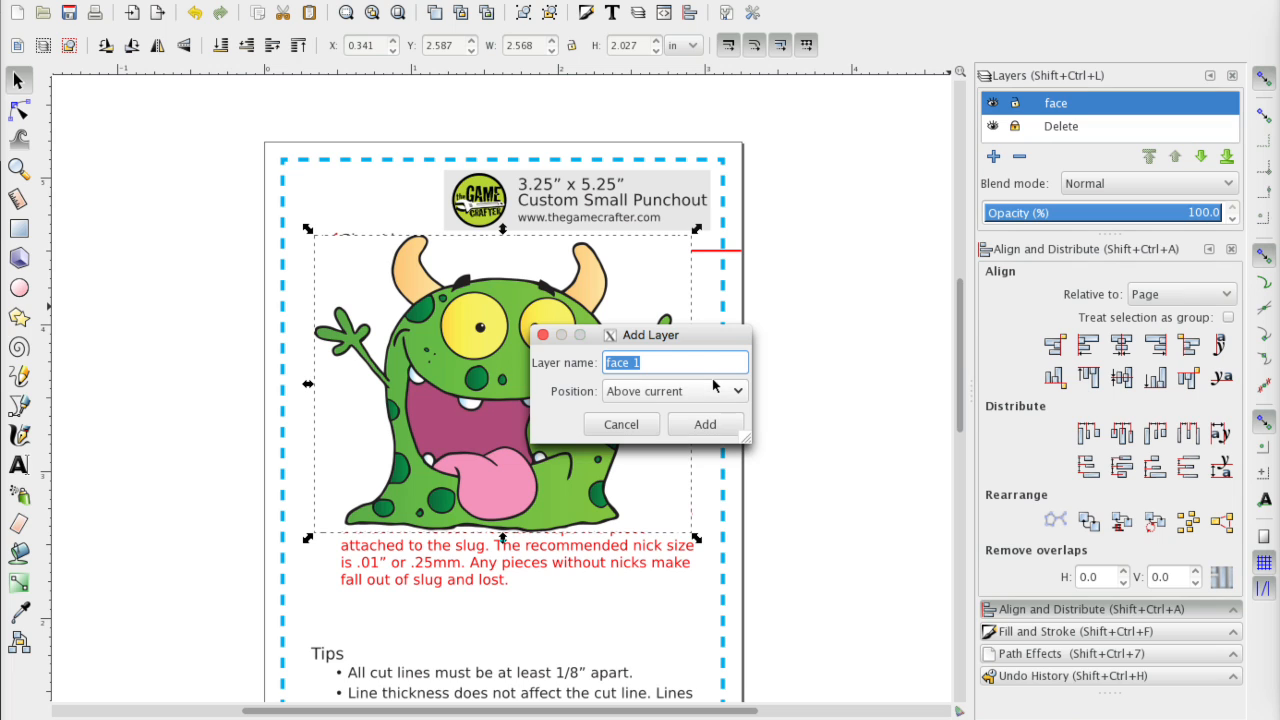
{"action": "type", "text": "back"}
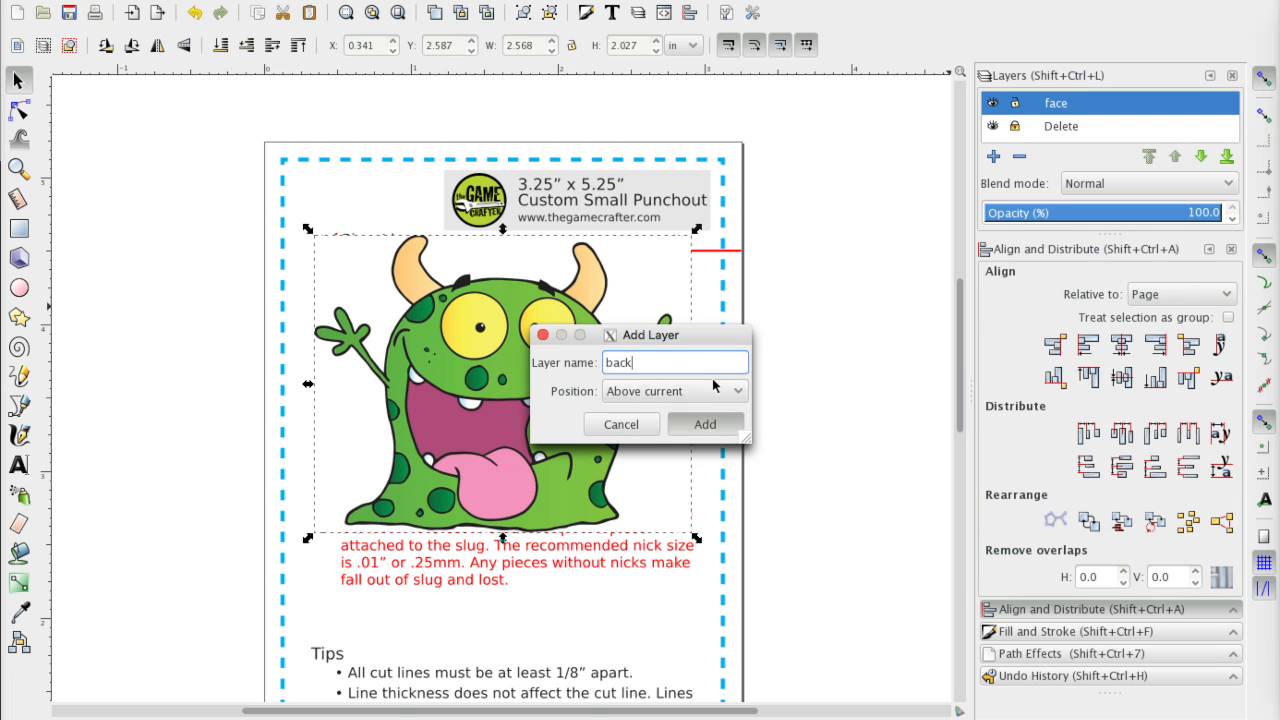
{"action": "left_click", "coordinate": [704, 424]}
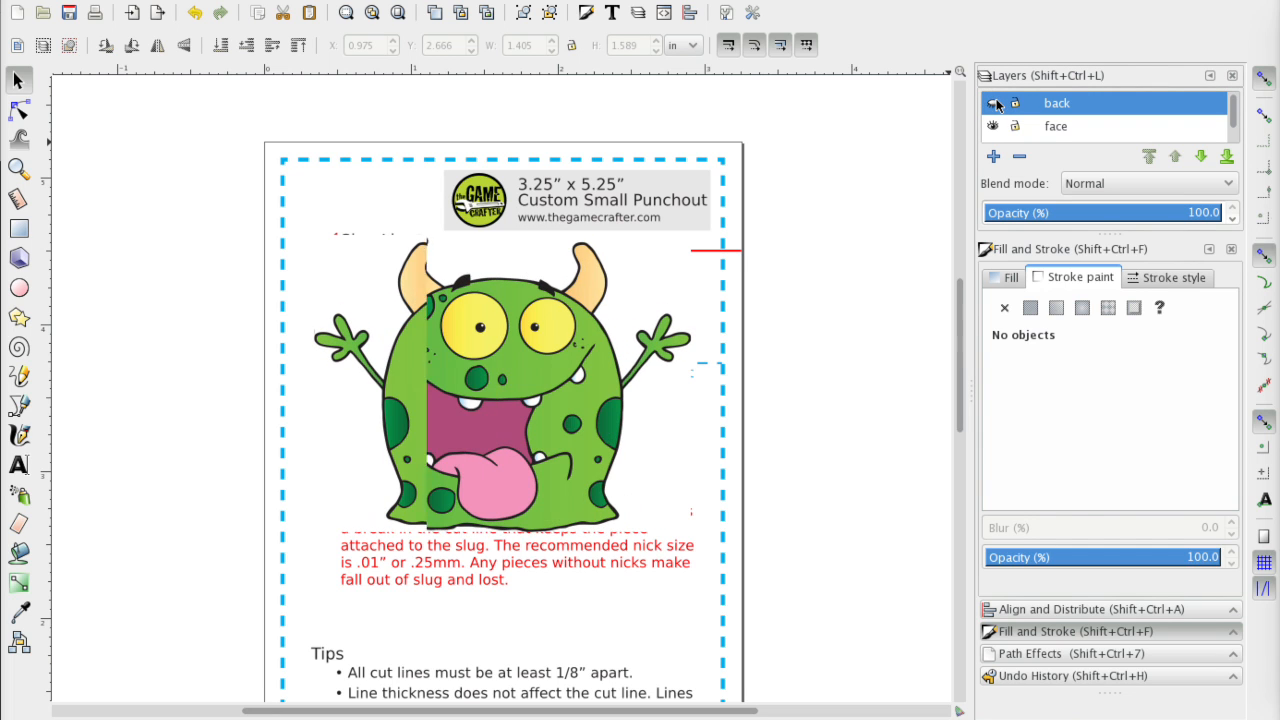
{"action": "left_click", "coordinate": [992, 104]}
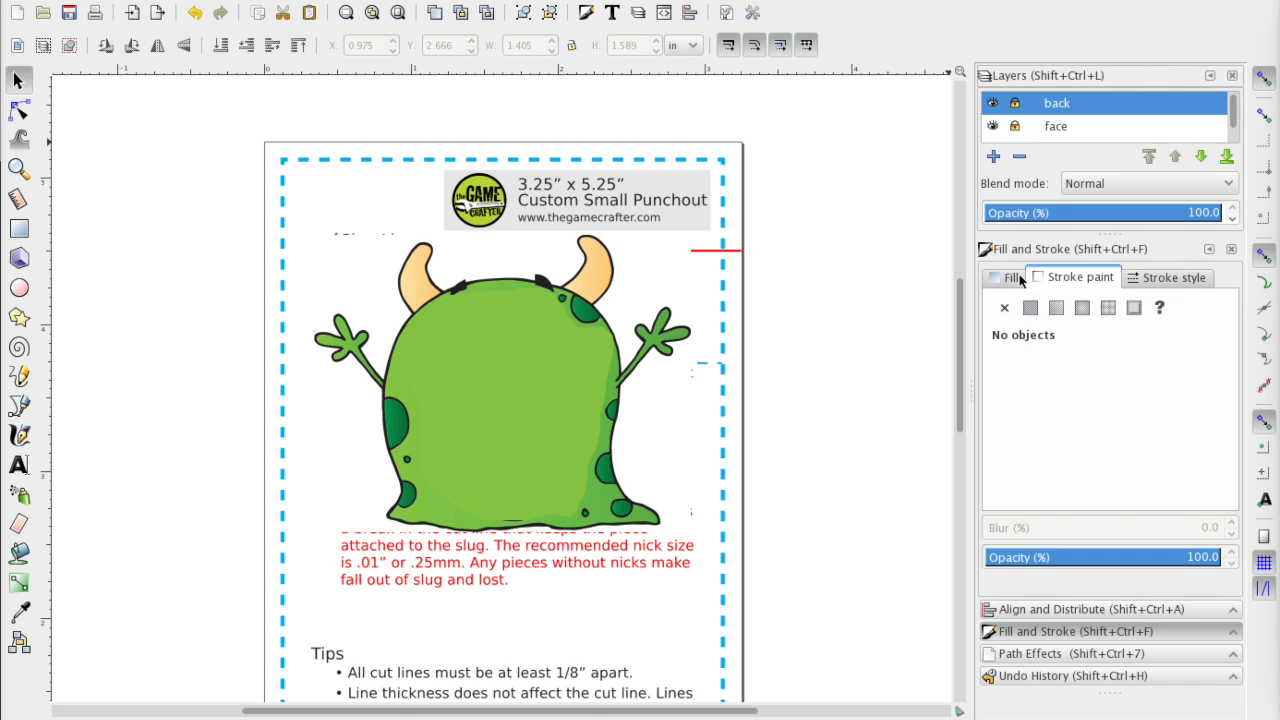
- Add a new empty layer named 'cut' above the back layer
{"action": "left_click", "coordinate": [992, 156]}
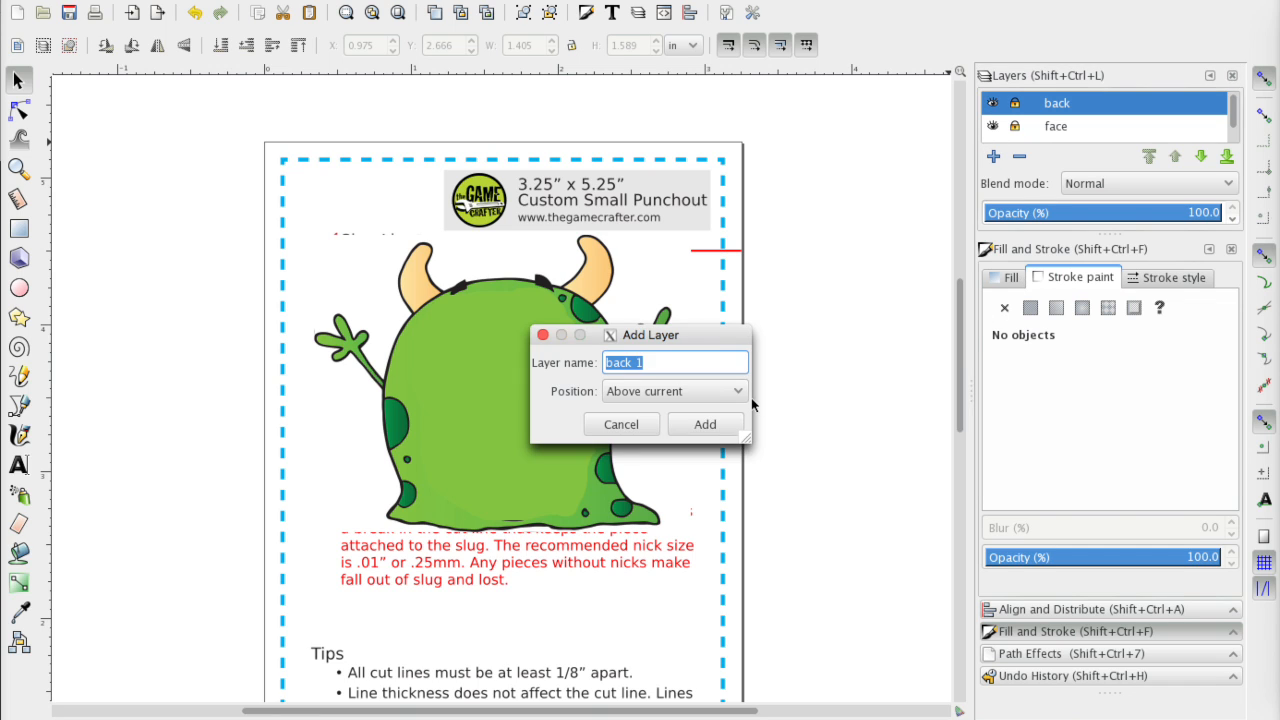
{"action": "type", "text": "cut"}
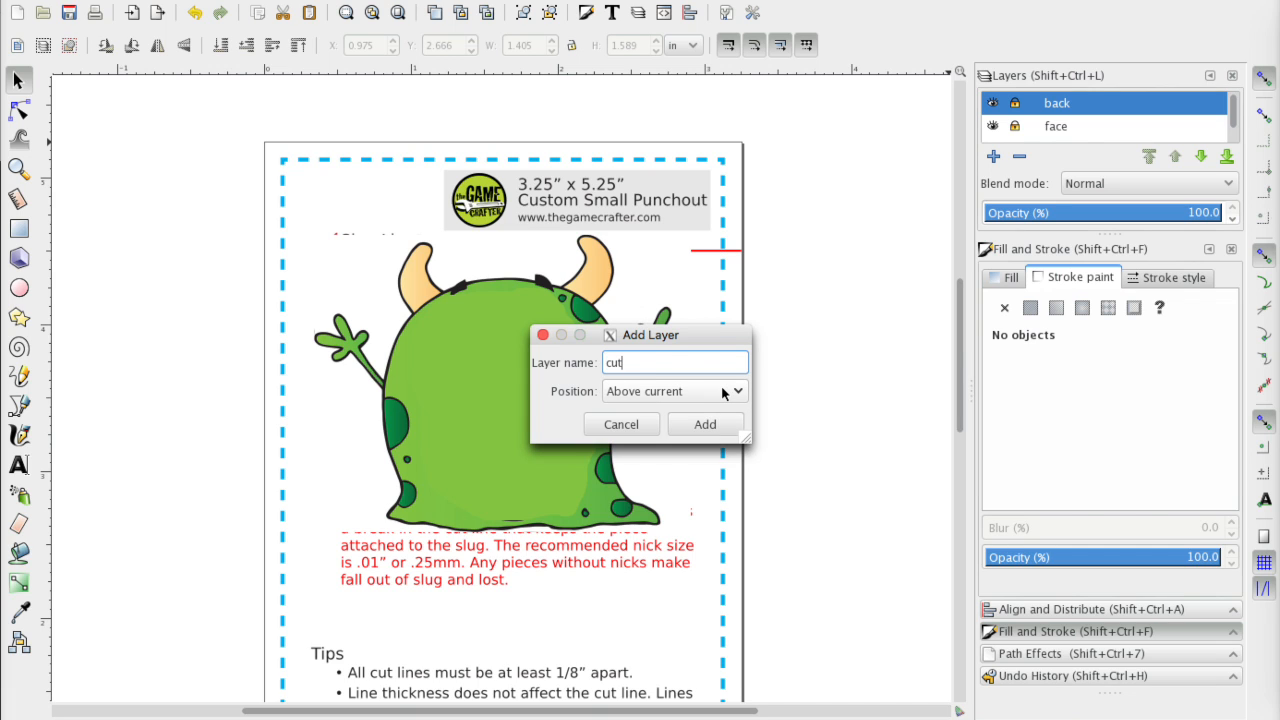
{"action": "left_click", "coordinate": [704, 424]}
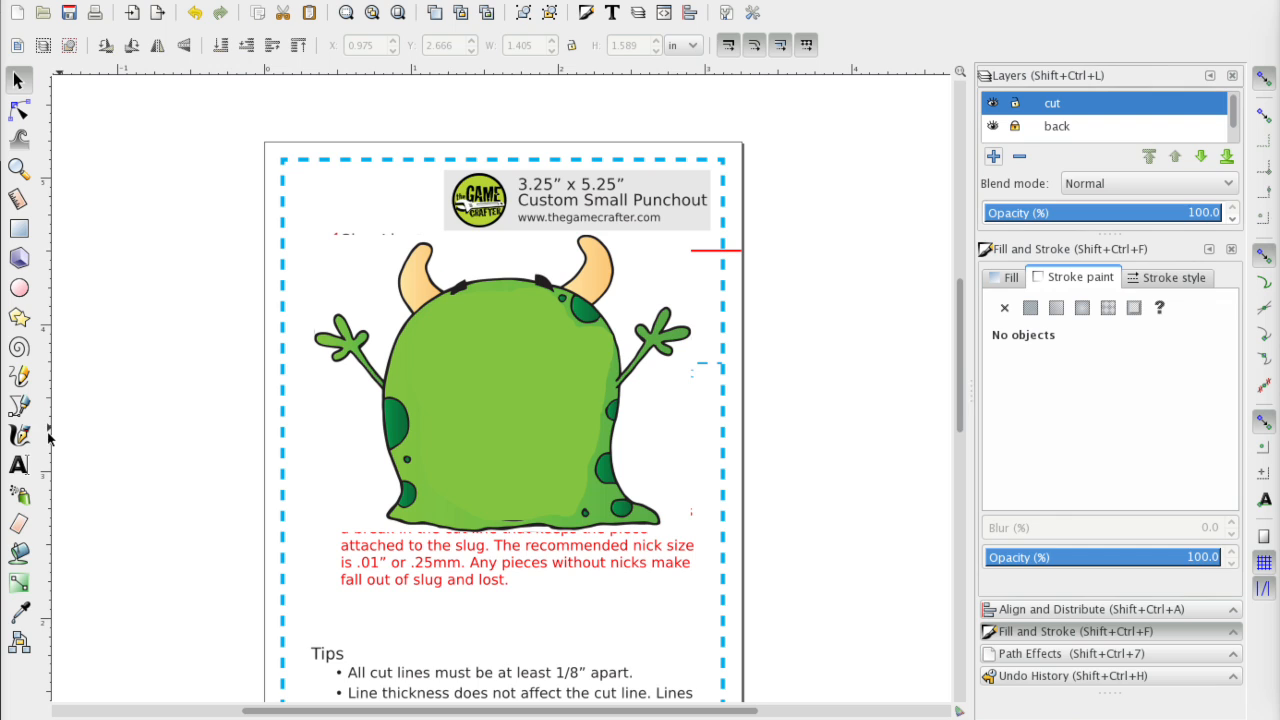
- Draw a freehand outline around the monster with the Pencil tool and outset it outward
{"action": "left_click", "coordinate": [18, 376]}
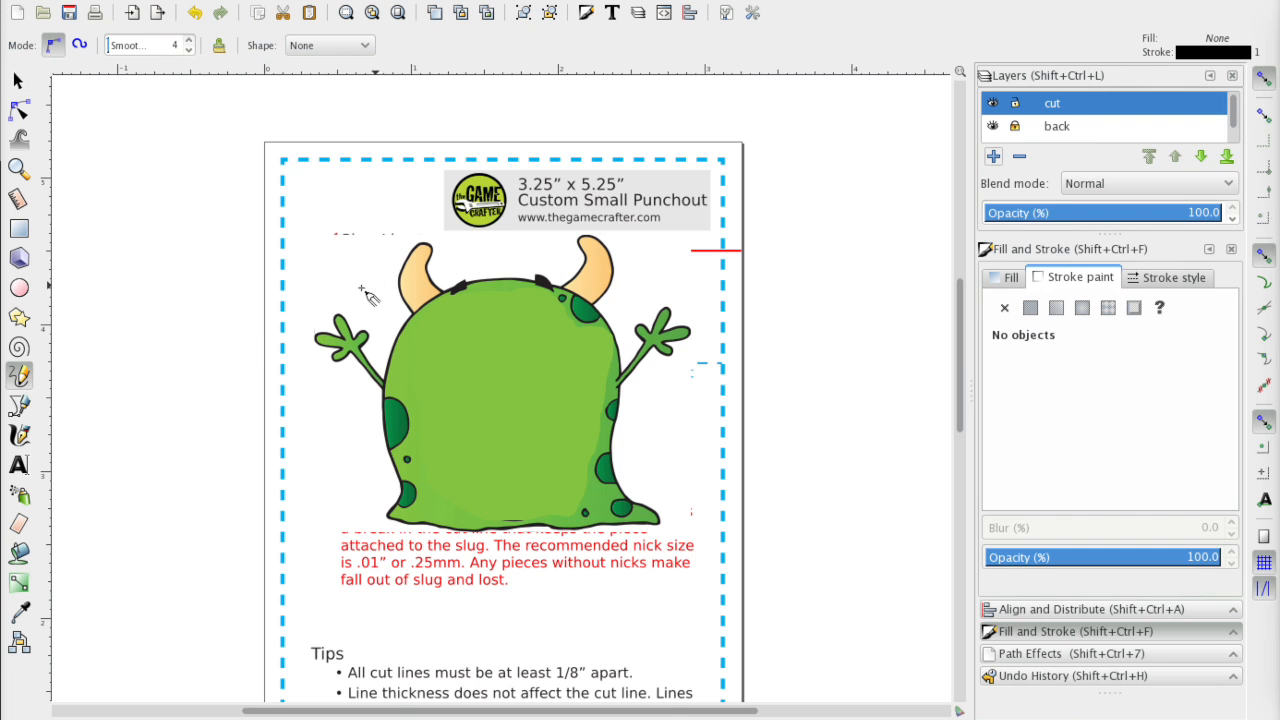
{"action": "mouse_move", "coordinate": [322, 360]}
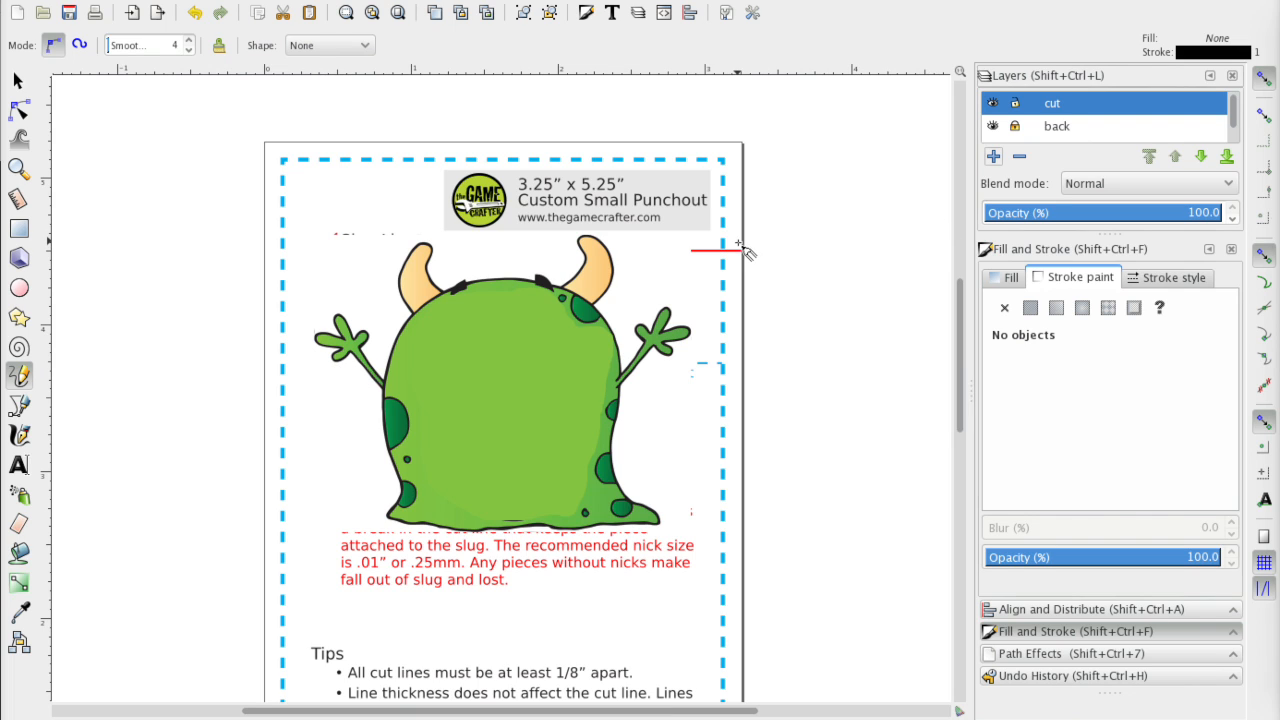
{"action": "mouse_move", "coordinate": [396, 268]}
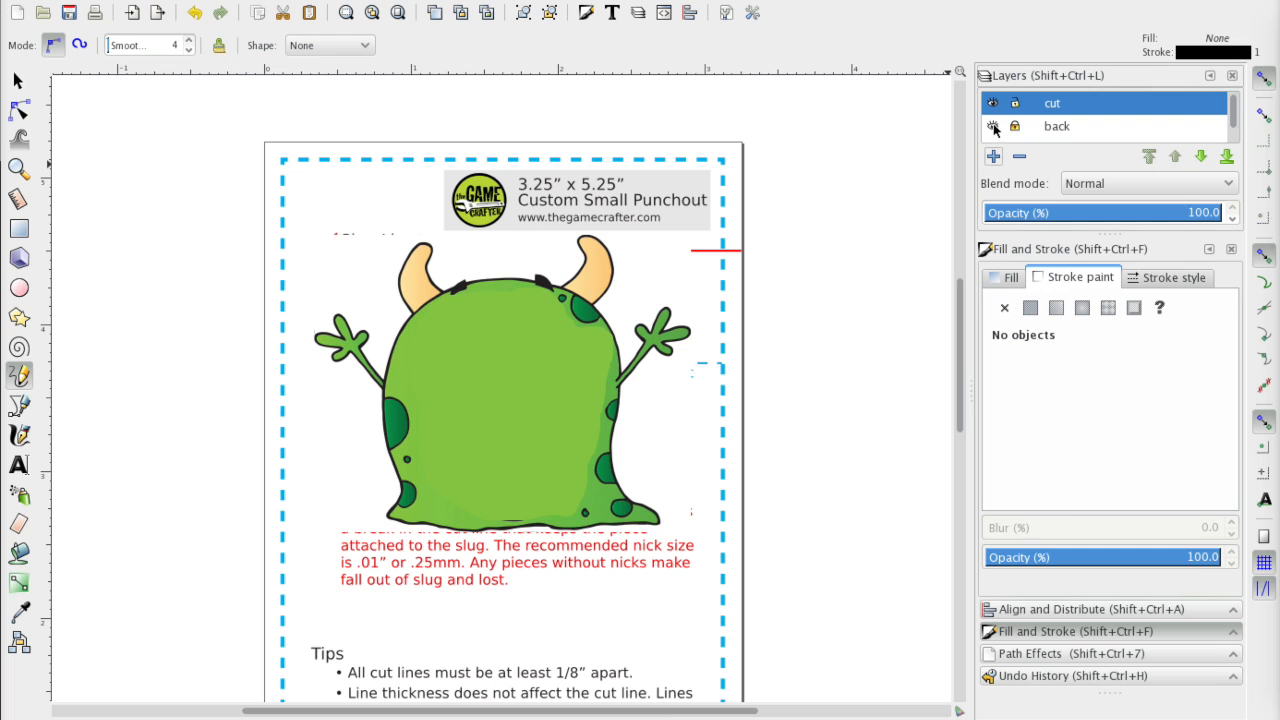
{"action": "left_click", "coordinate": [992, 126]}
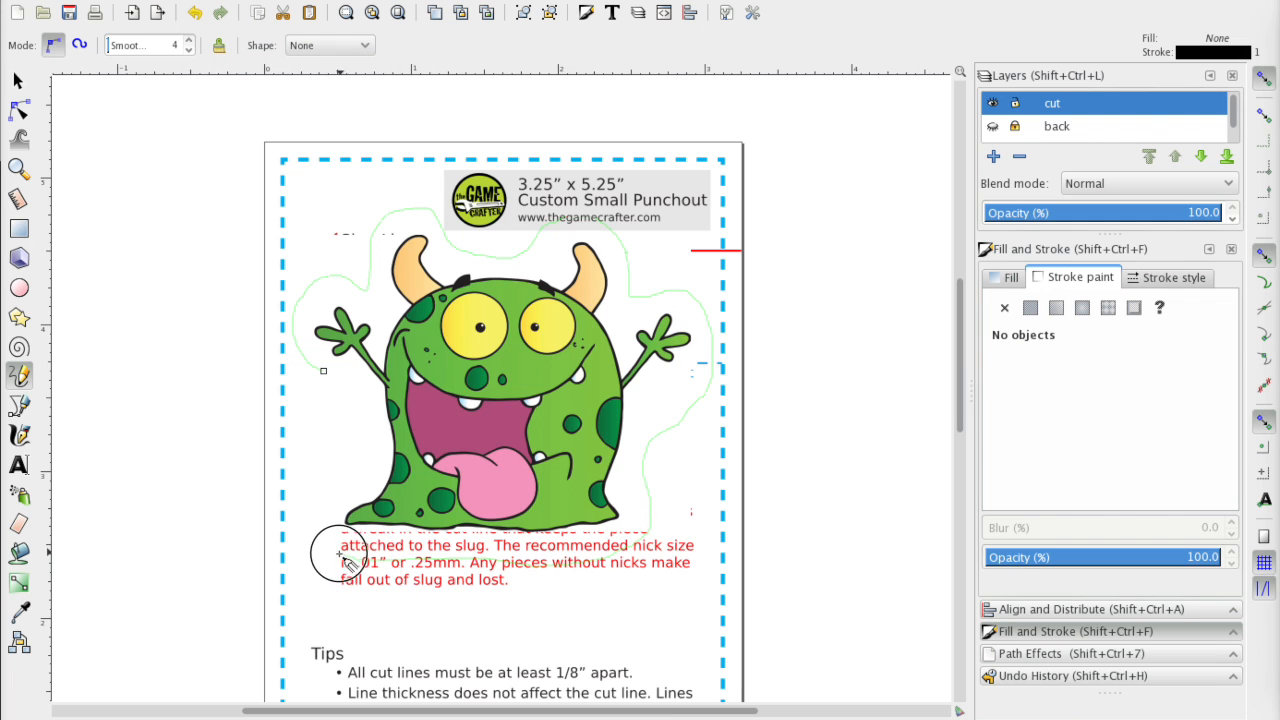
{"action": "mouse_move", "coordinate": [350, 464]}
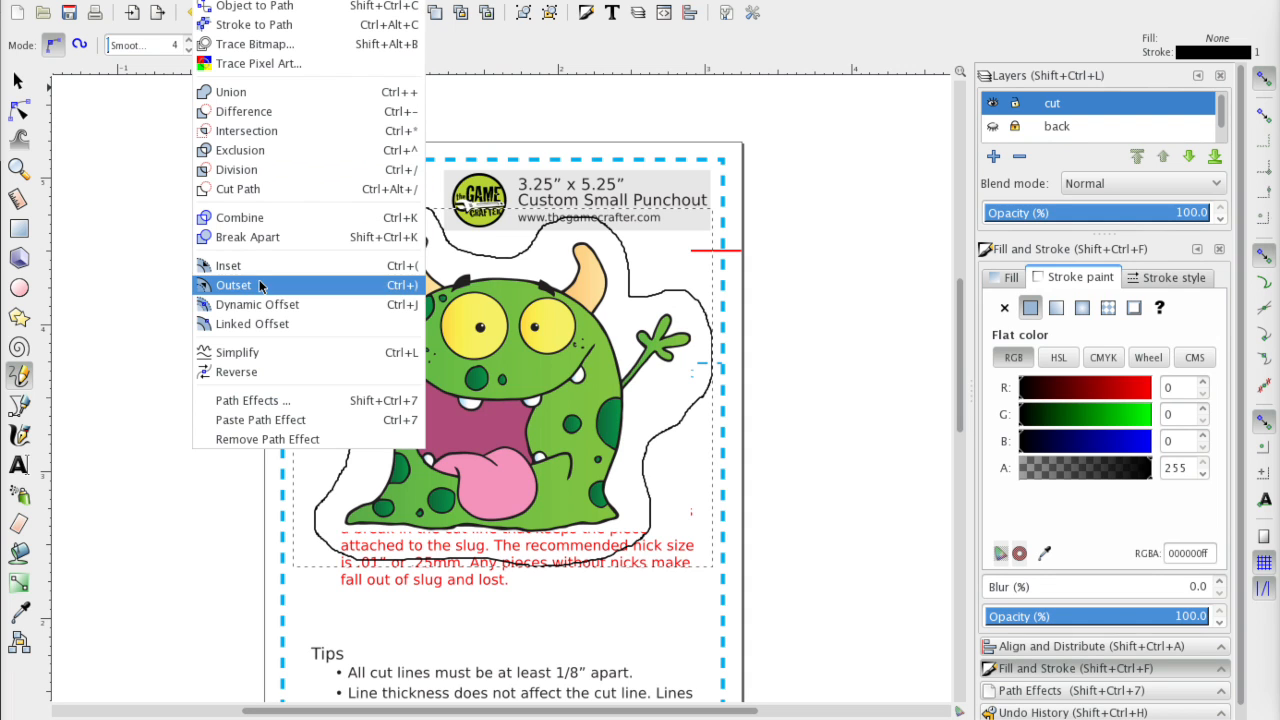
{"action": "left_click", "coordinate": [232, 284]}
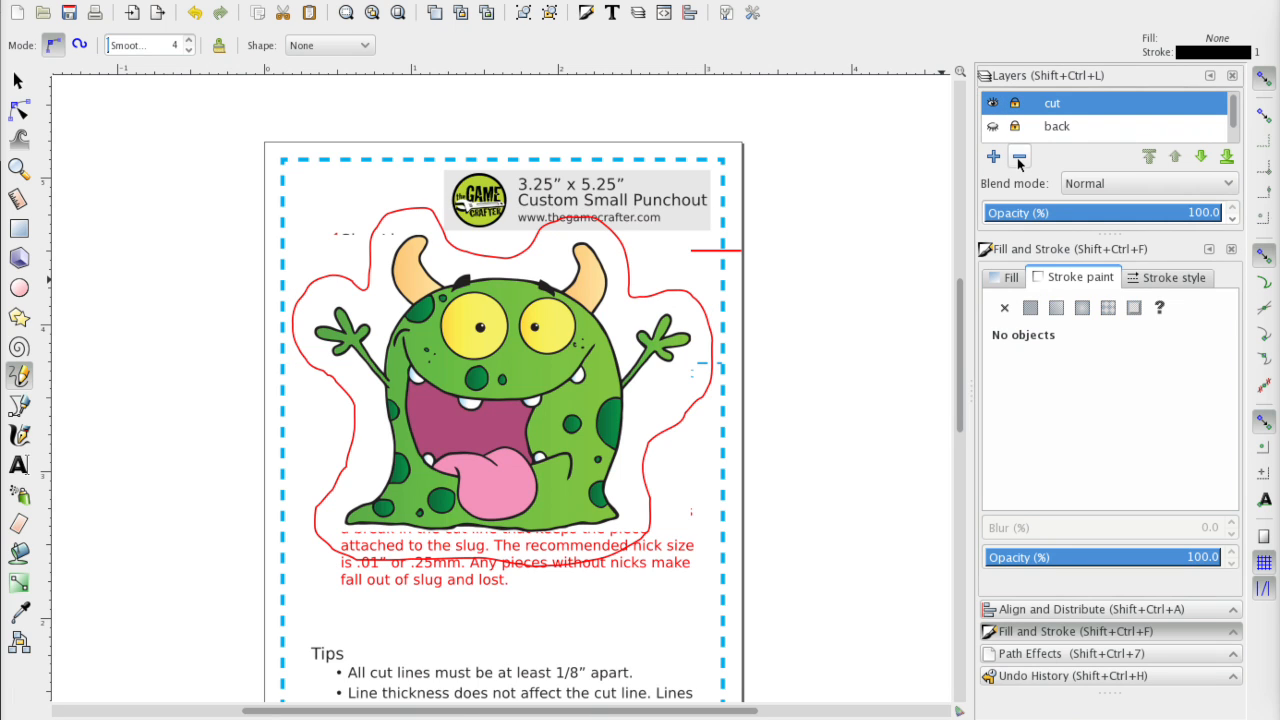
- Hide the cut outline and artwork layers so only the template's guide text layer shows
{"action": "left_click", "coordinate": [992, 102]}
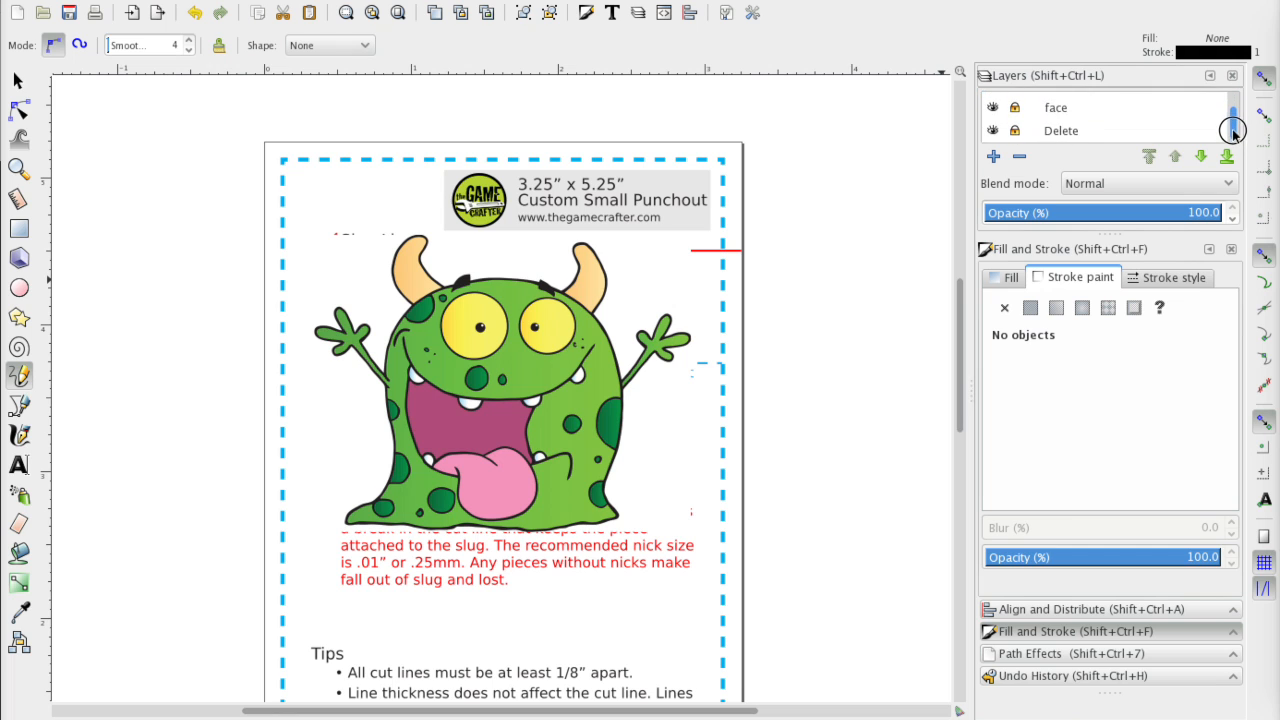
{"action": "left_click", "coordinate": [992, 108]}
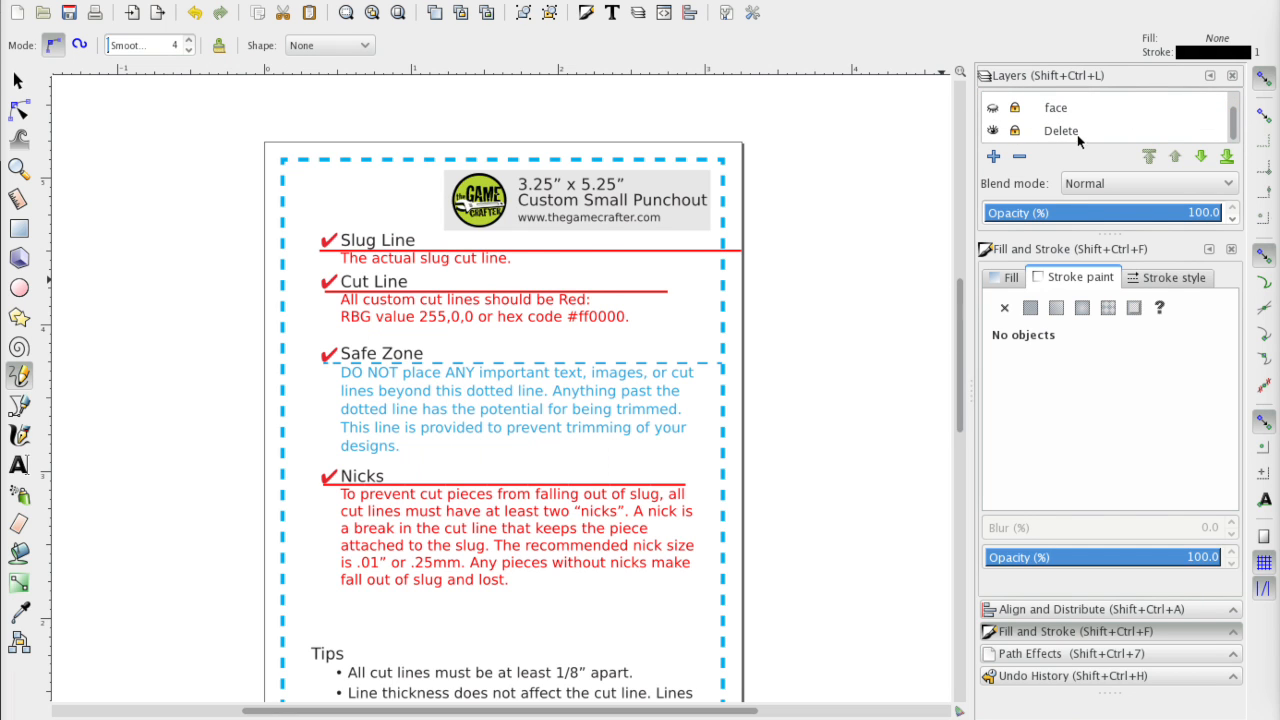
{"action": "left_click", "coordinate": [1060, 130]}
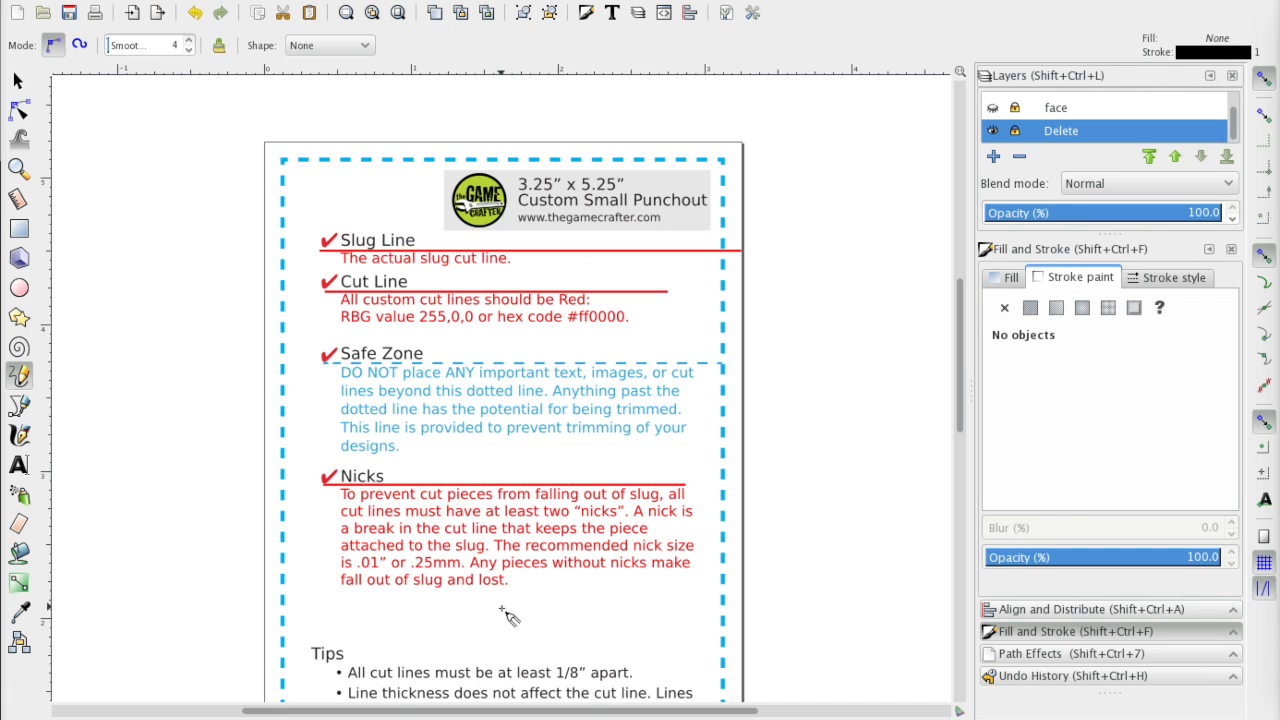
{"action": "mouse_move", "coordinate": [780, 276]}
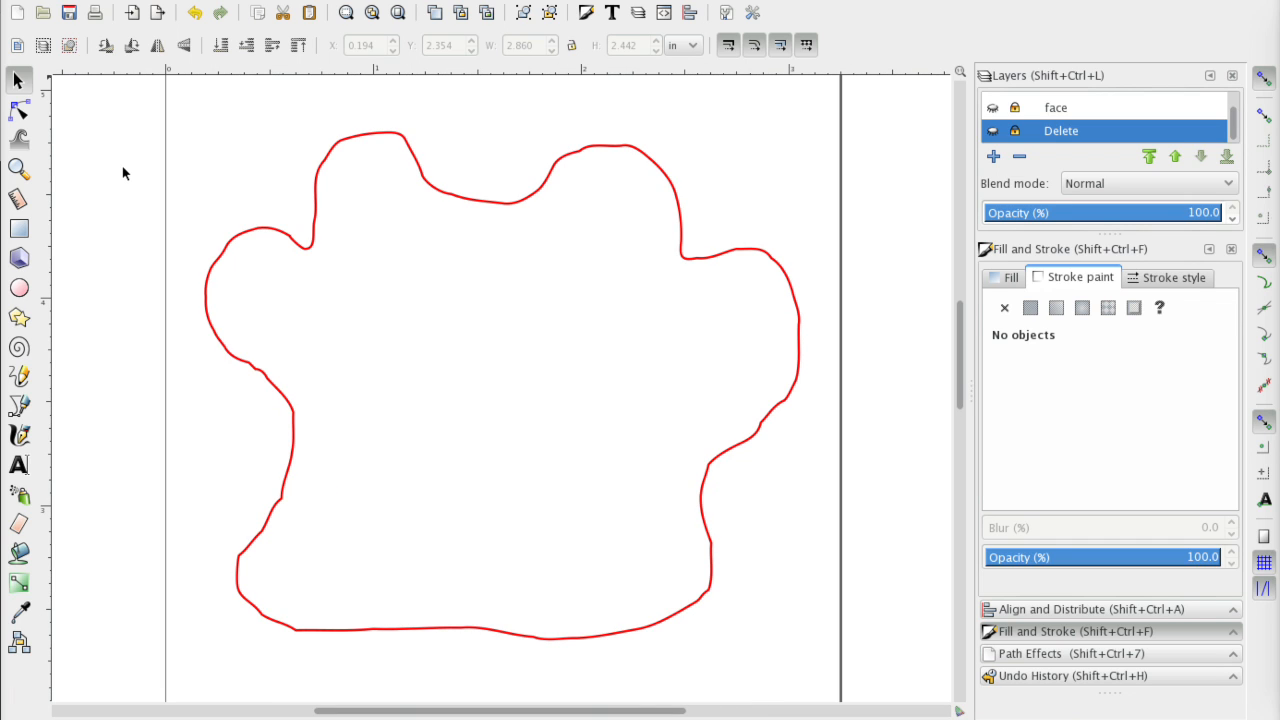
{"action": "mouse_move", "coordinate": [76, 384]}
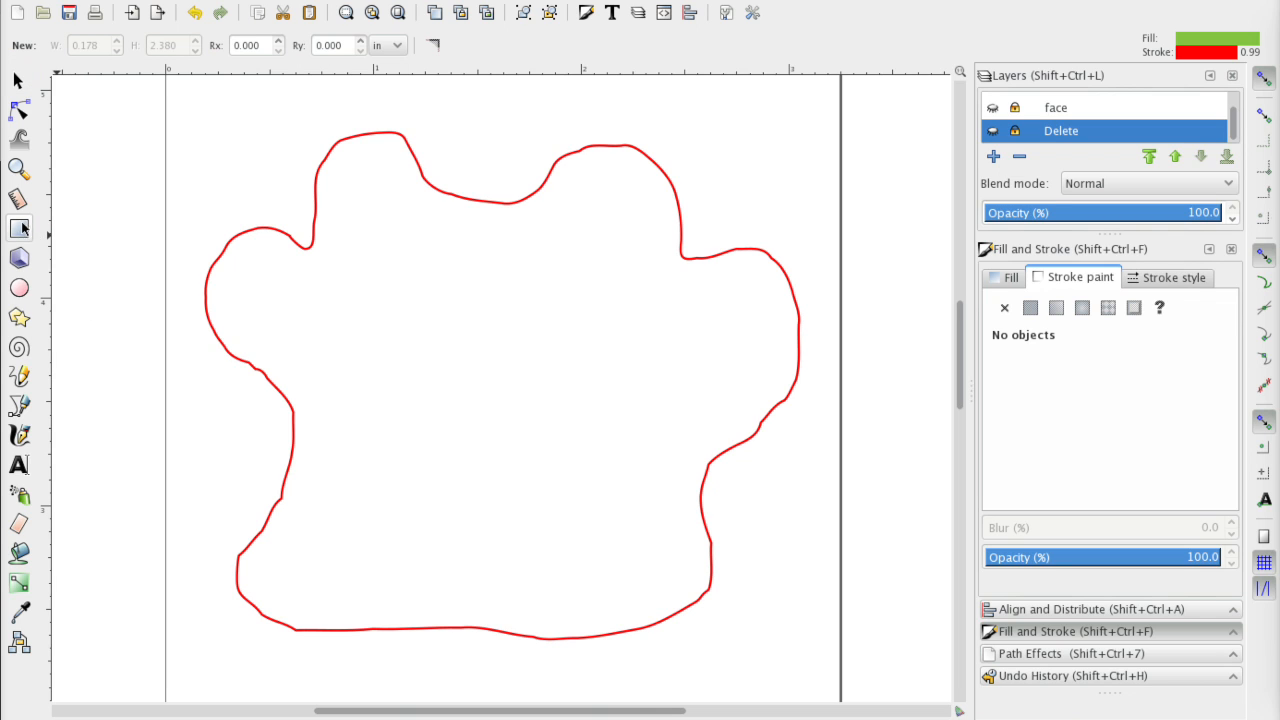
- Lay a thin rectangle across the red outline and split it there with Path > Cut Path
{"action": "left_click", "coordinate": [20, 228]}
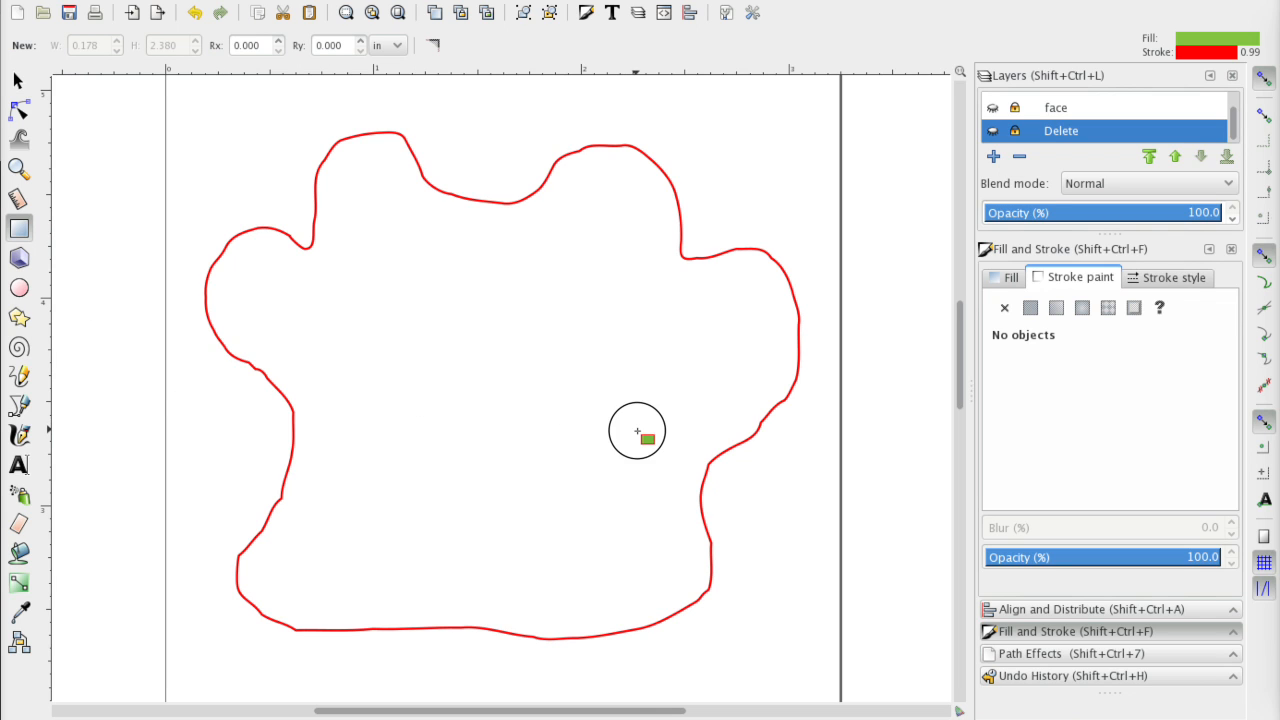
{"action": "mouse_move", "coordinate": [402, 476]}
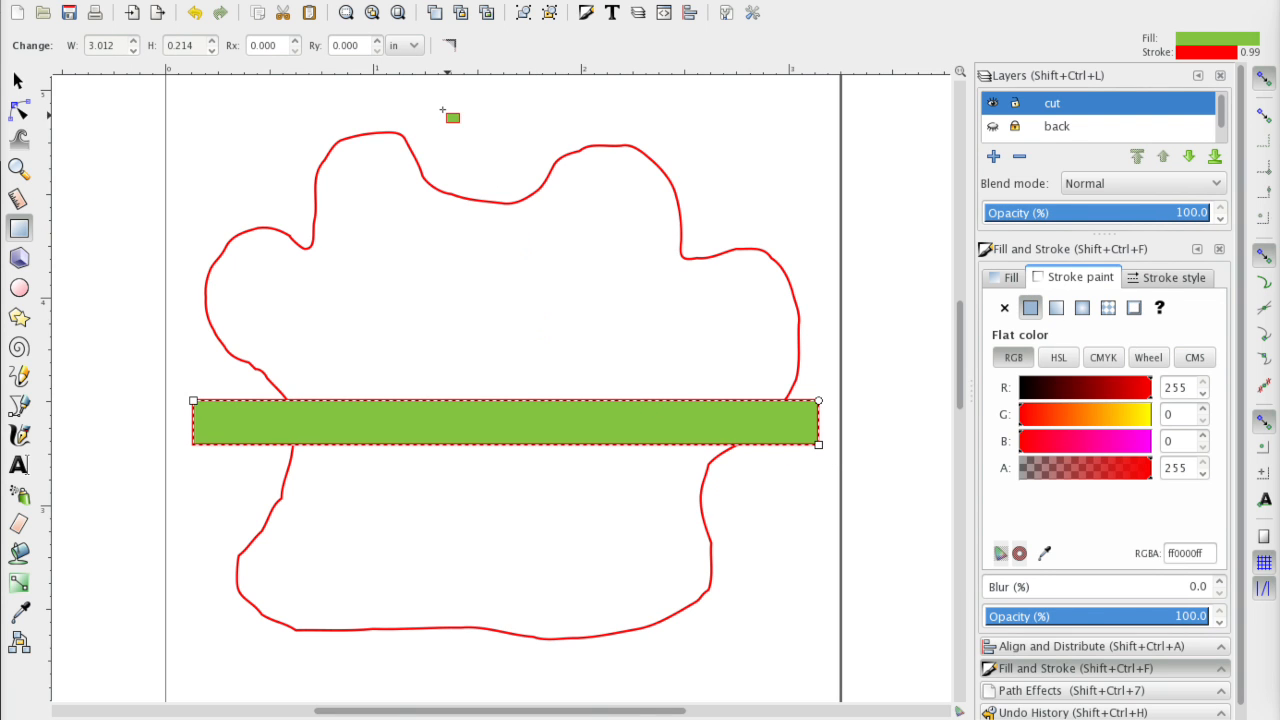
{"action": "mouse_move", "coordinate": [310, 104]}
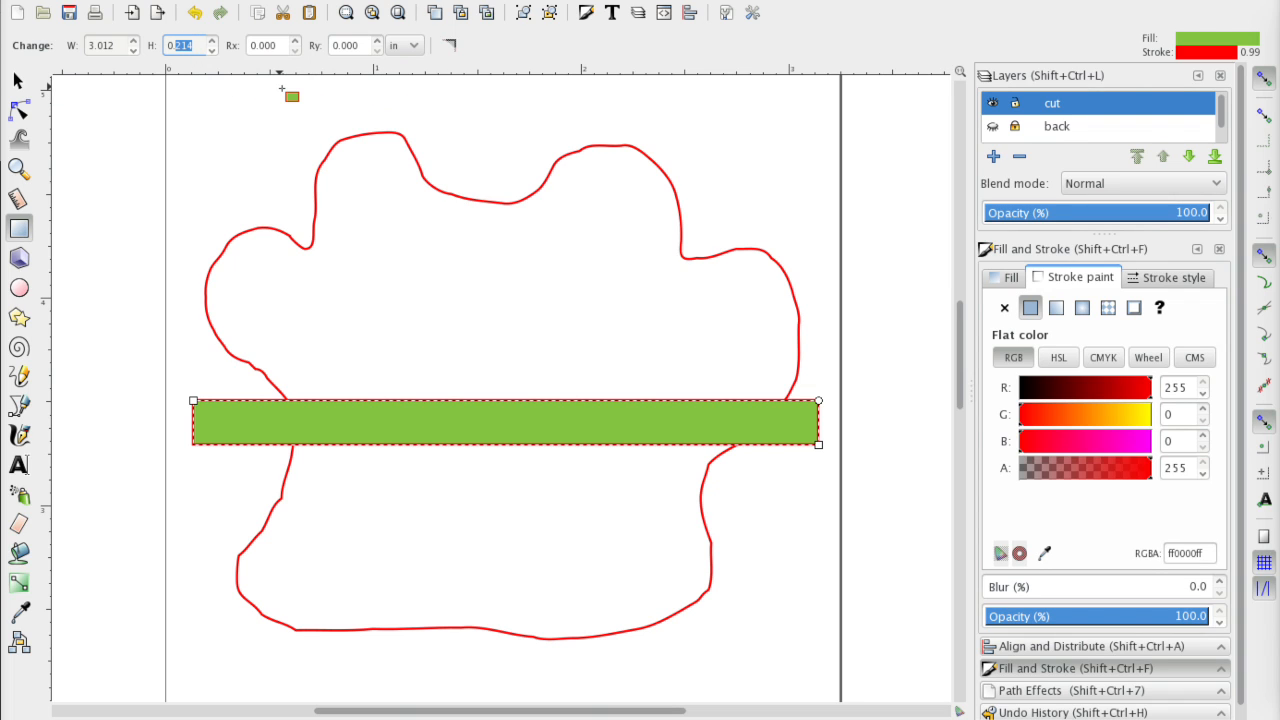
{"action": "type", "text": "010"}
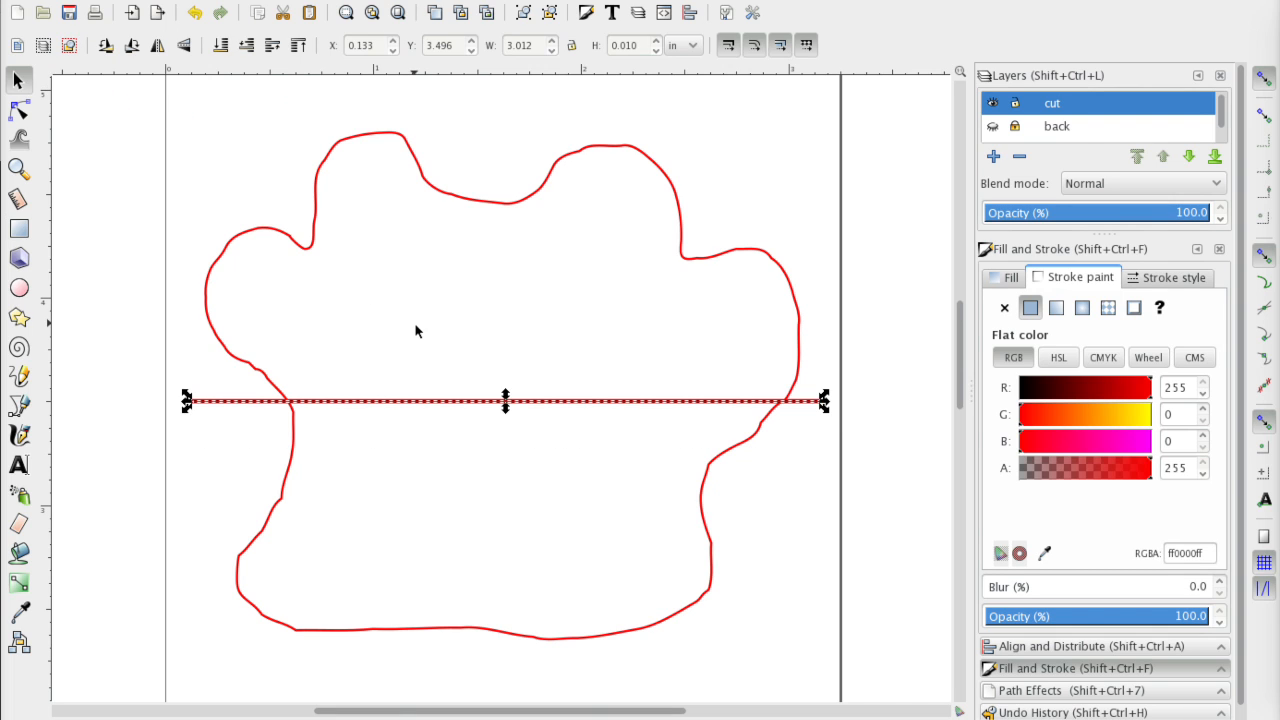
{"action": "left_click_drag", "start_coordinate": [504, 400], "coordinate": [504, 448]}
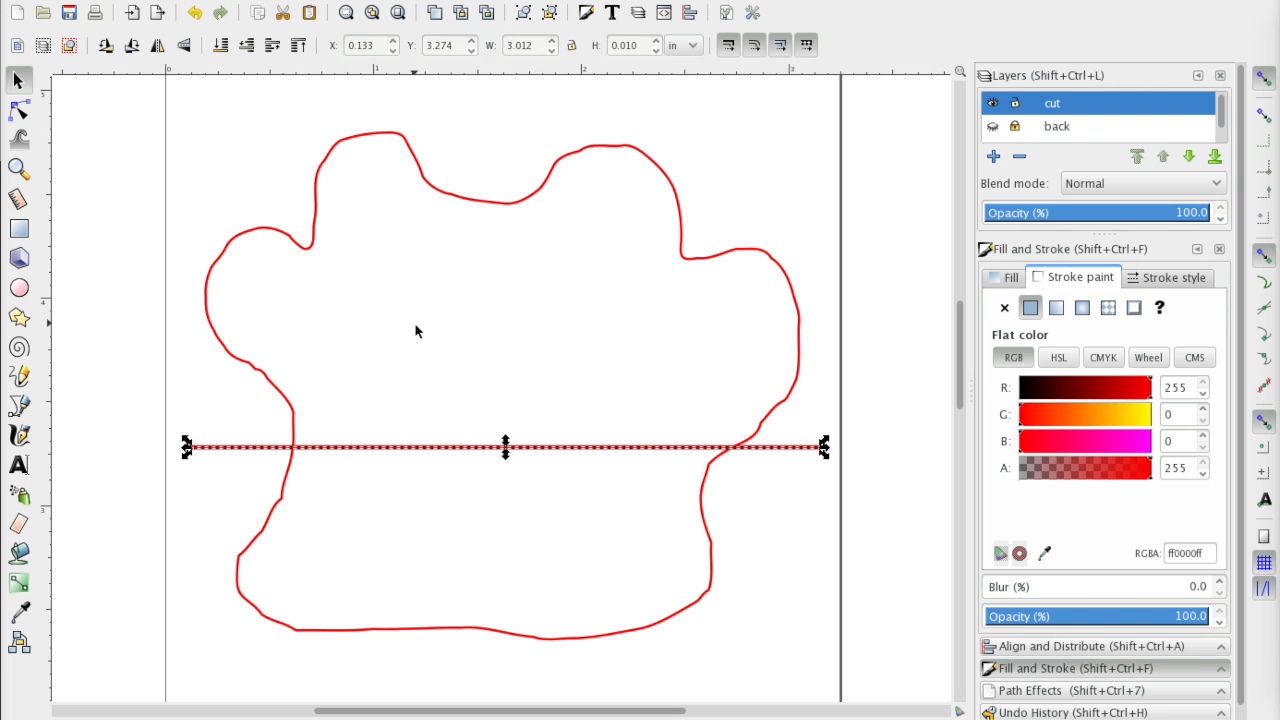
{"action": "mouse_move", "coordinate": [532, 478]}
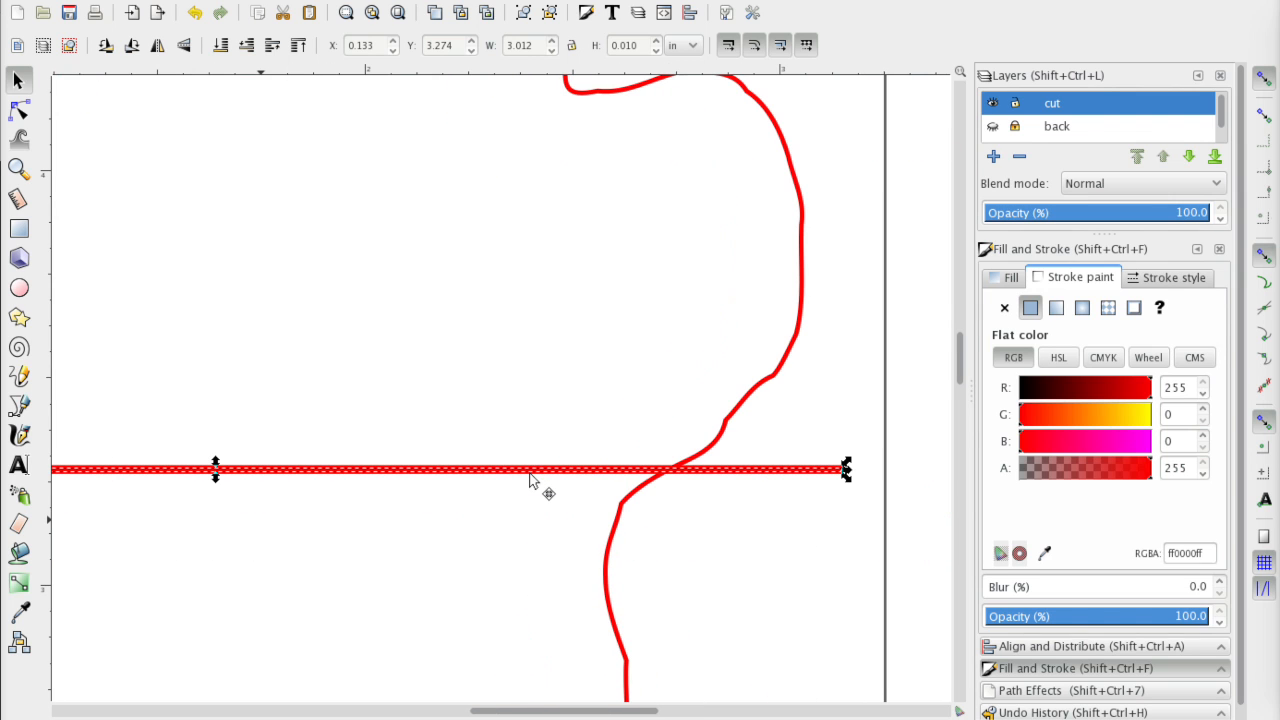
{"action": "mouse_move", "coordinate": [204, 228]}
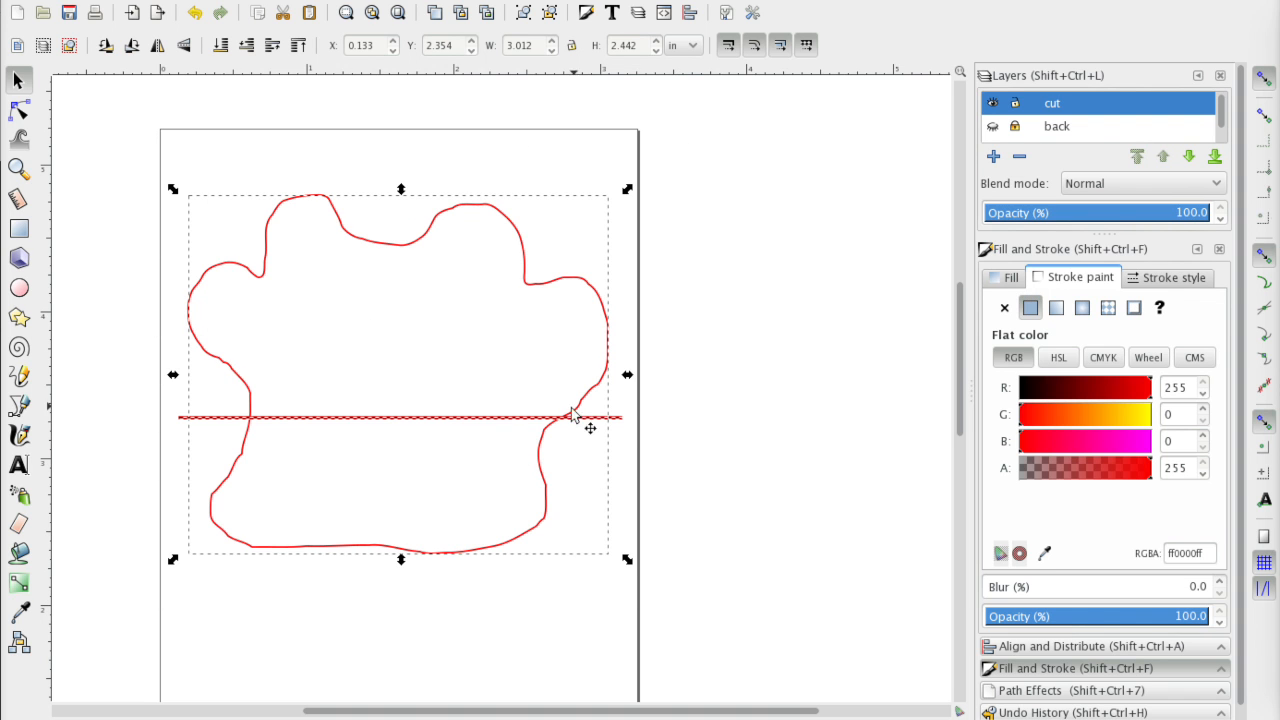
{"action": "mouse_move", "coordinate": [584, 456]}
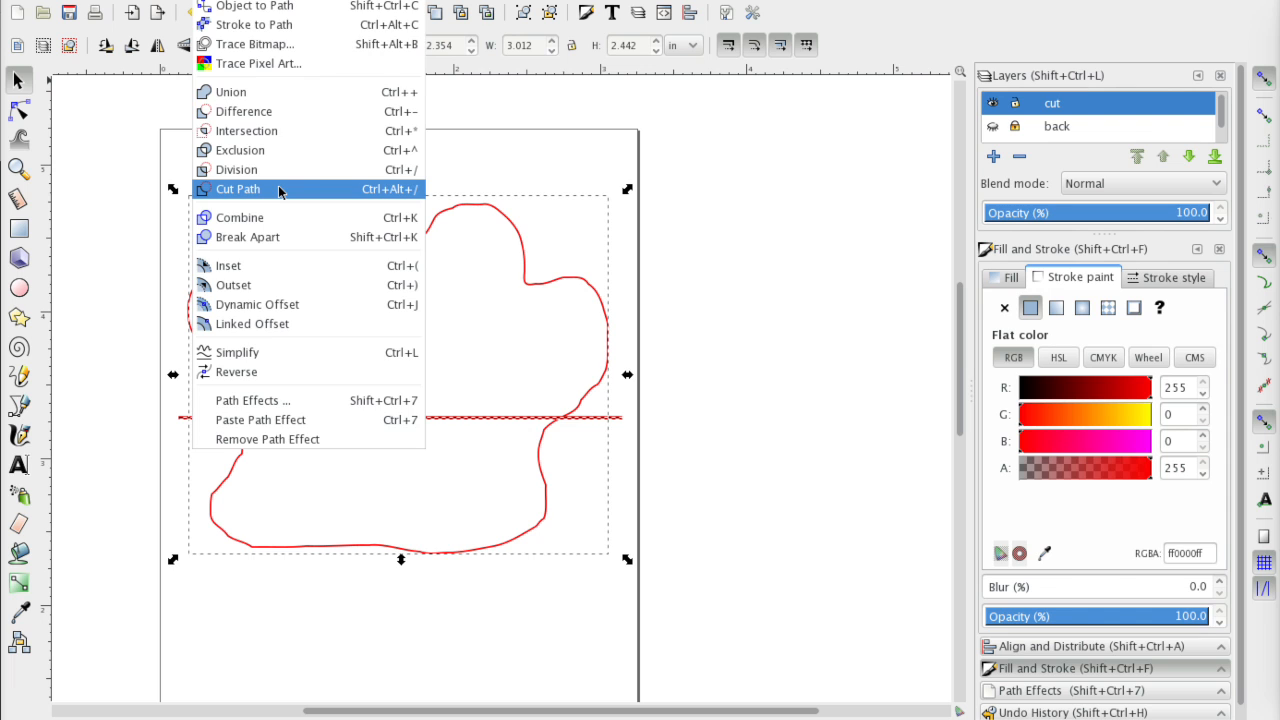
{"action": "left_click", "coordinate": [238, 188]}
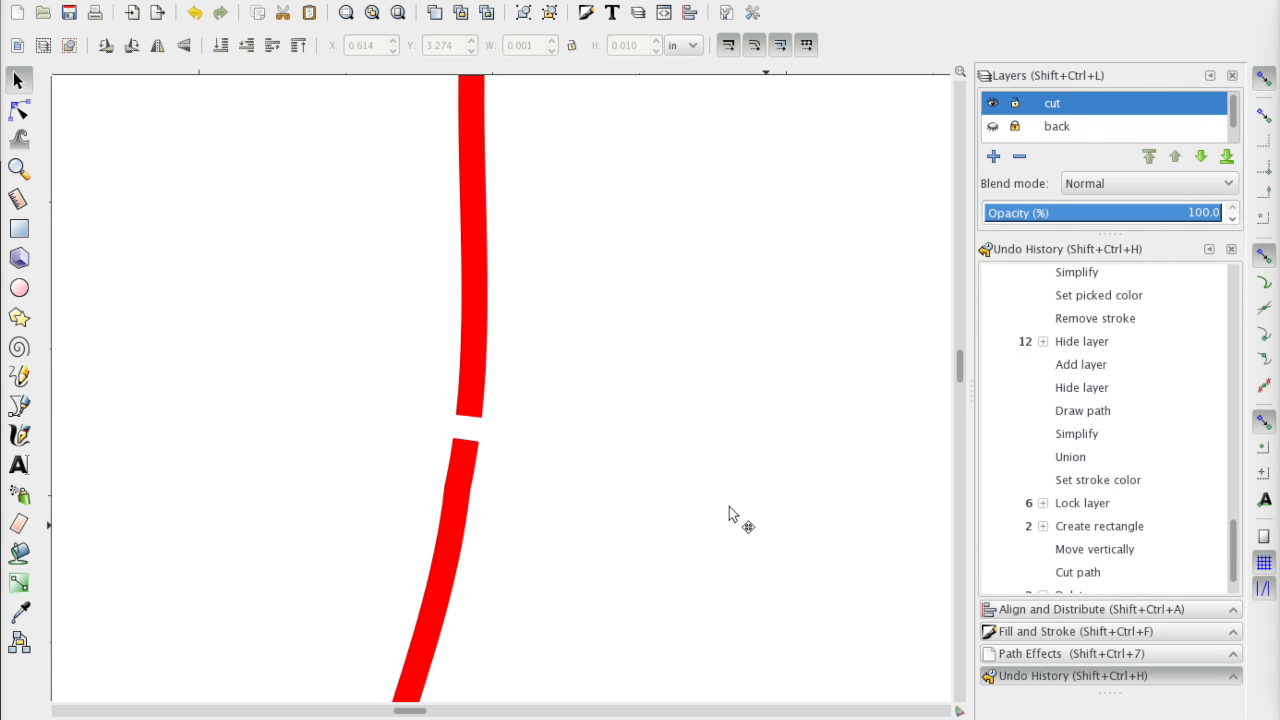
{"action": "mouse_move", "coordinate": [436, 440]}
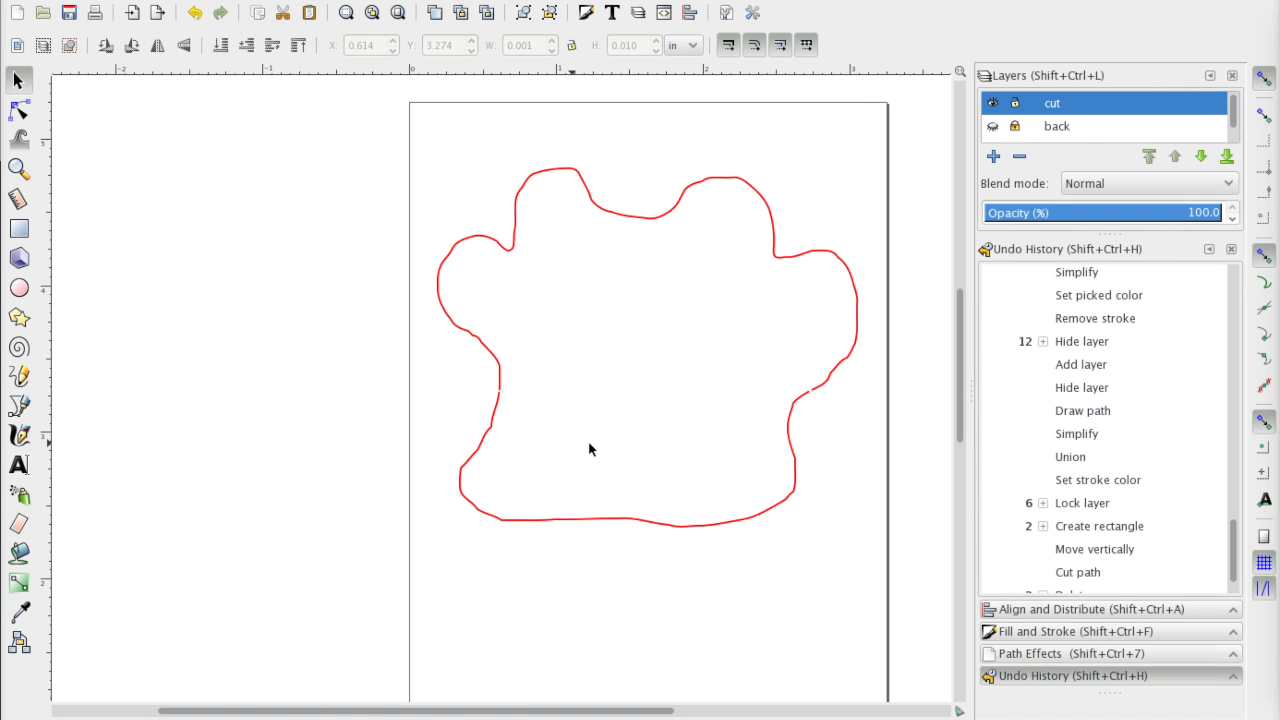
{"action": "mouse_move", "coordinate": [698, 510]}
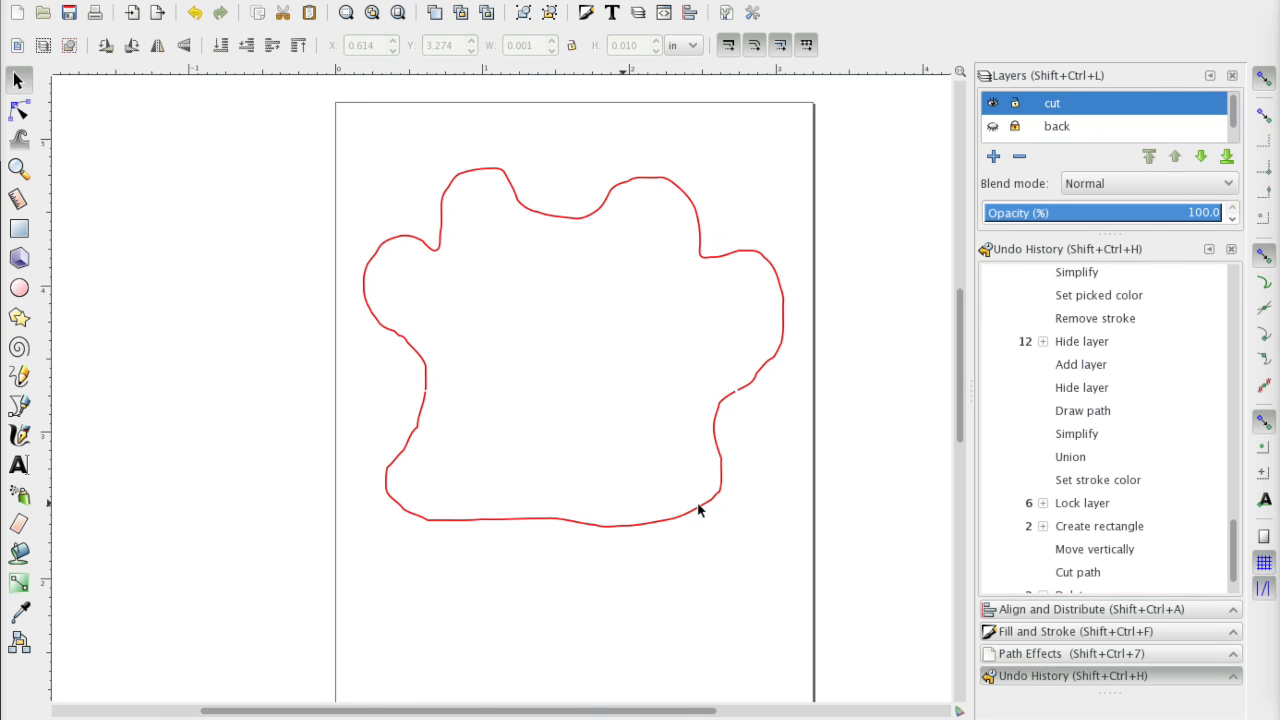
{"action": "mouse_move", "coordinate": [316, 282]}
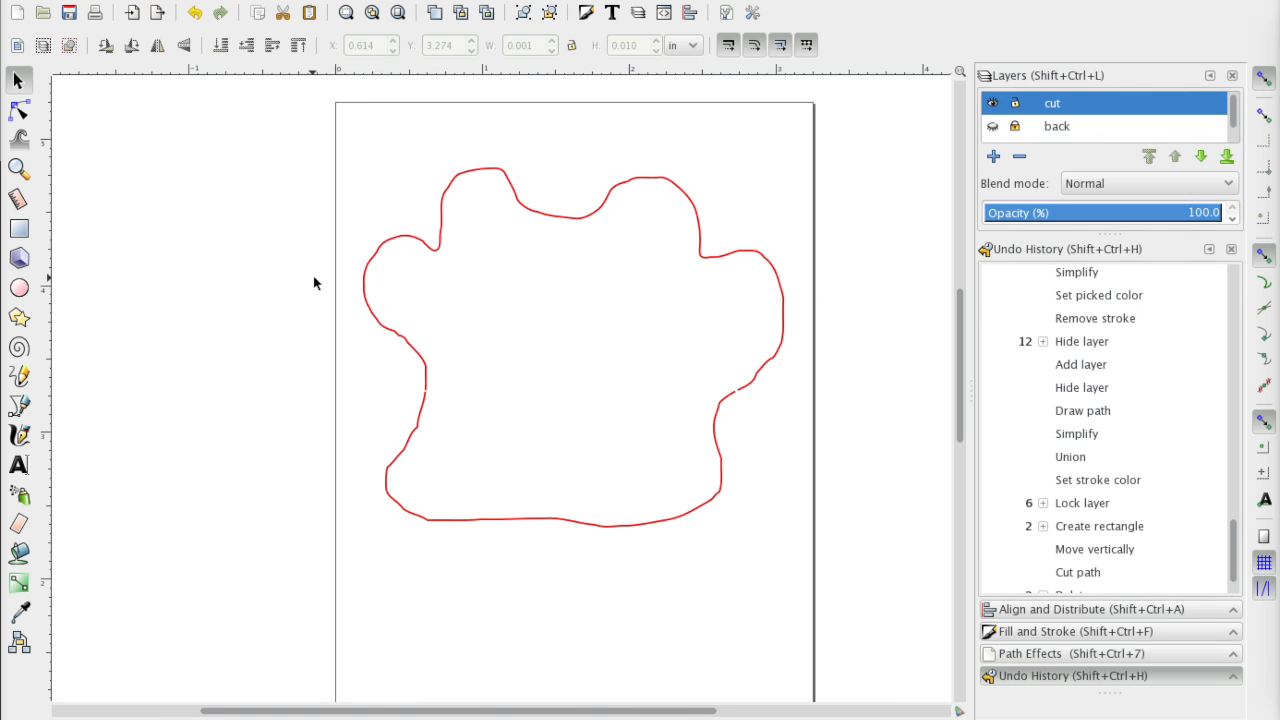
{"action": "mouse_move", "coordinate": [556, 474]}
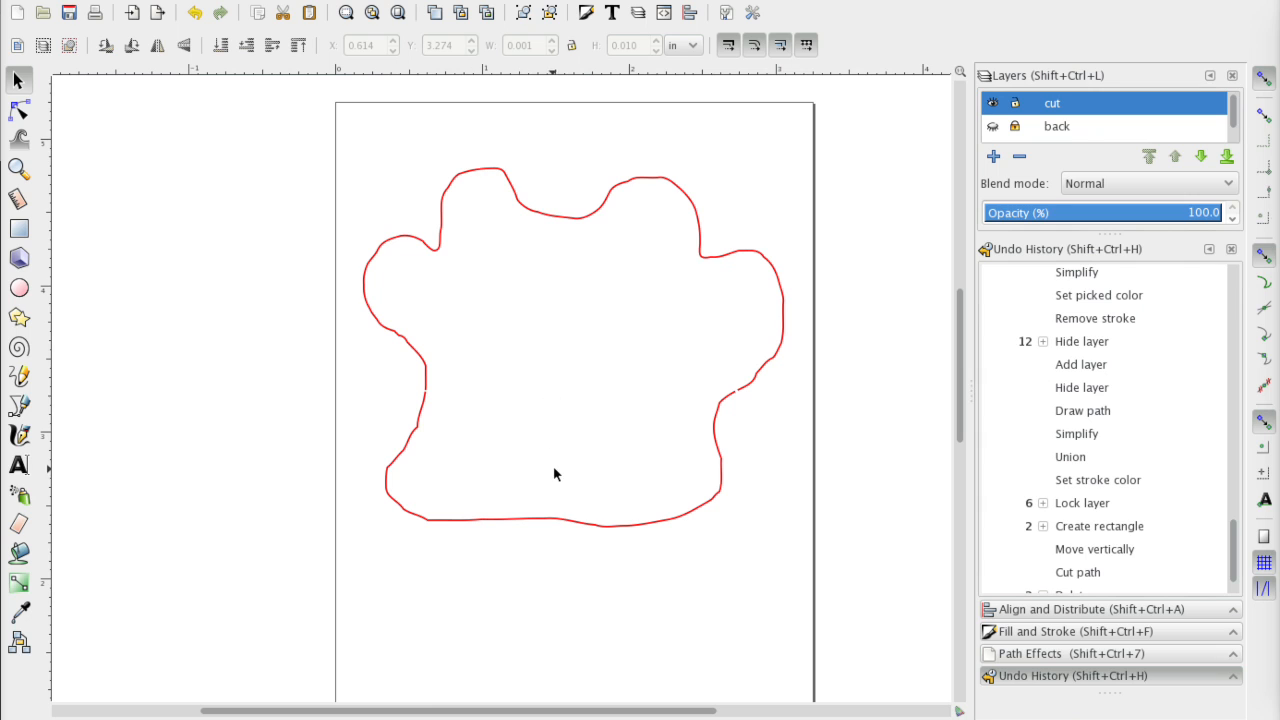
{"action": "mouse_move", "coordinate": [324, 252]}
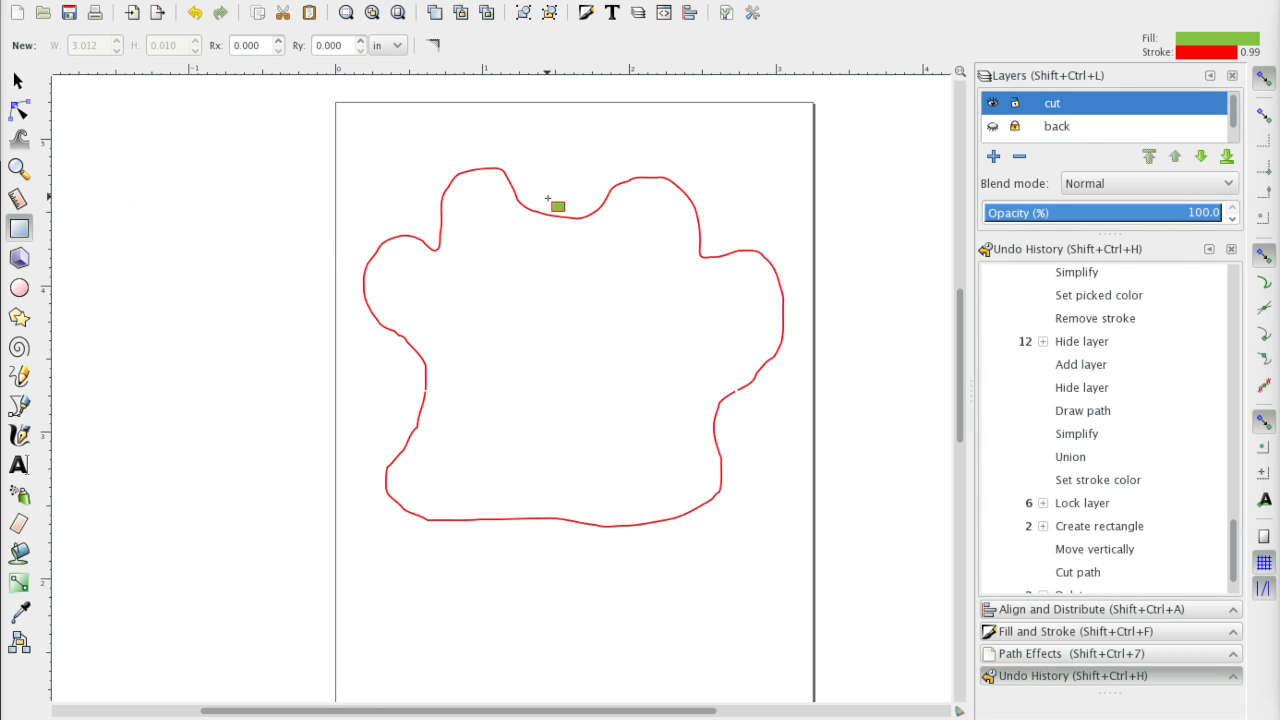
- Cut a nick into the outline's top edge using a 0.01-wide rectangle and Cut Path
{"action": "left_click_drag", "start_coordinate": [550, 200], "coordinate": [588, 250]}
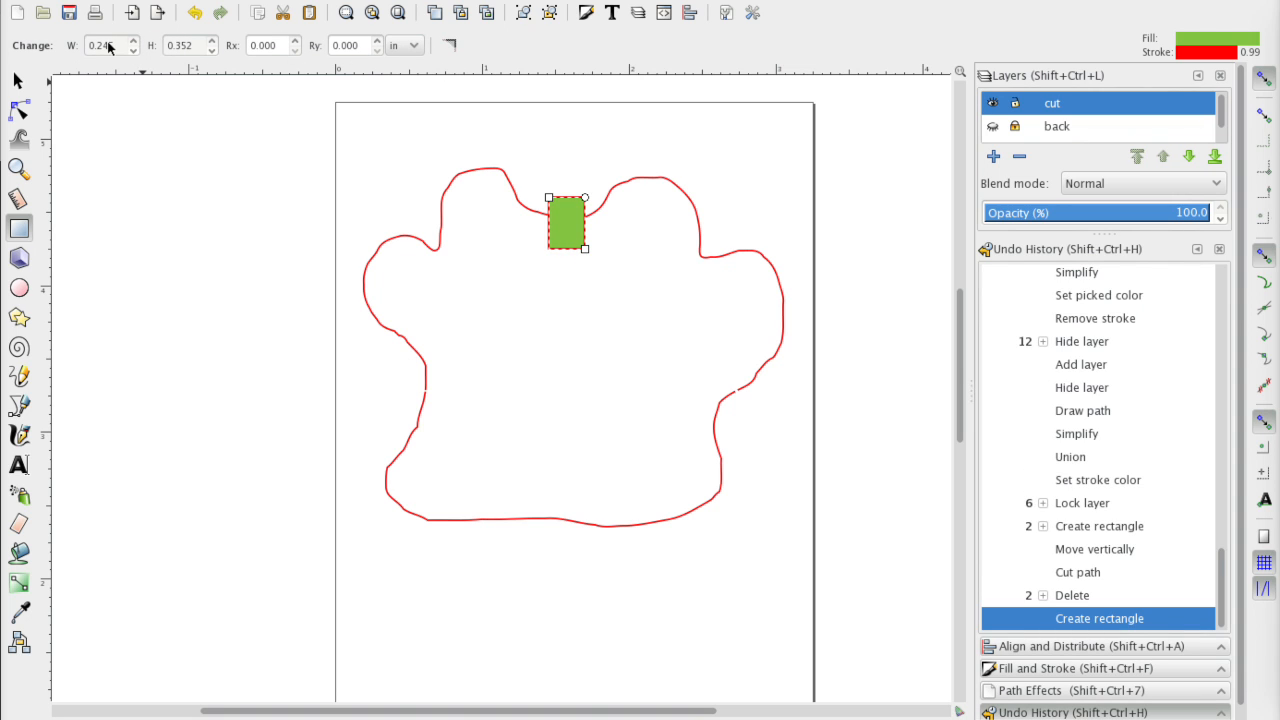
{"action": "left_click", "coordinate": [104, 44]}
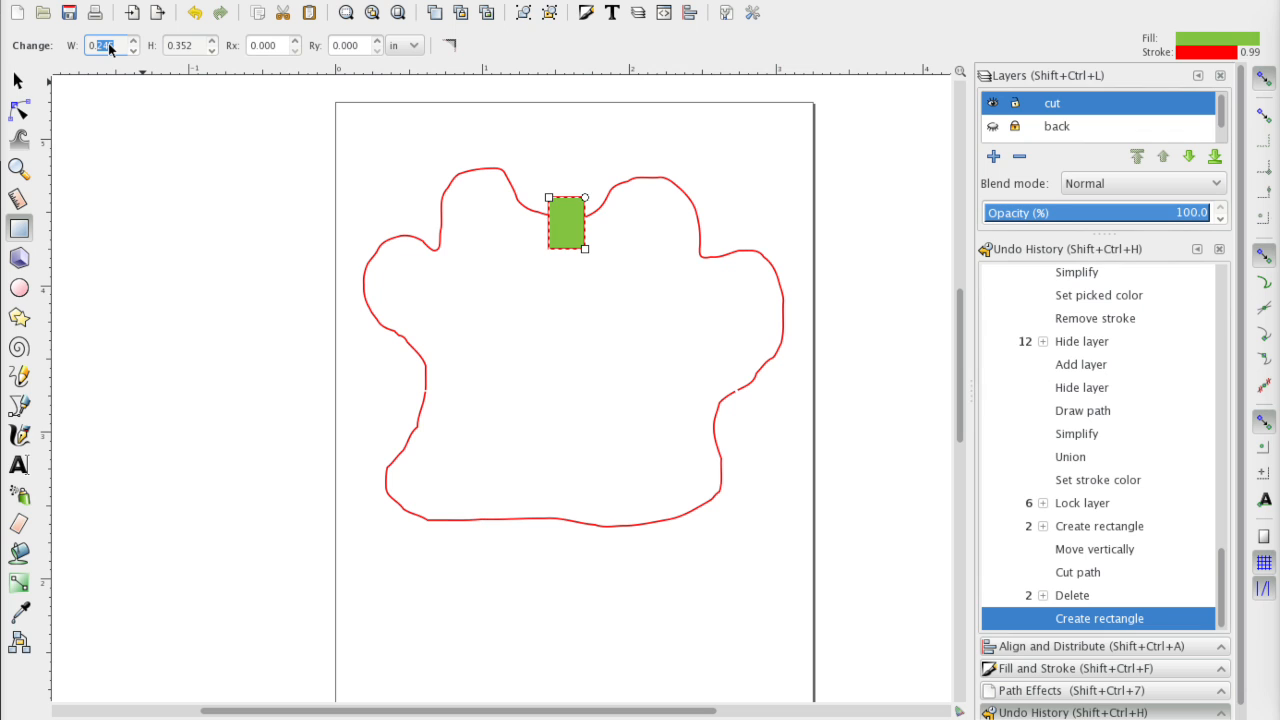
{"action": "type", "text": "0.01"}
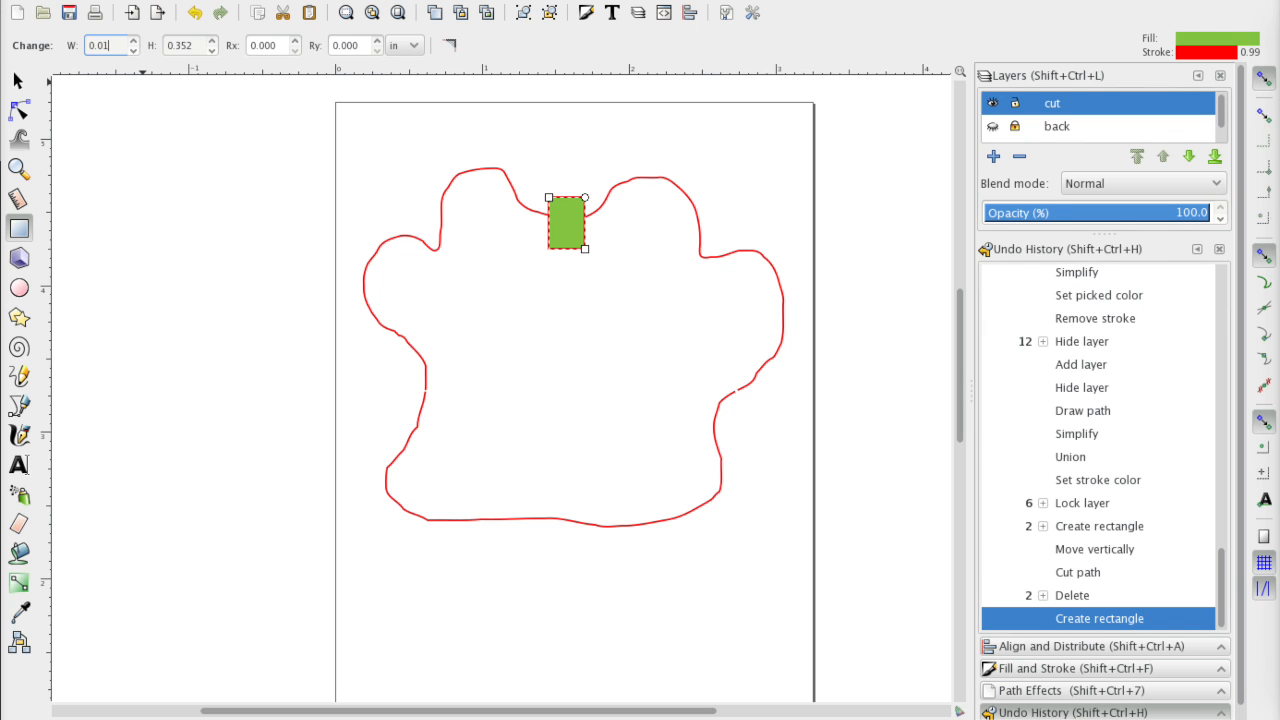
{"action": "type", "text": "0.010"}
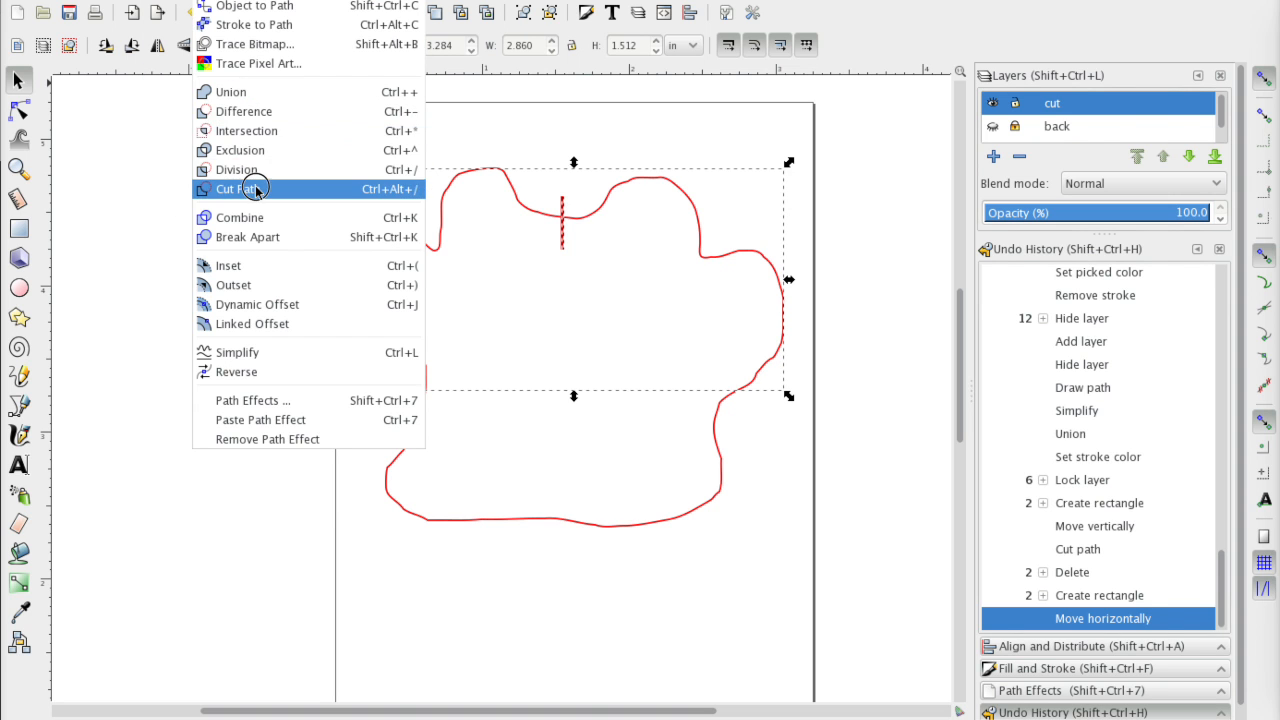
{"action": "left_click", "coordinate": [236, 188]}
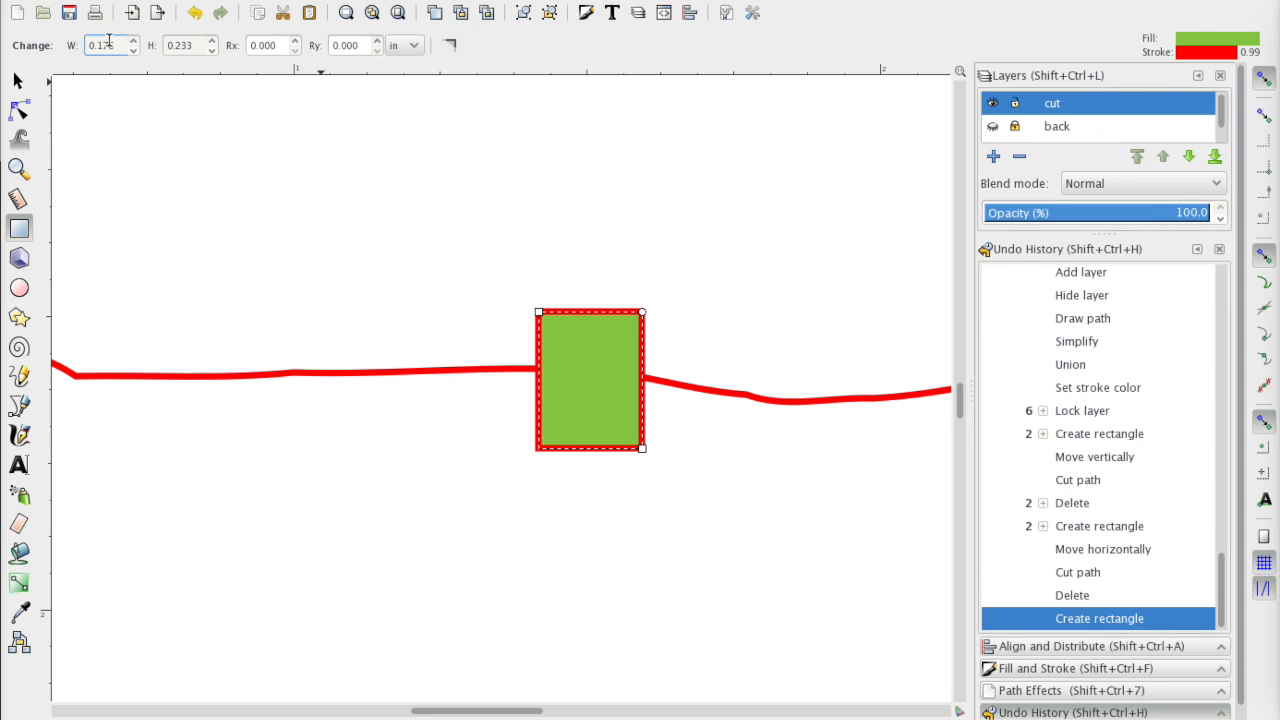
- Cut a matching nick into the outline's bottom edge with another 0.01-wide rectangle
{"action": "type", "text": "0.01"}
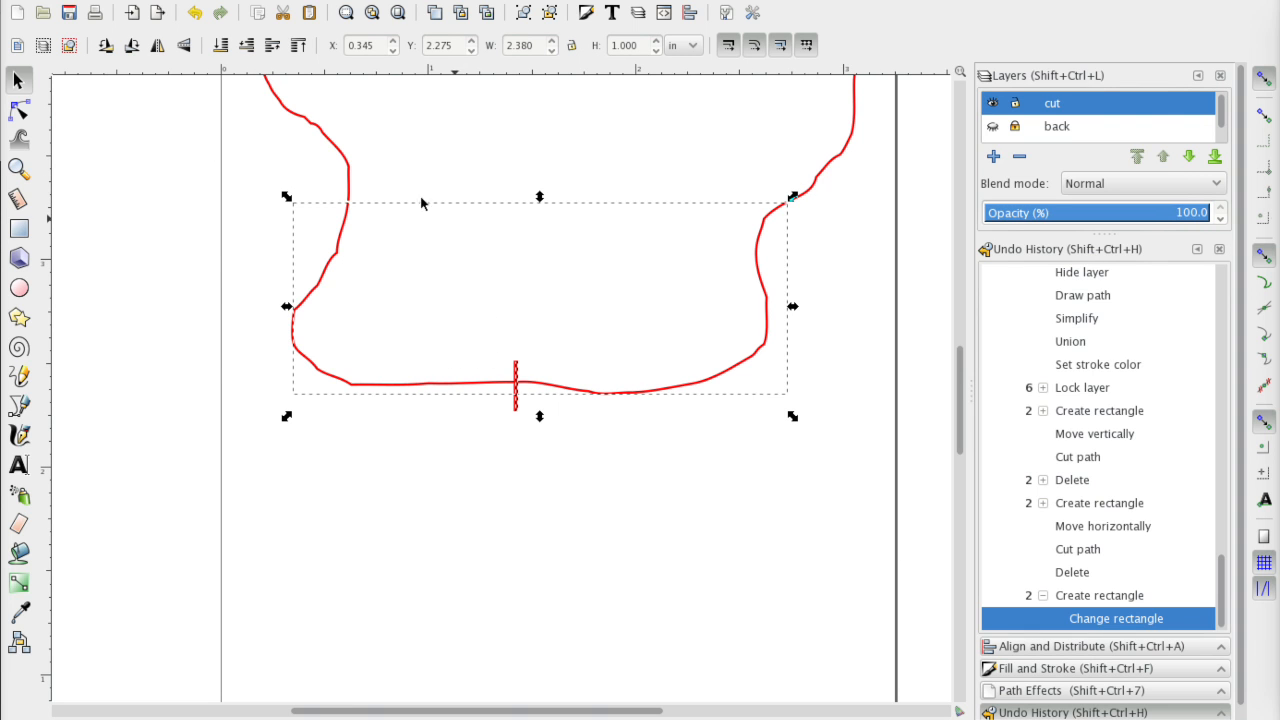
{"action": "left_click", "coordinate": [96, 10]}
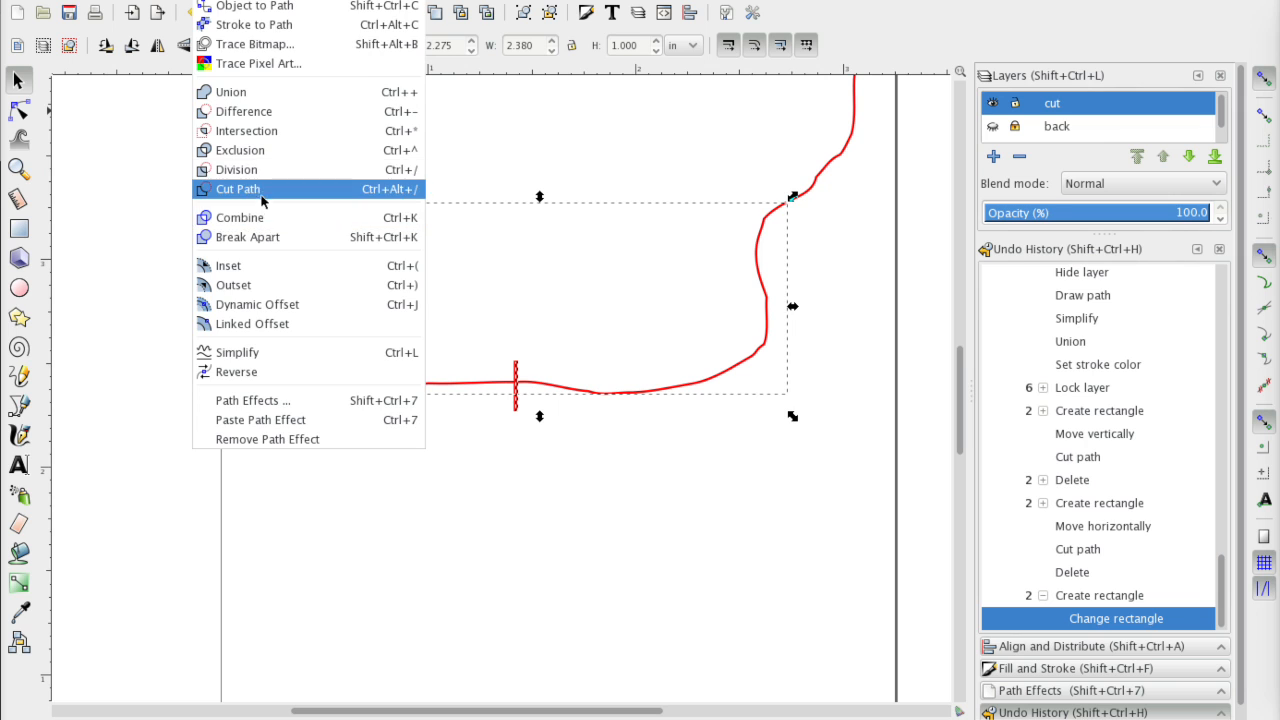
{"action": "left_click", "coordinate": [238, 188]}
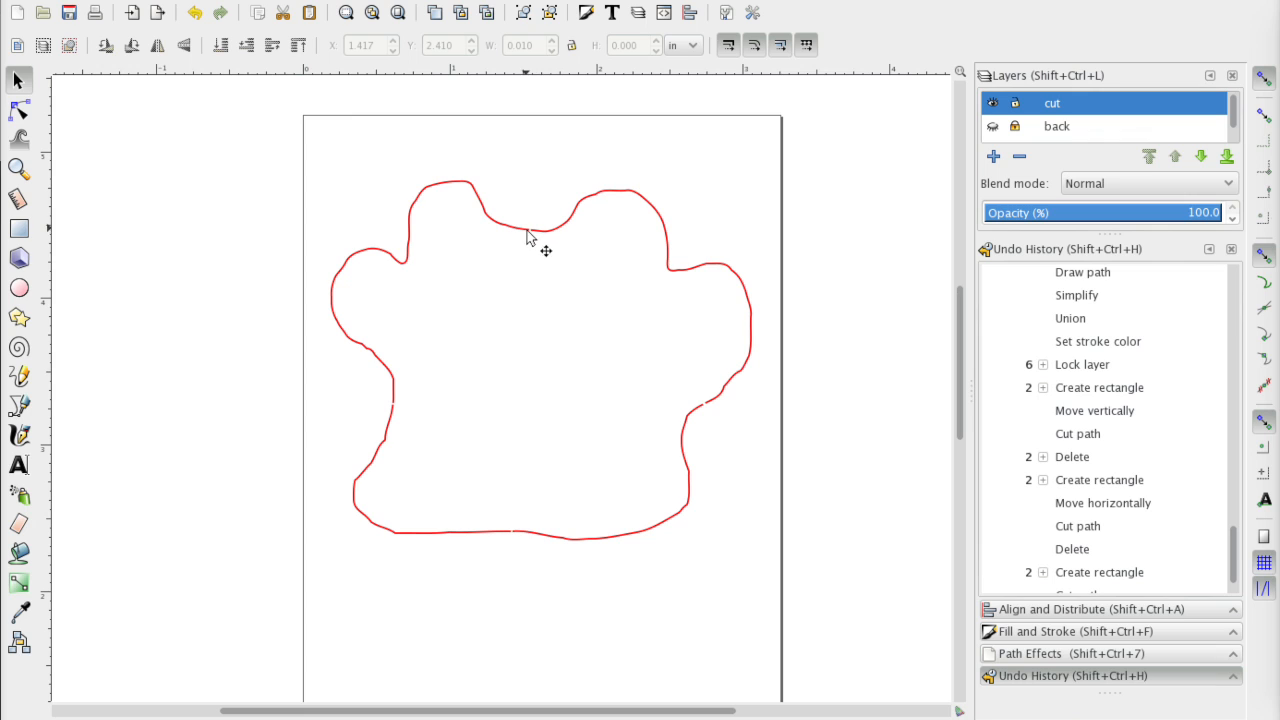
{"action": "mouse_move", "coordinate": [560, 562]}
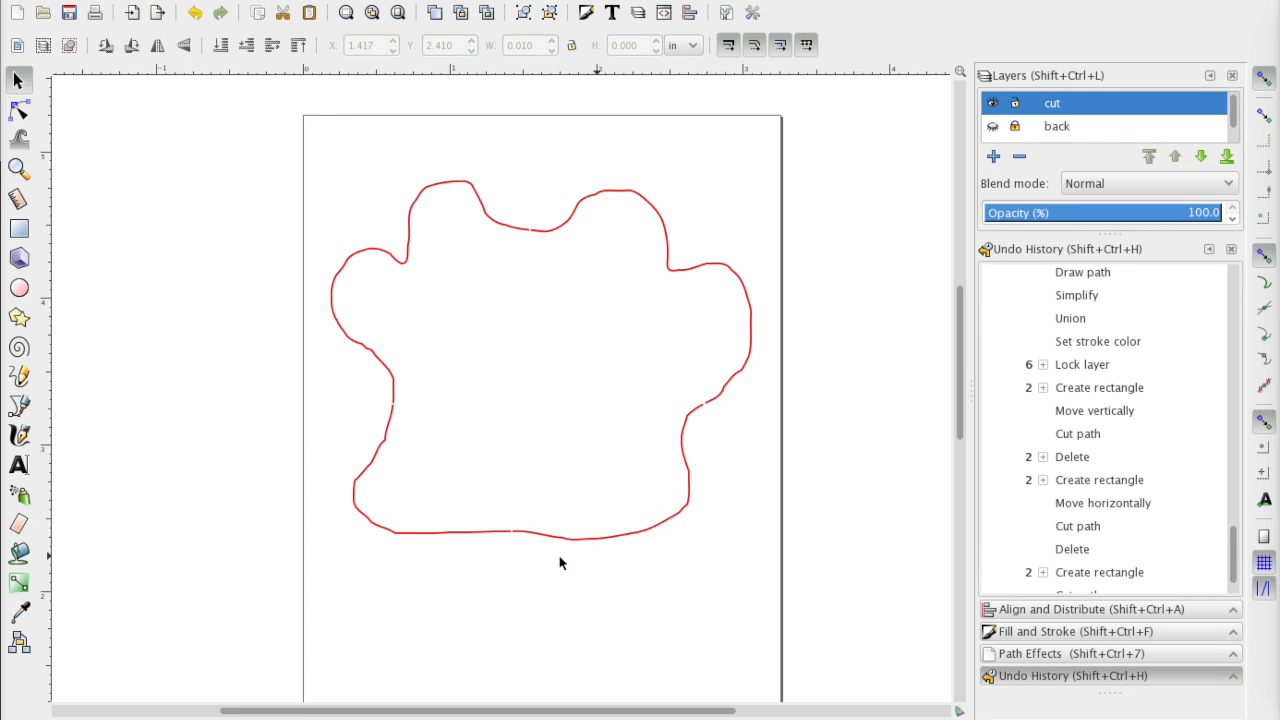
{"action": "mouse_move", "coordinate": [420, 436]}
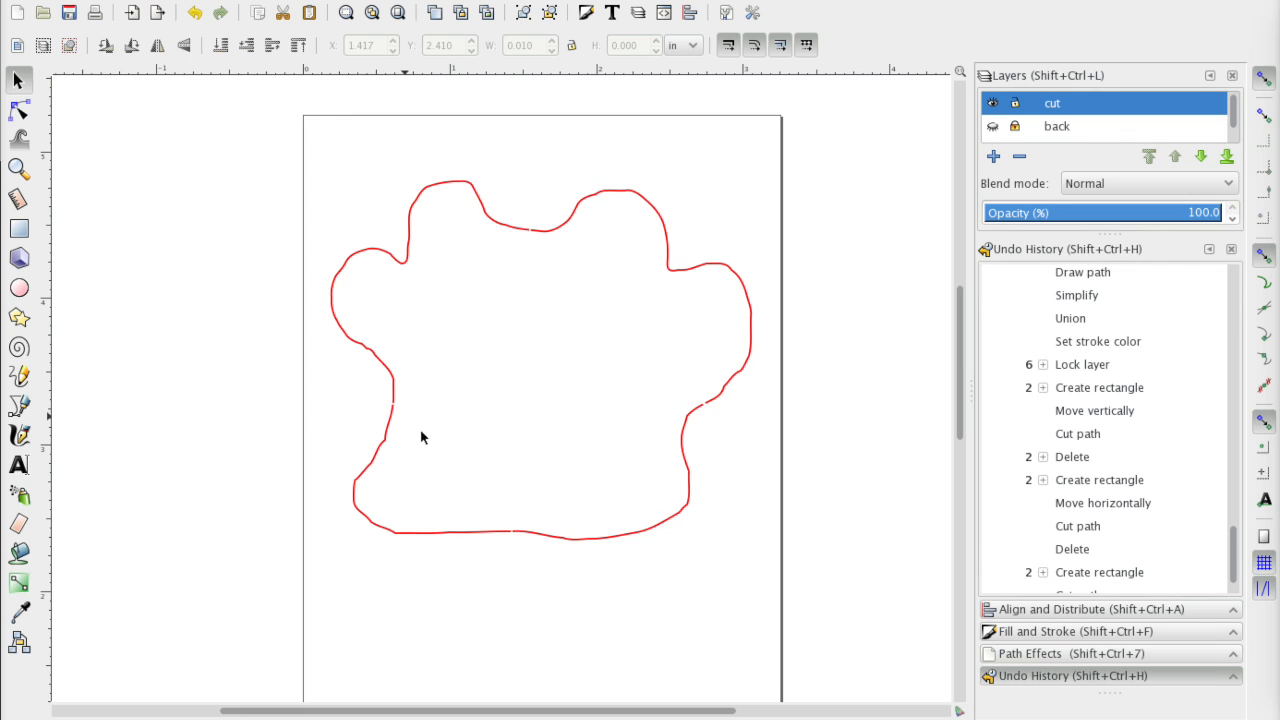
{"action": "mouse_move", "coordinate": [512, 520]}
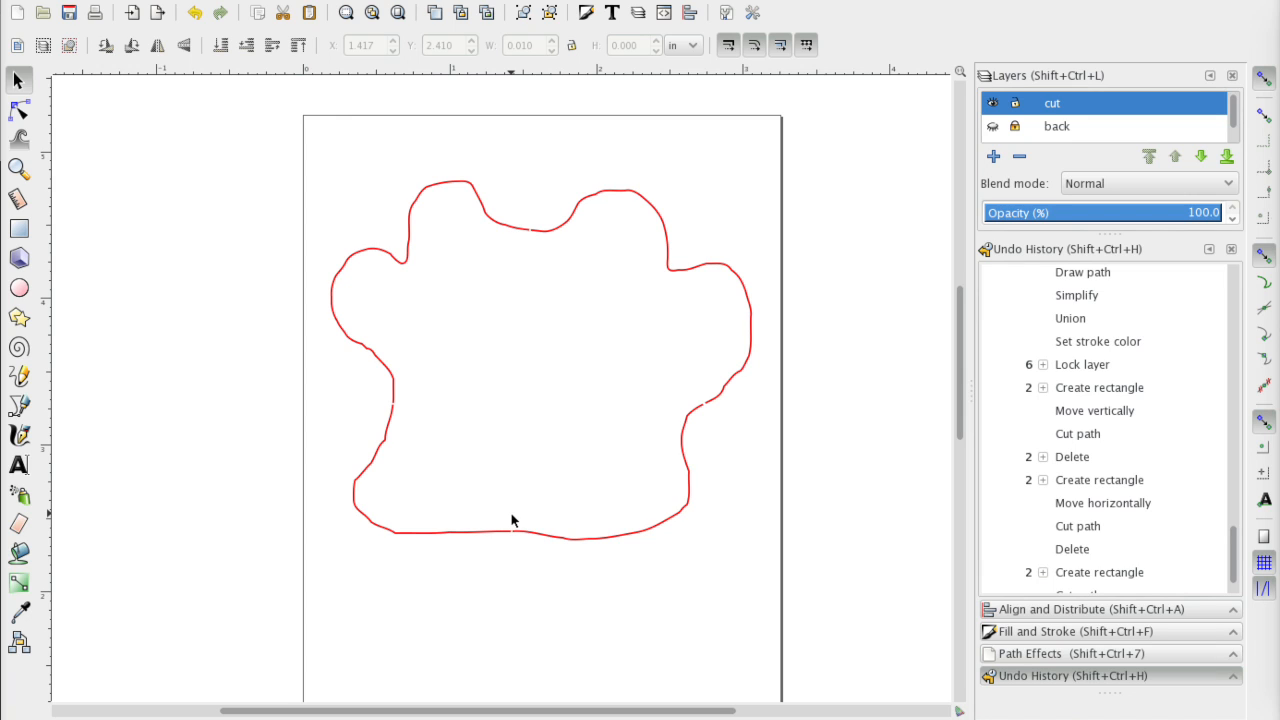
- Show the monster artwork layer and remove the template's 'Delete' guide layer
{"action": "left_click", "coordinate": [1016, 126]}
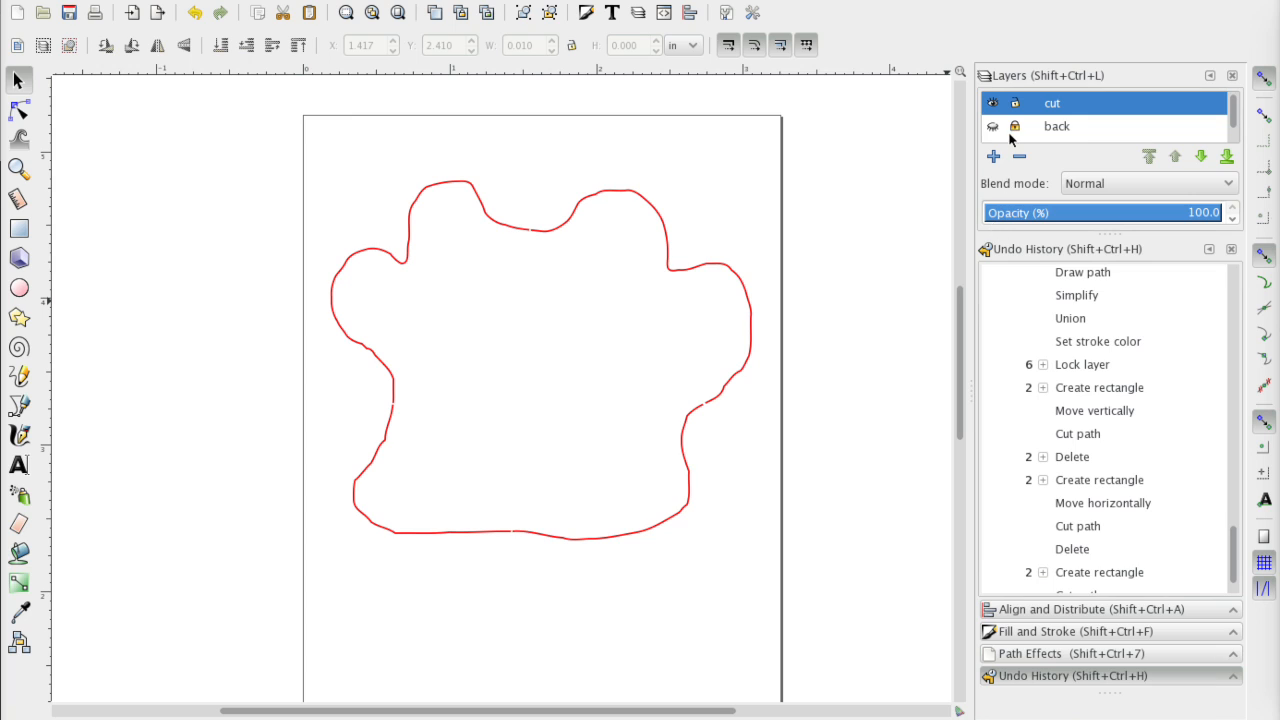
{"action": "mouse_move", "coordinate": [1032, 130]}
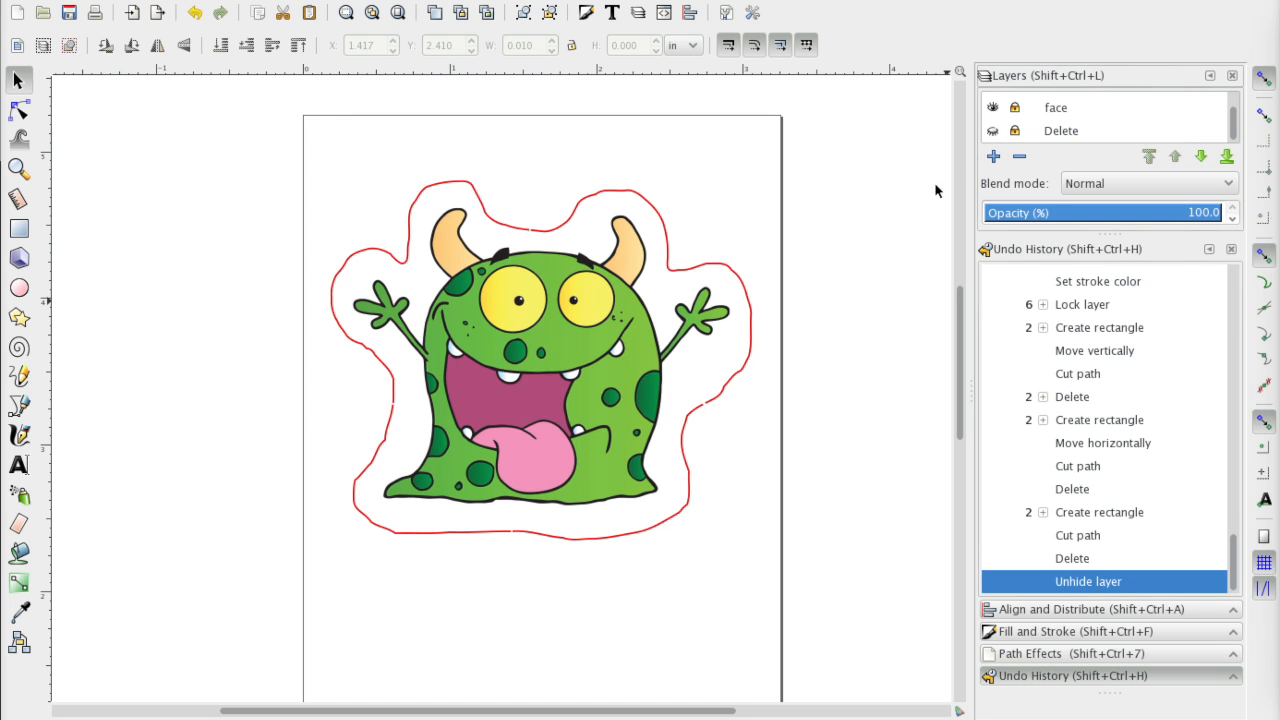
{"action": "mouse_move", "coordinate": [976, 196]}
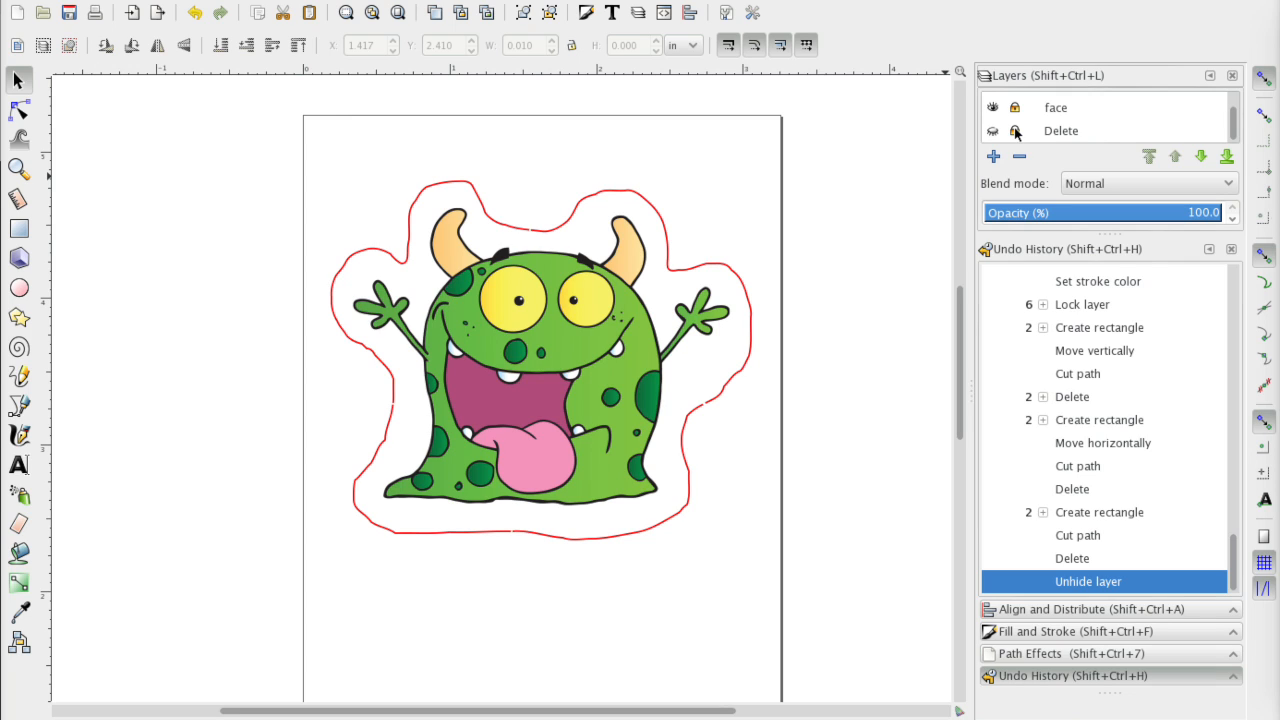
{"action": "mouse_move", "coordinate": [1046, 132]}
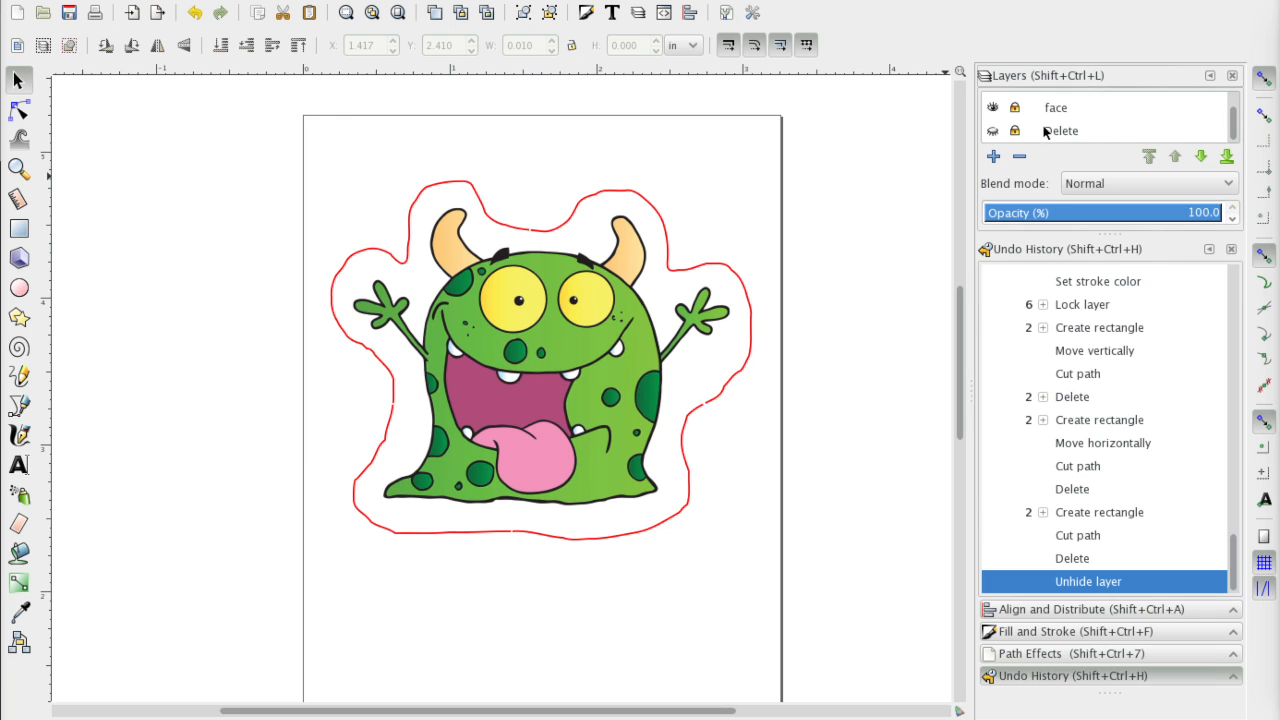
{"action": "left_click", "coordinate": [1060, 130]}
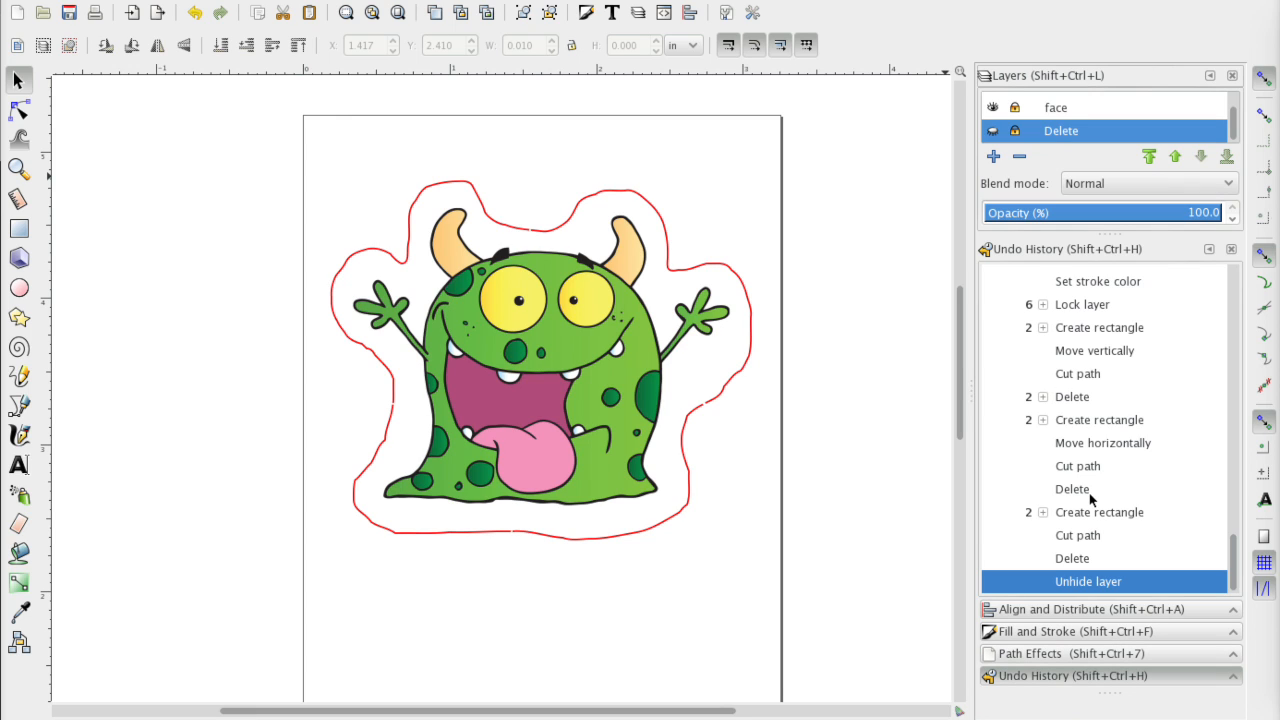
{"action": "left_click", "coordinate": [992, 132]}
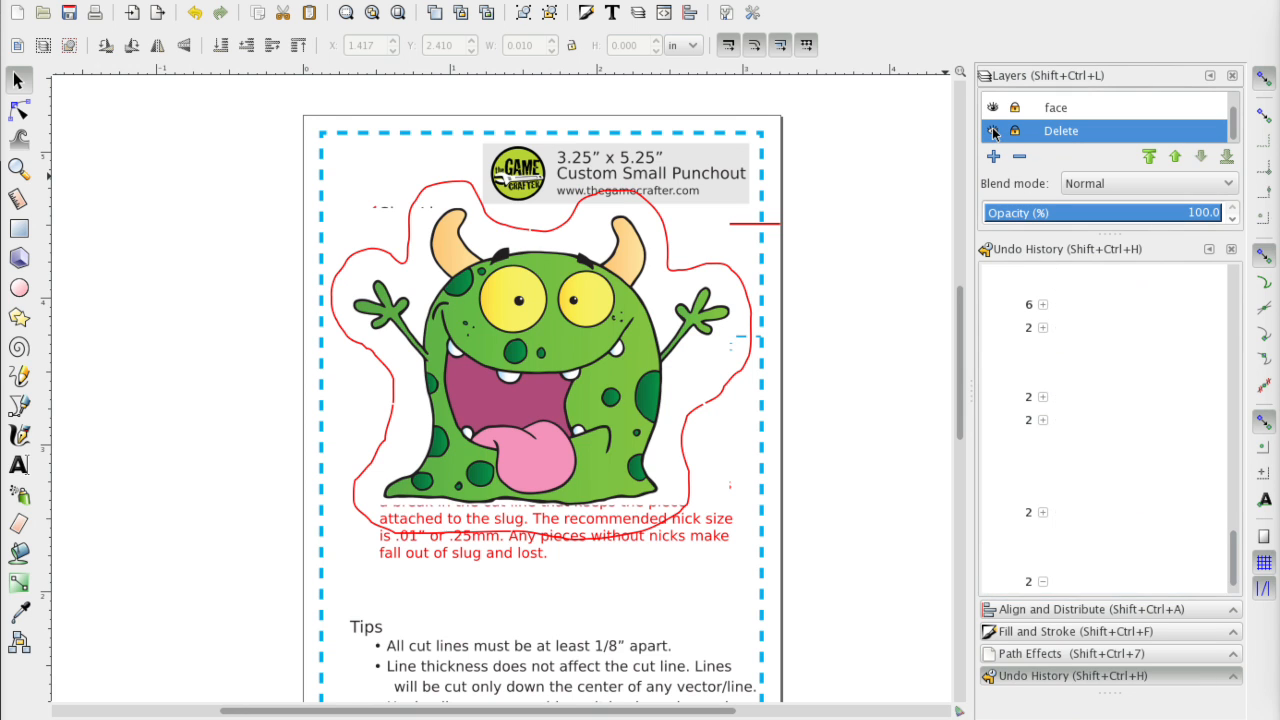
{"action": "left_click", "coordinate": [1020, 156]}
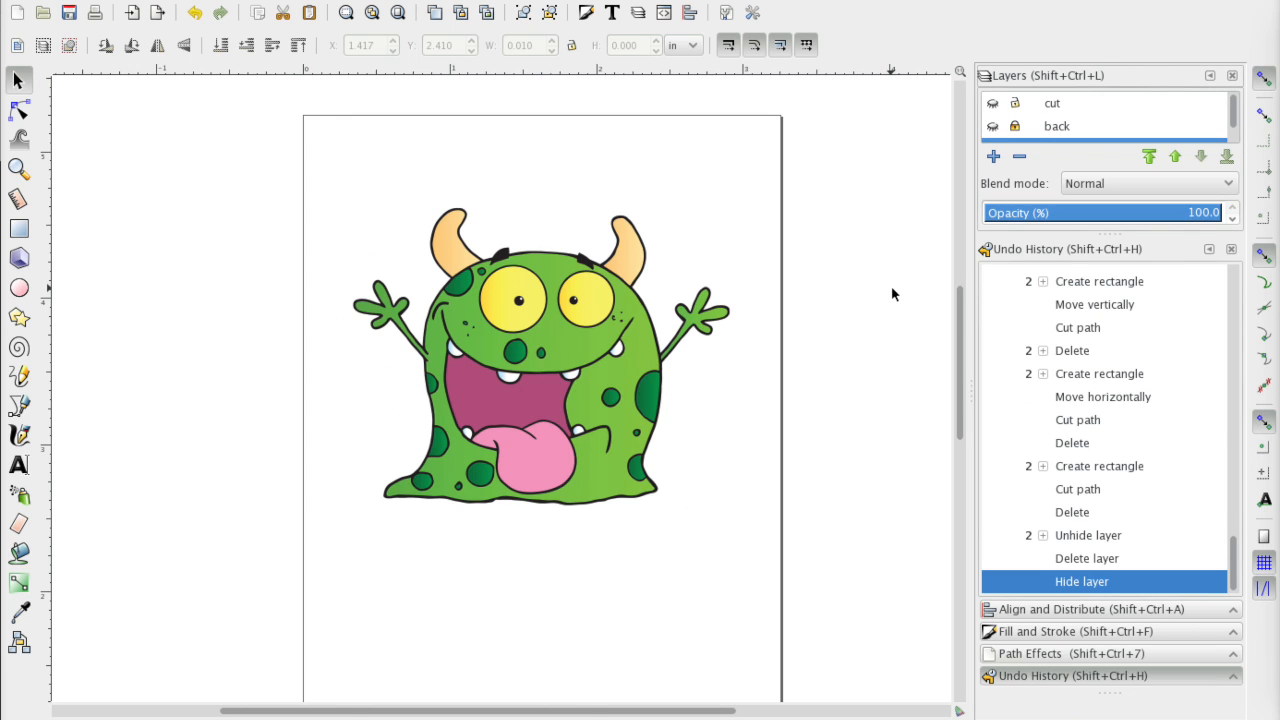
{"action": "left_click", "coordinate": [1056, 132]}
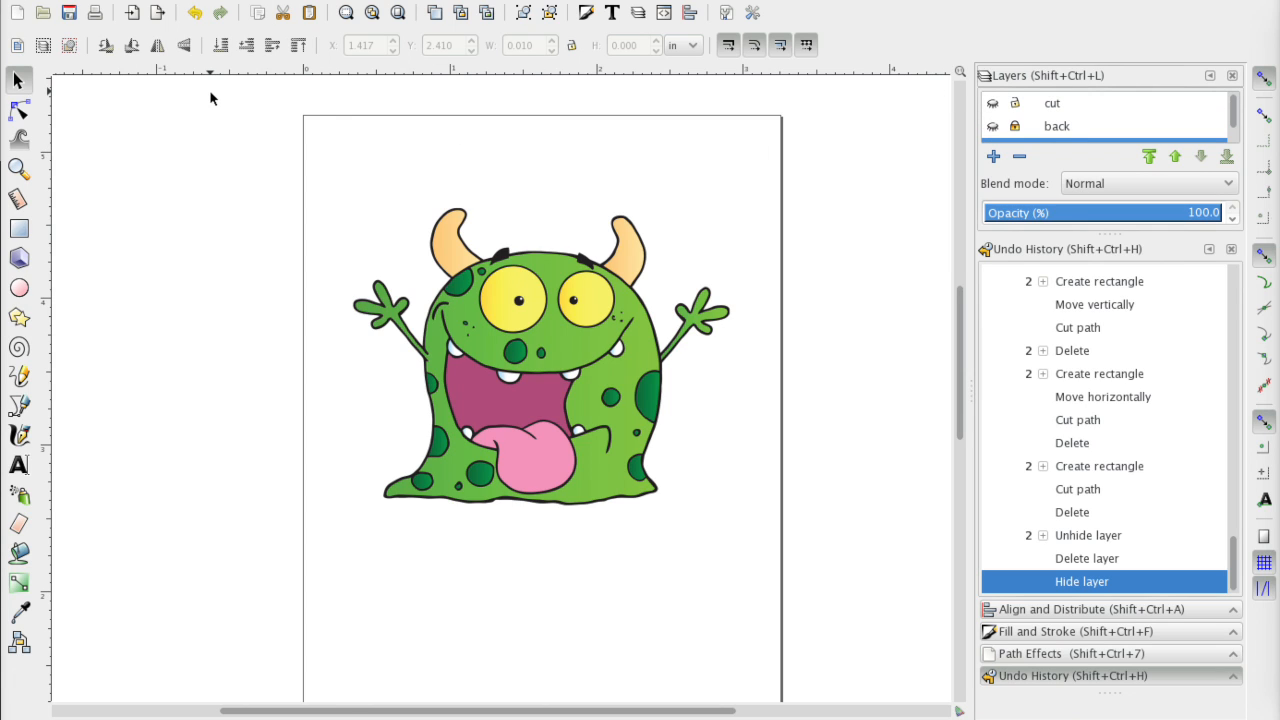
{"action": "mouse_move", "coordinate": [208, 104]}
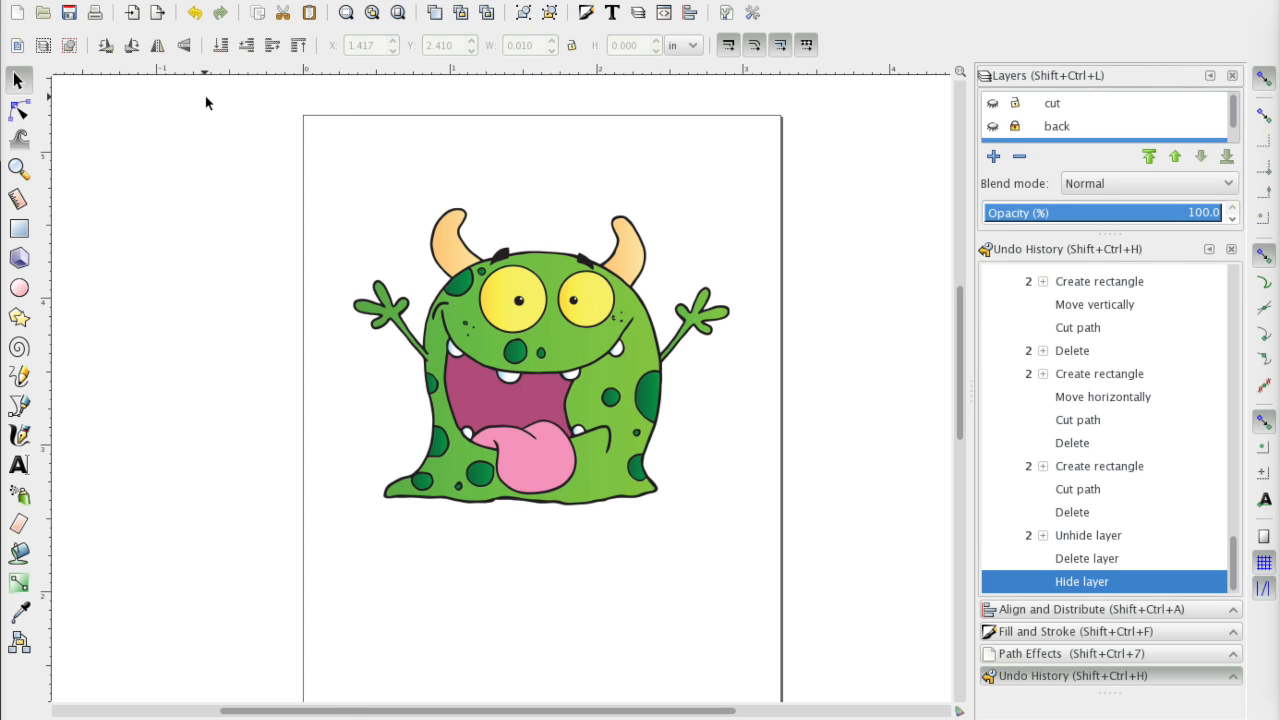
{"action": "mouse_move", "coordinate": [68, 12]}
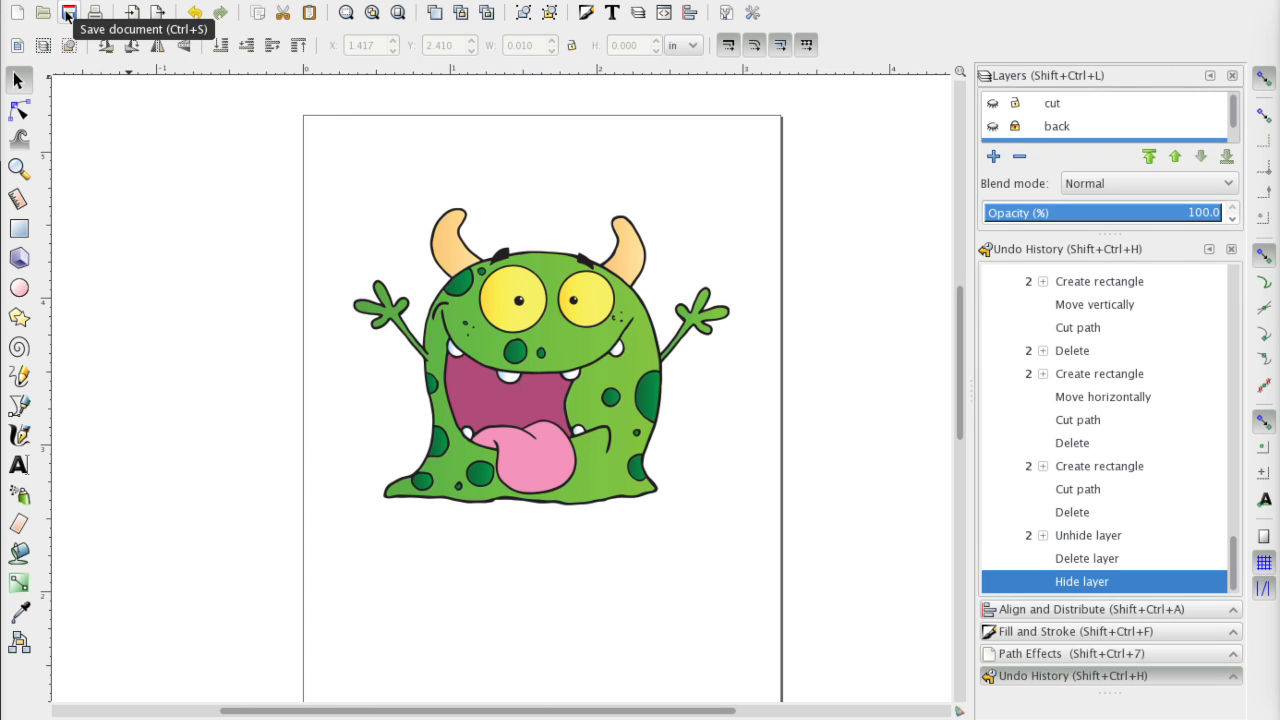
{"action": "mouse_move", "coordinate": [360, 150]}
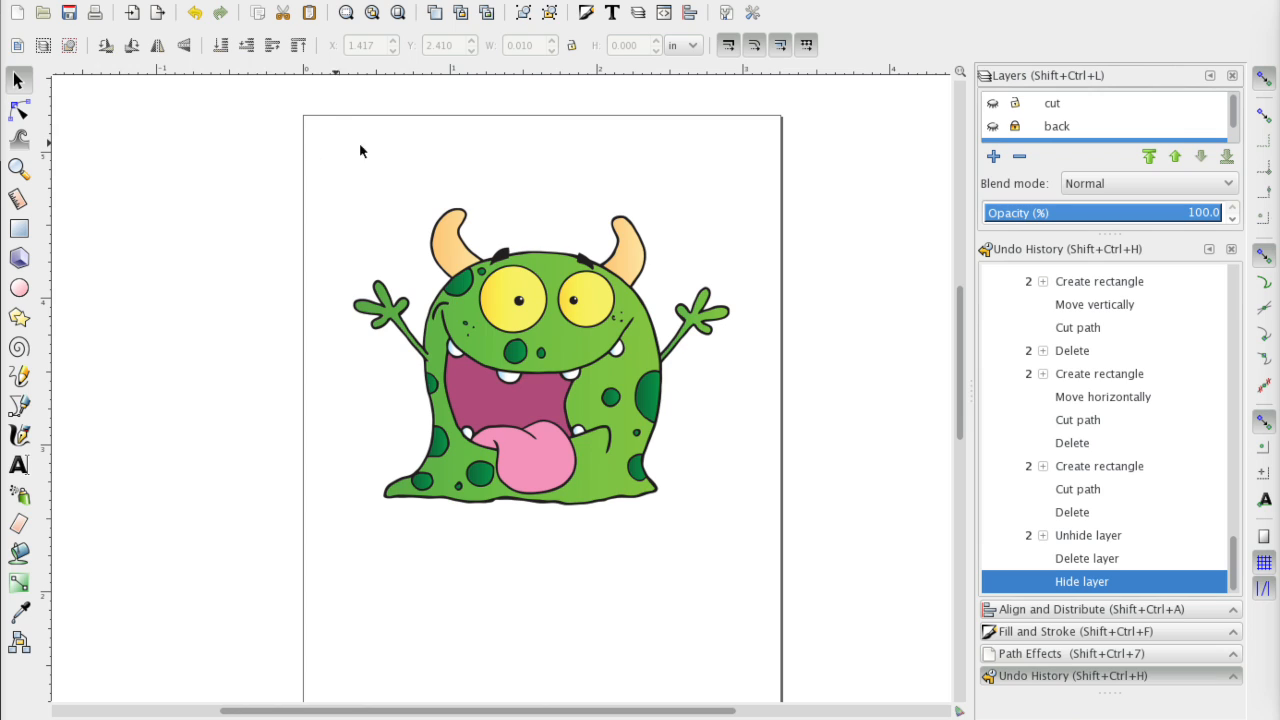
{"action": "mouse_move", "coordinate": [1072, 148]}
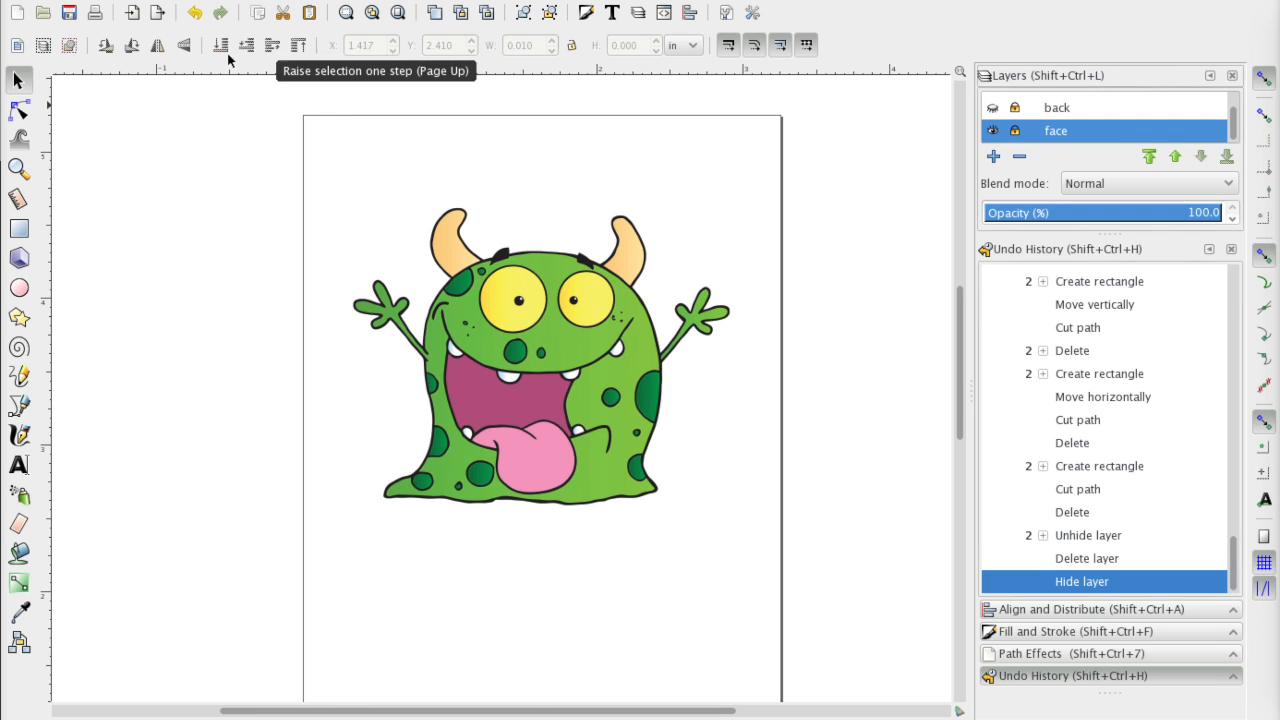
{"action": "left_click", "coordinate": [24, 8]}
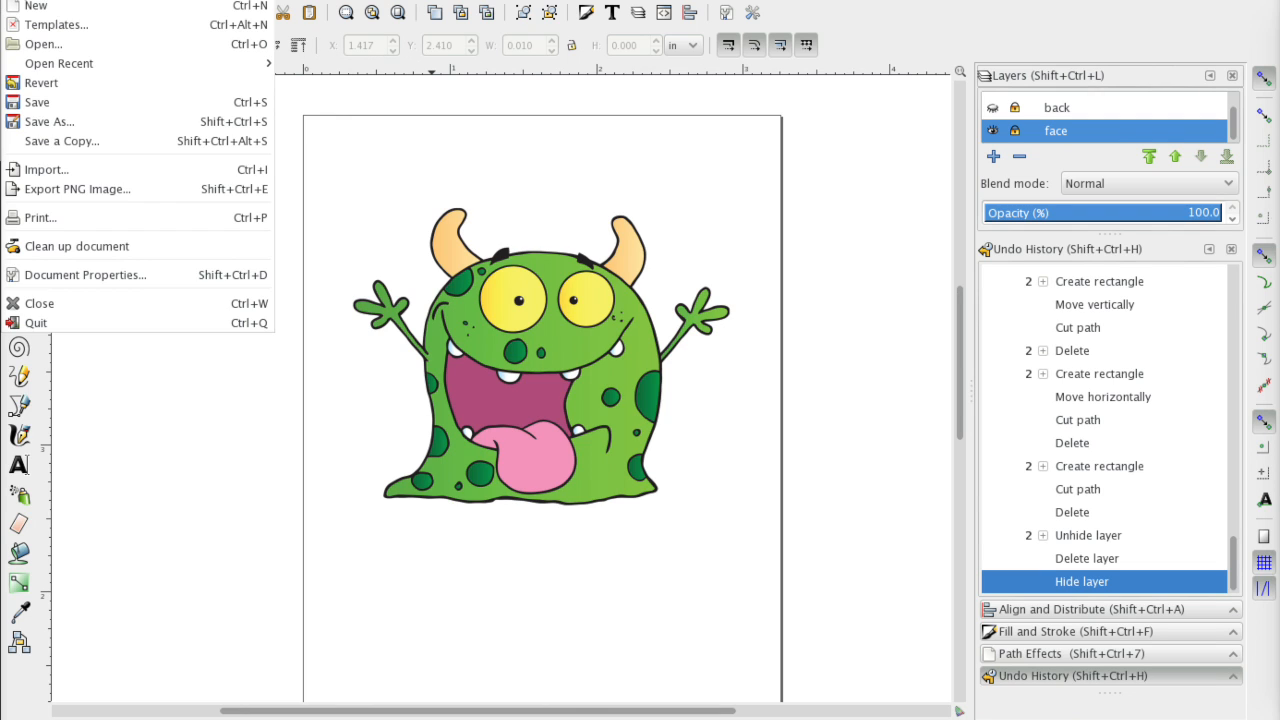
{"action": "mouse_move", "coordinate": [44, 44]}
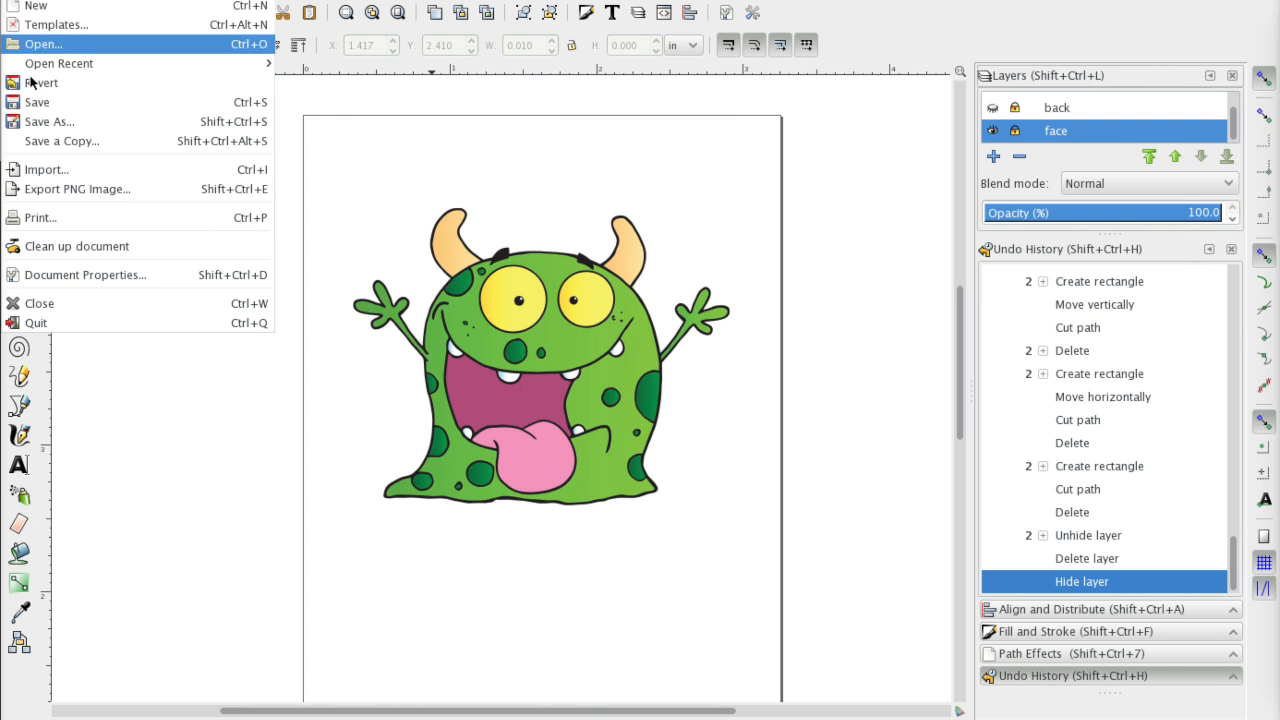
- Bring up the Export PNG Image panel for the monster face page
{"action": "left_click", "coordinate": [76, 188]}
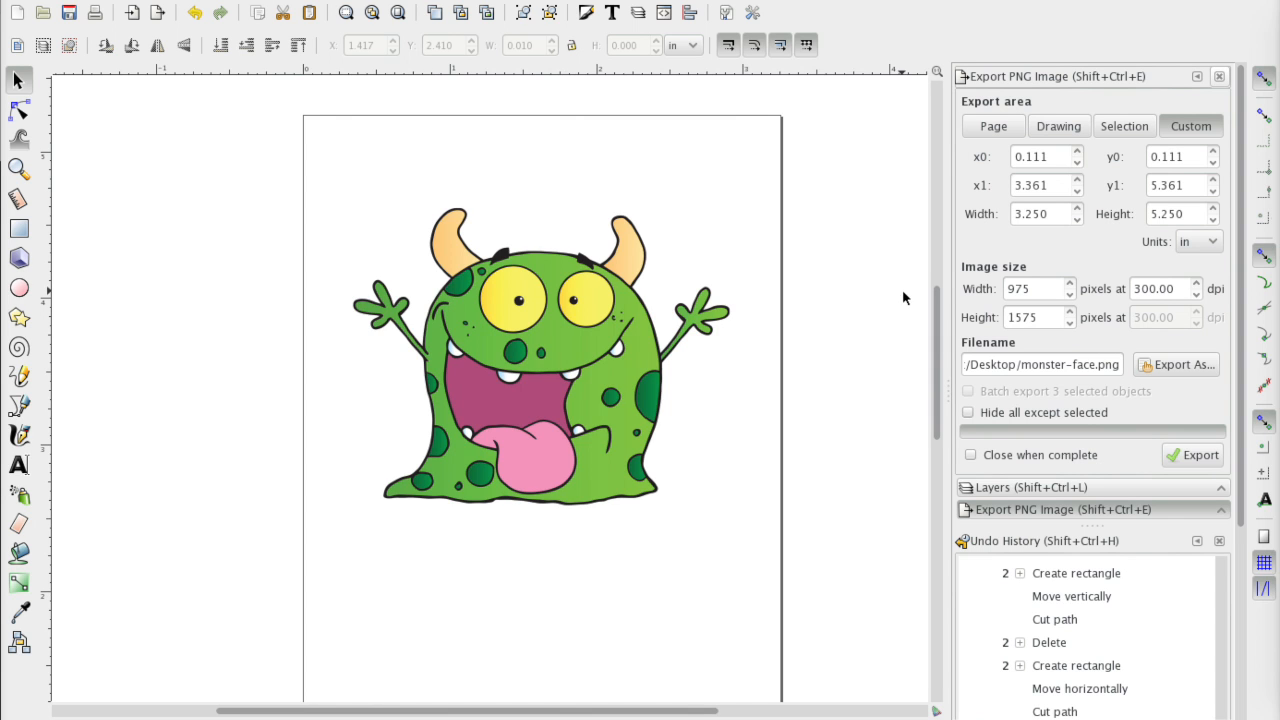
{"action": "mouse_move", "coordinate": [1048, 256]}
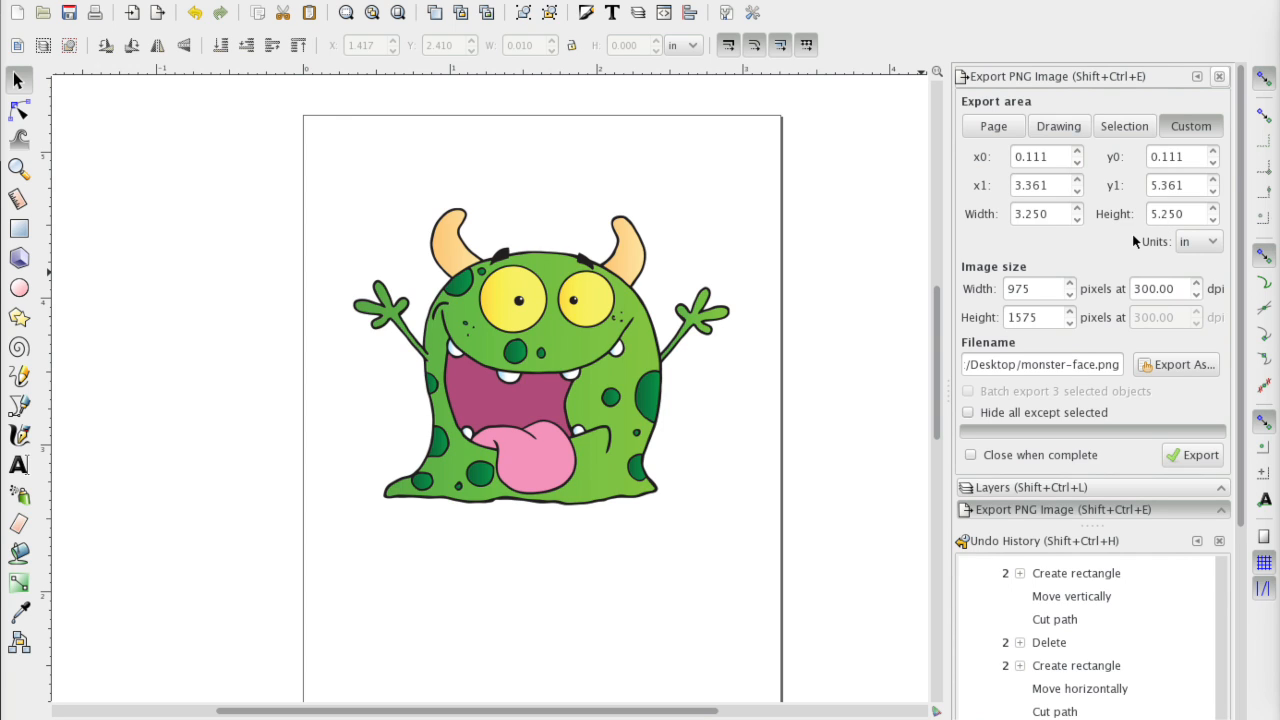
{"action": "mouse_move", "coordinate": [800, 256]}
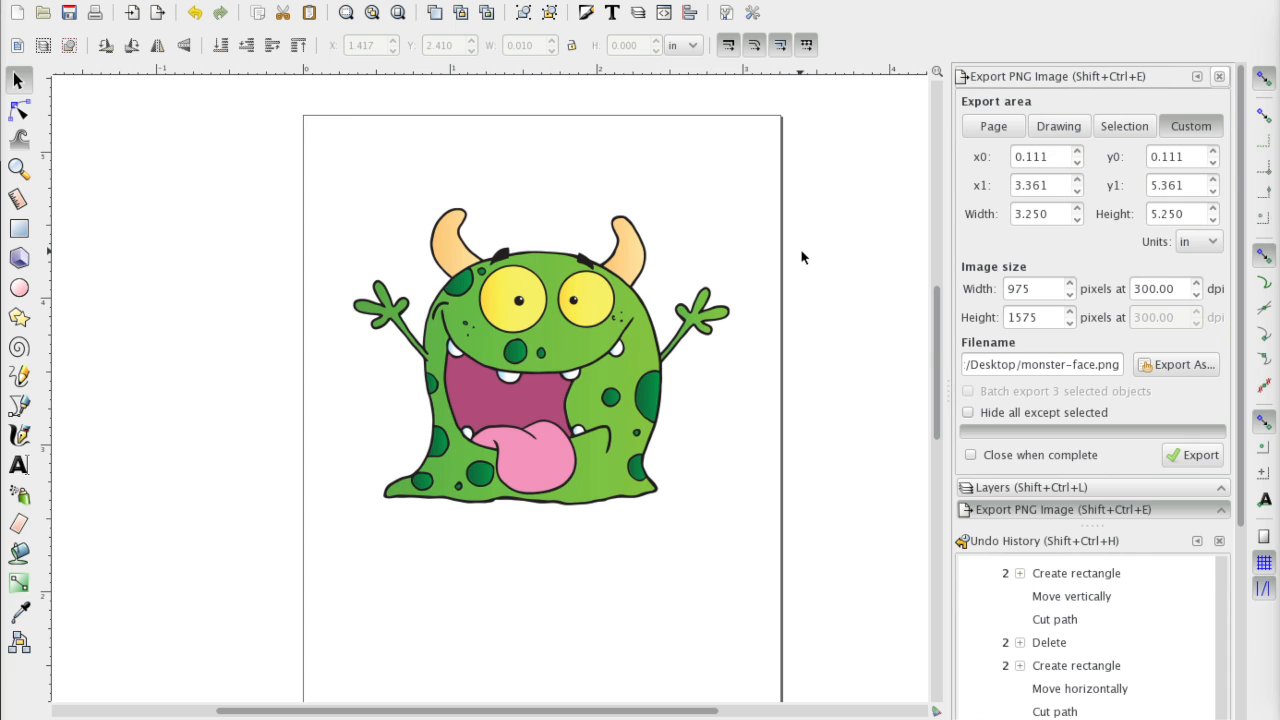
{"action": "mouse_move", "coordinate": [988, 278]}
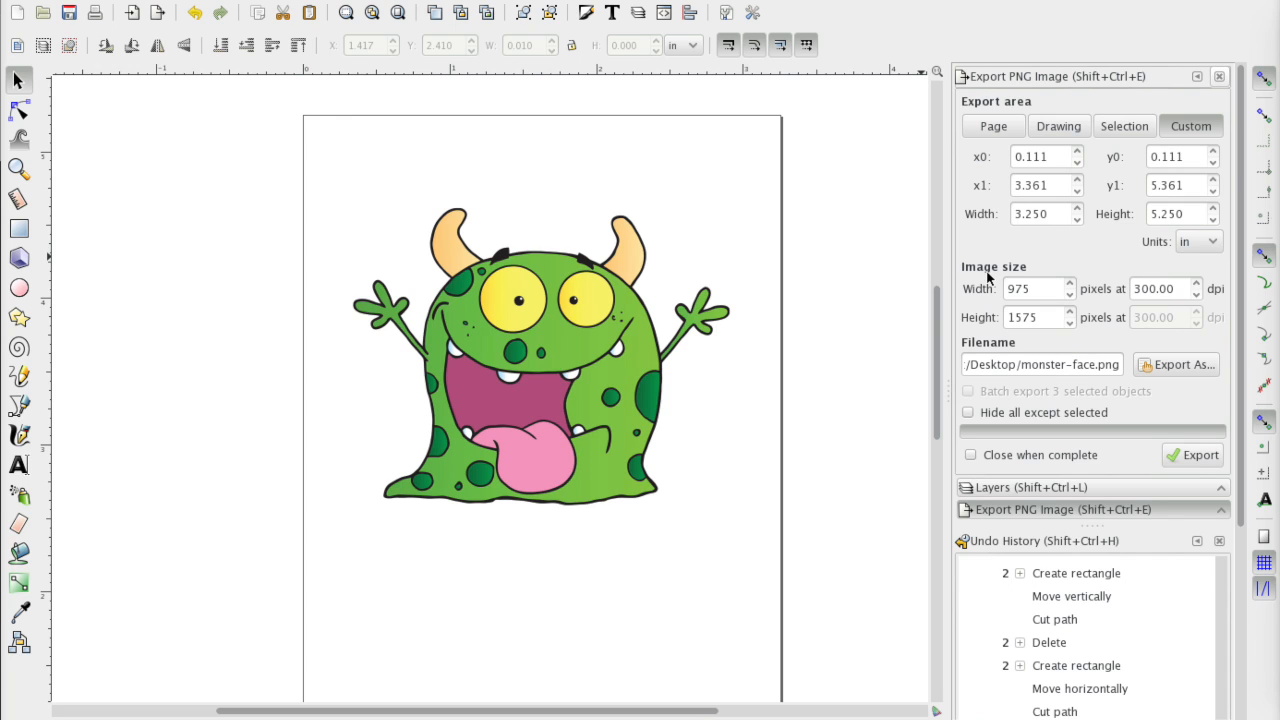
{"action": "mouse_move", "coordinate": [1164, 216]}
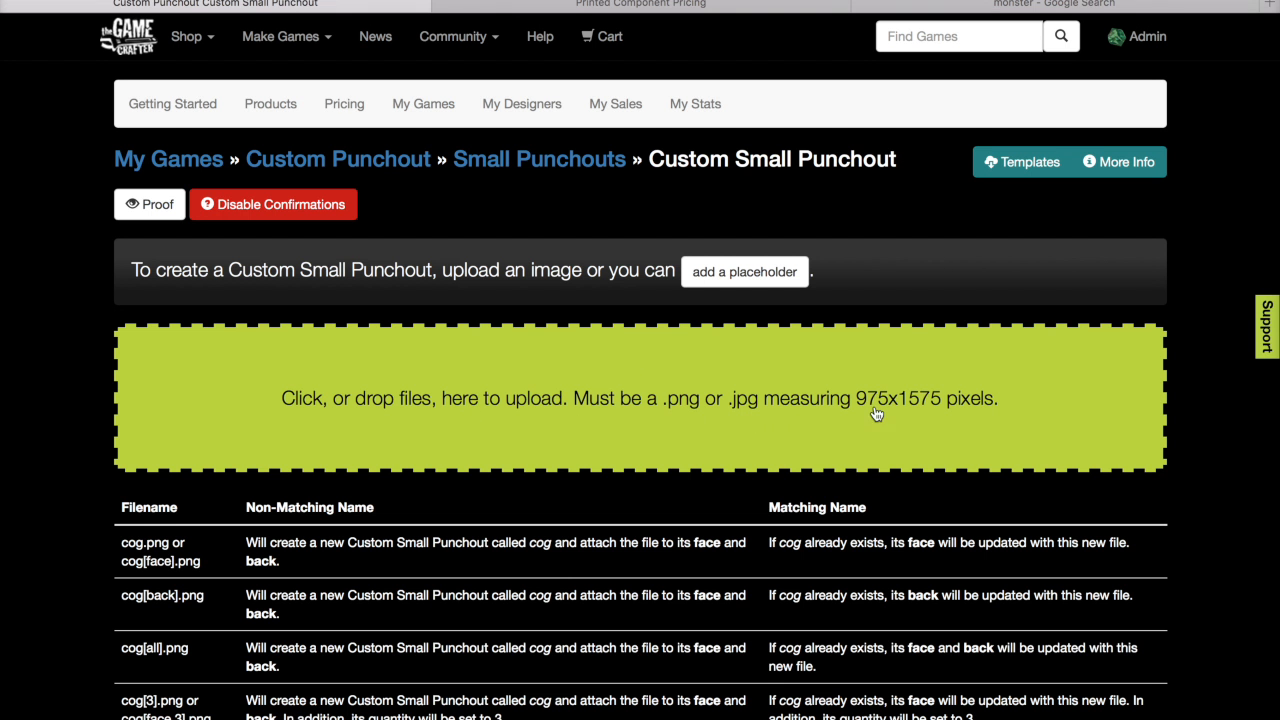
{"action": "mouse_move", "coordinate": [758, 48]}
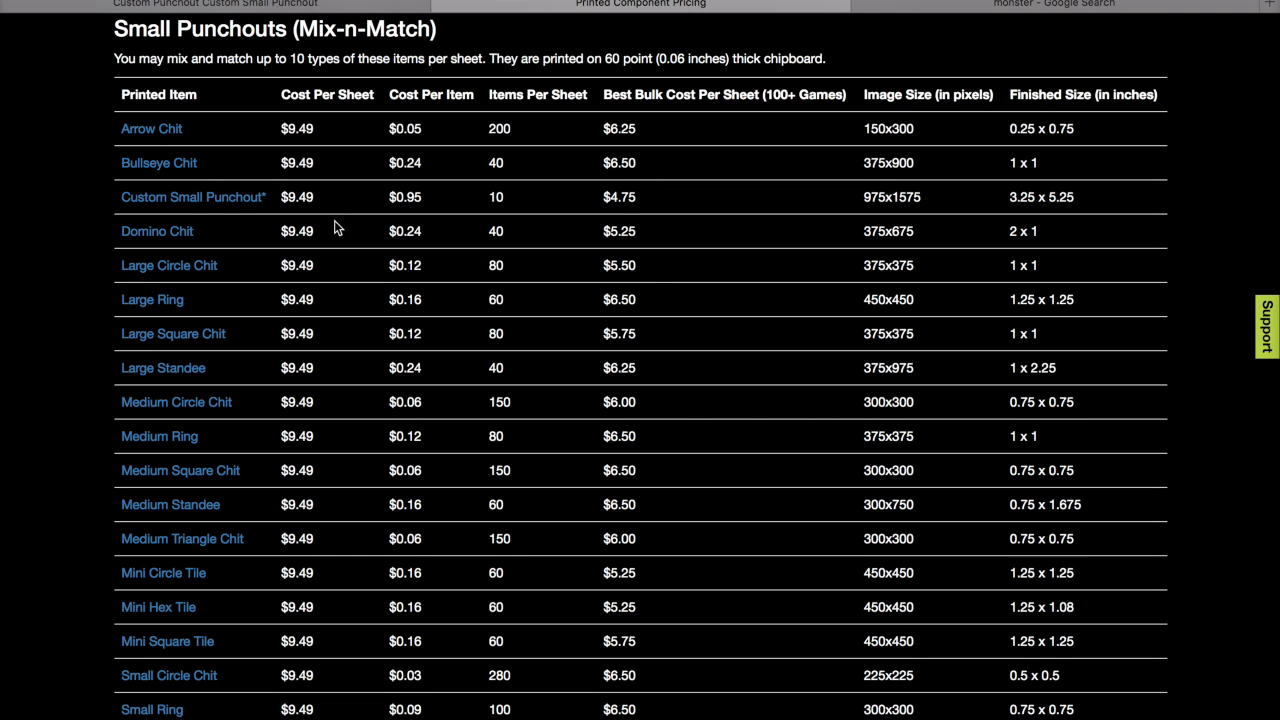
{"action": "mouse_move", "coordinate": [1032, 218]}
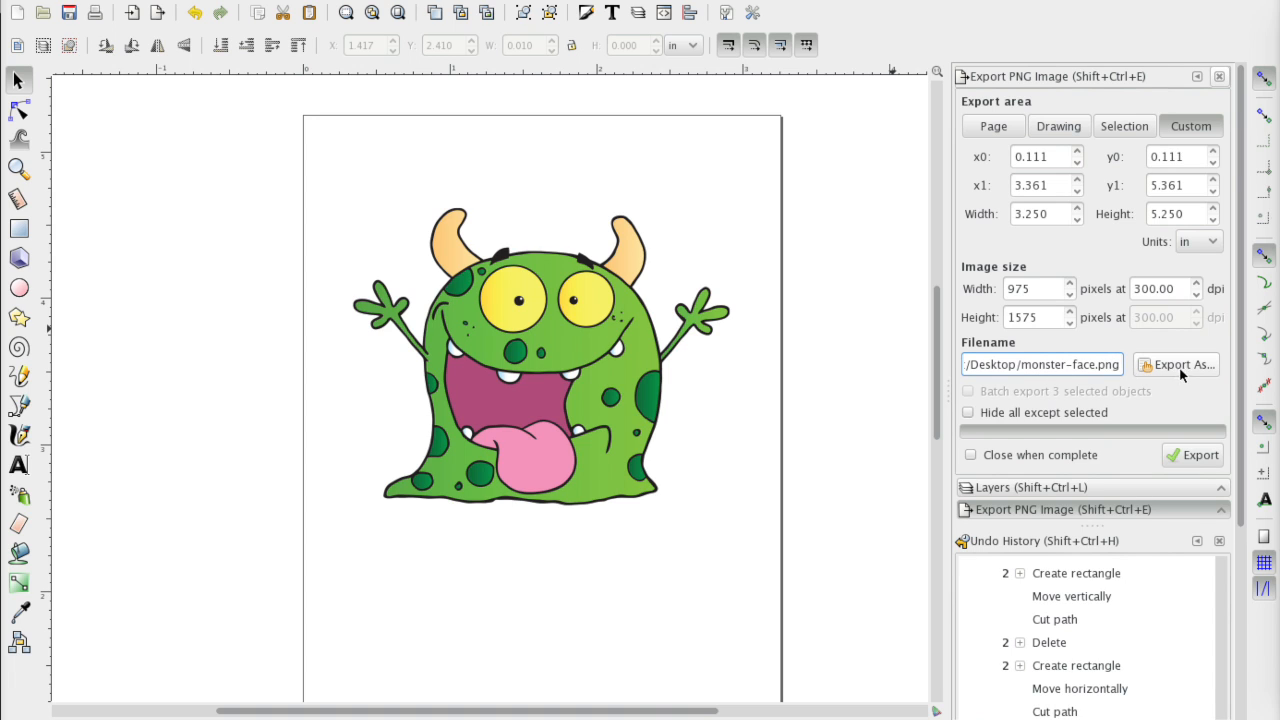
- Export the face artwork as monster-face.png, replacing the existing file of that name
{"action": "left_click", "coordinate": [1178, 364]}
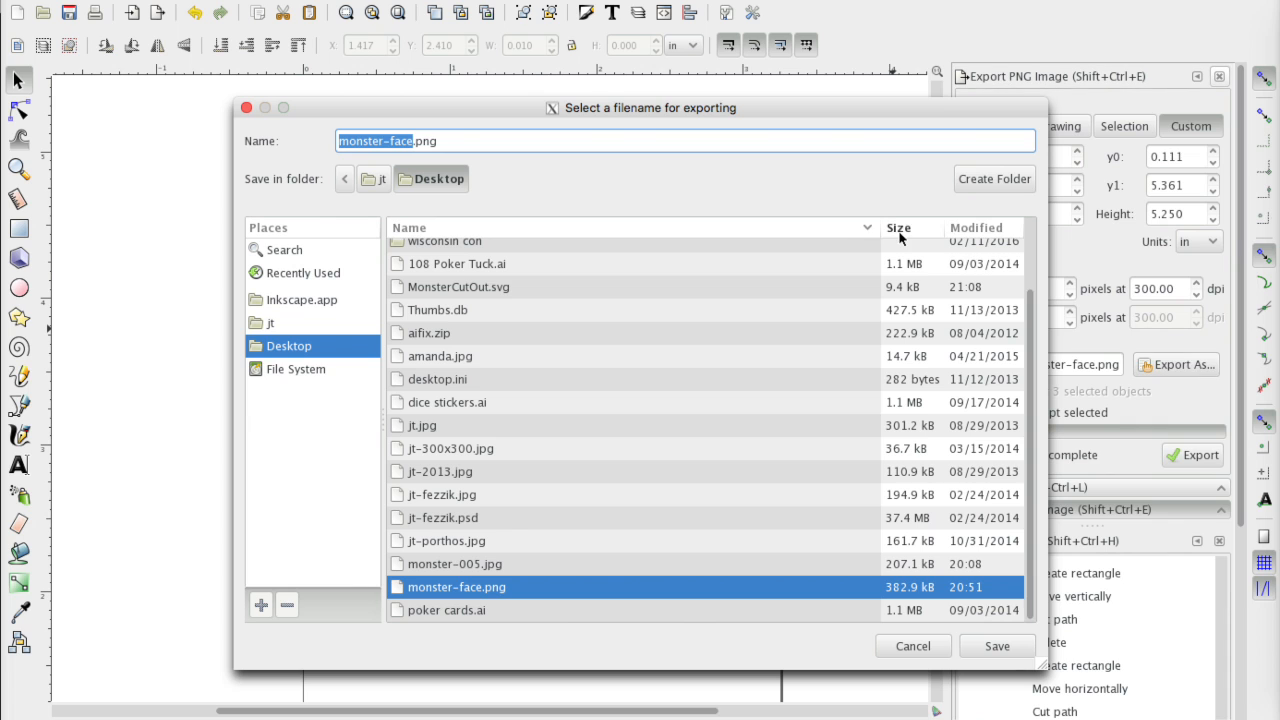
{"action": "mouse_move", "coordinate": [908, 624]}
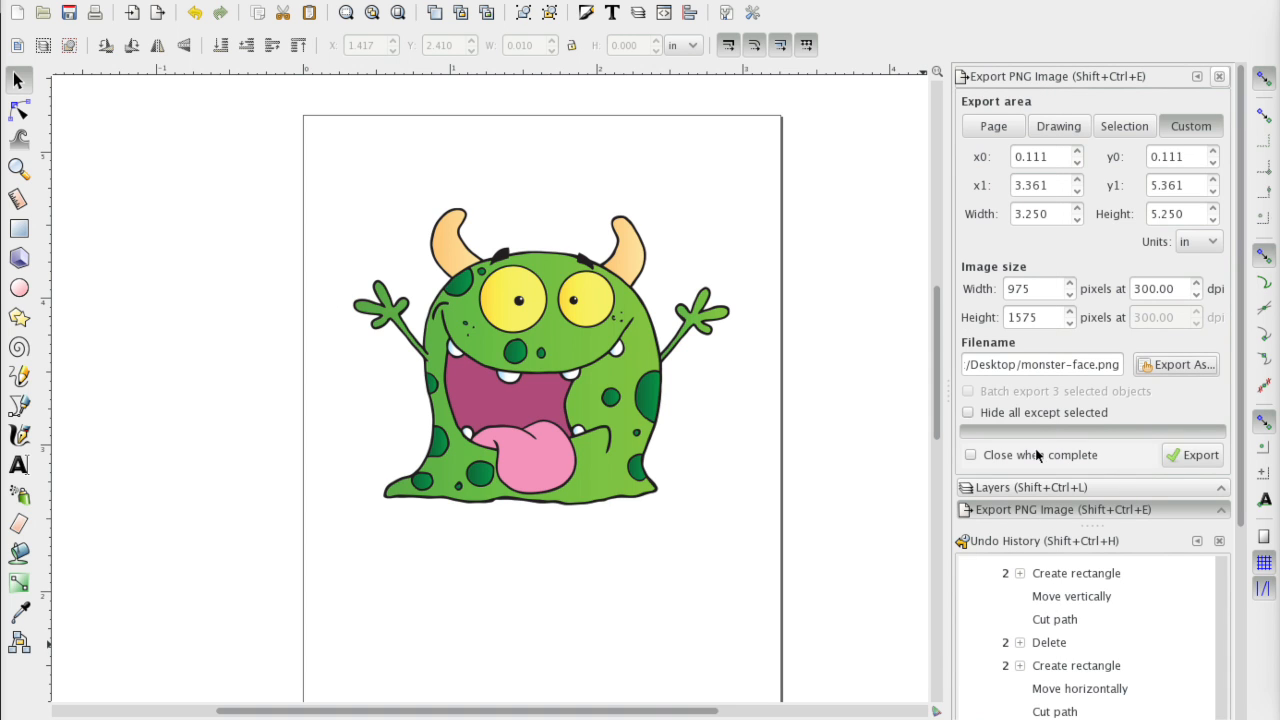
{"action": "left_click", "coordinate": [1200, 456]}
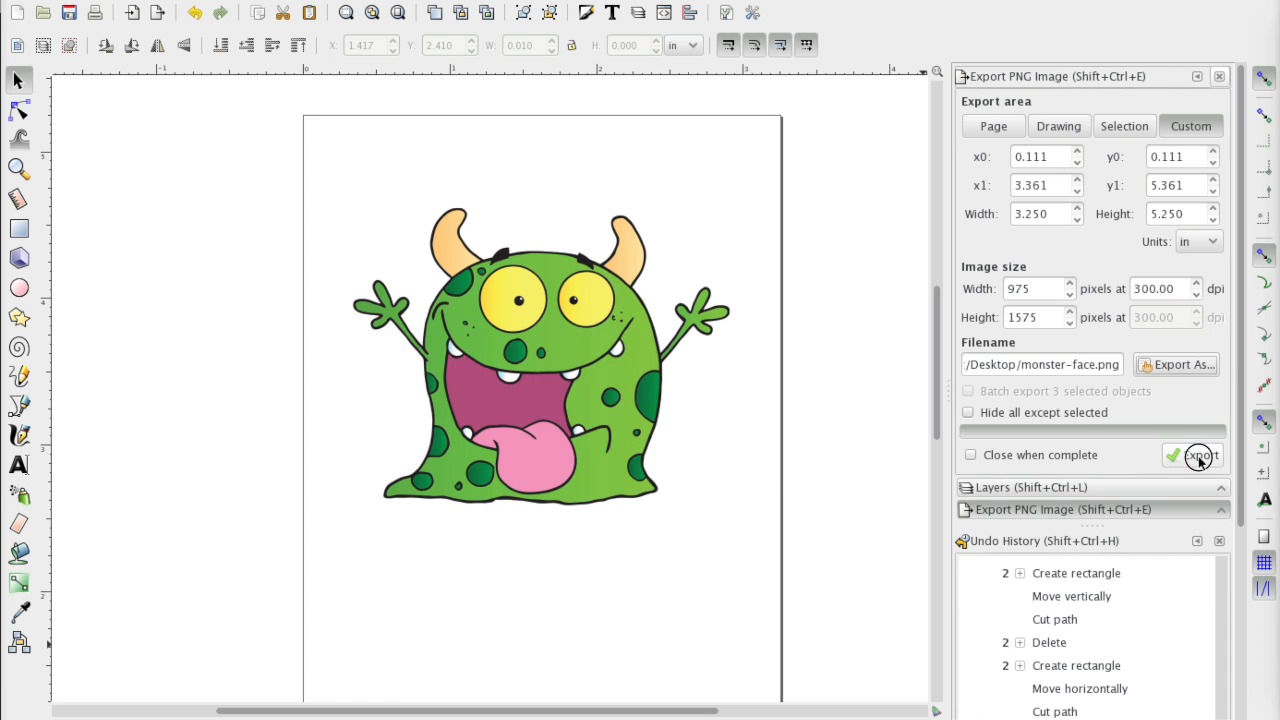
{"action": "left_click", "coordinate": [1200, 456]}
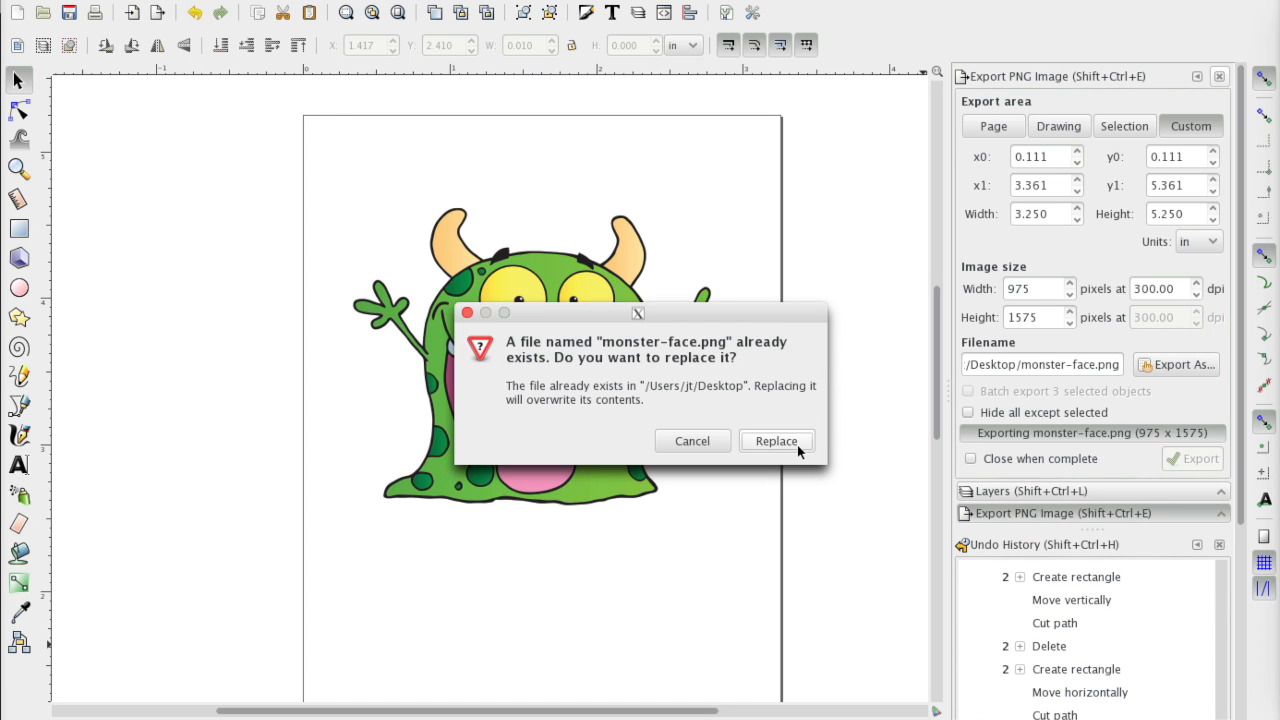
{"action": "left_click", "coordinate": [776, 442]}
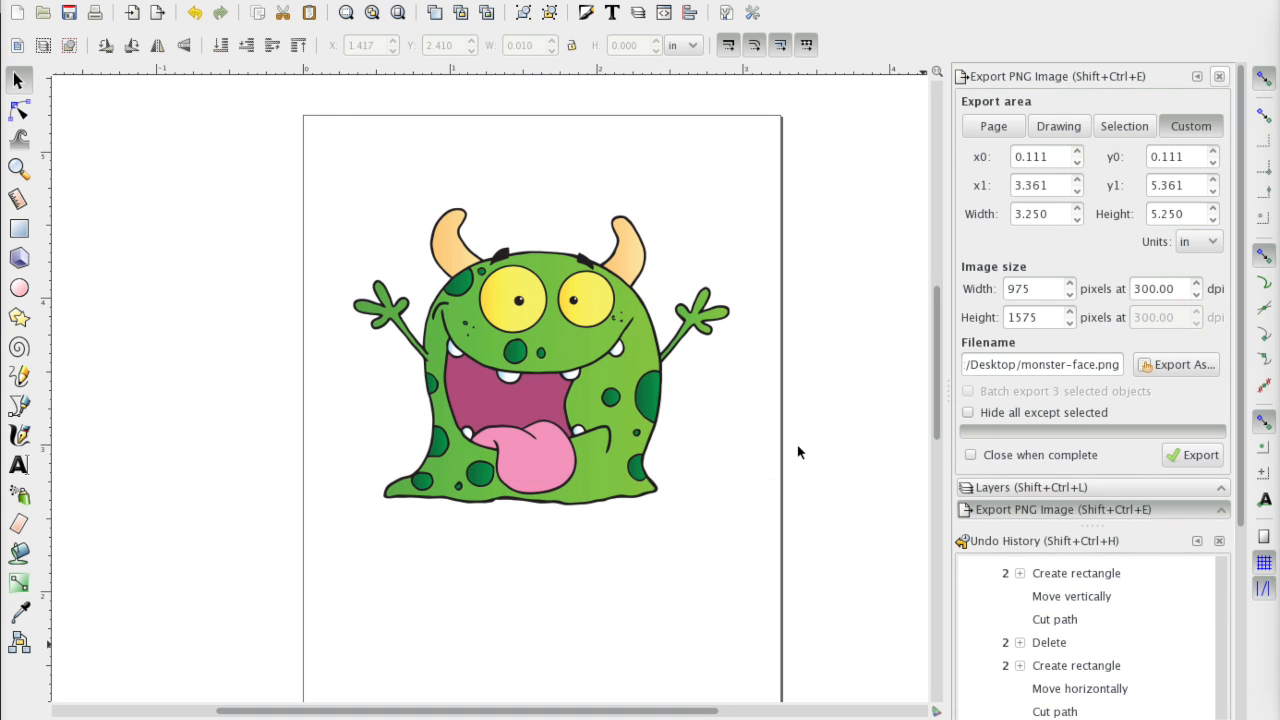
{"action": "mouse_move", "coordinate": [960, 308]}
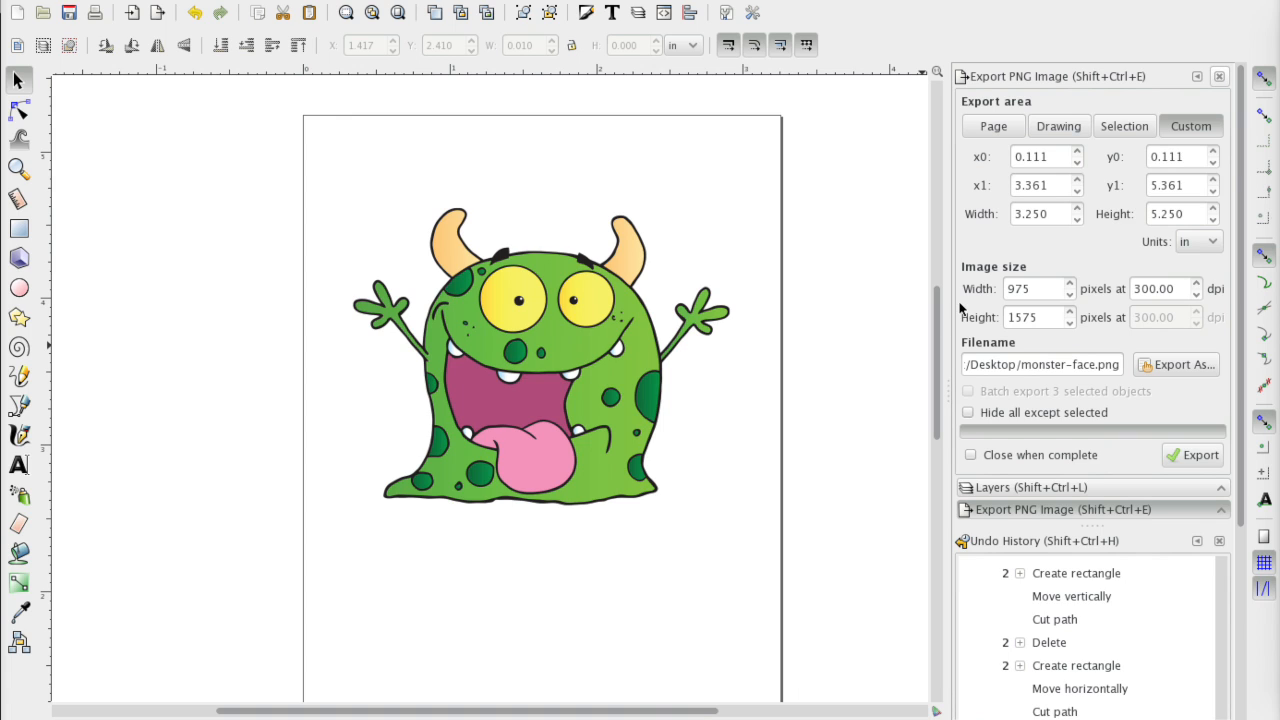
{"action": "mouse_move", "coordinate": [896, 276]}
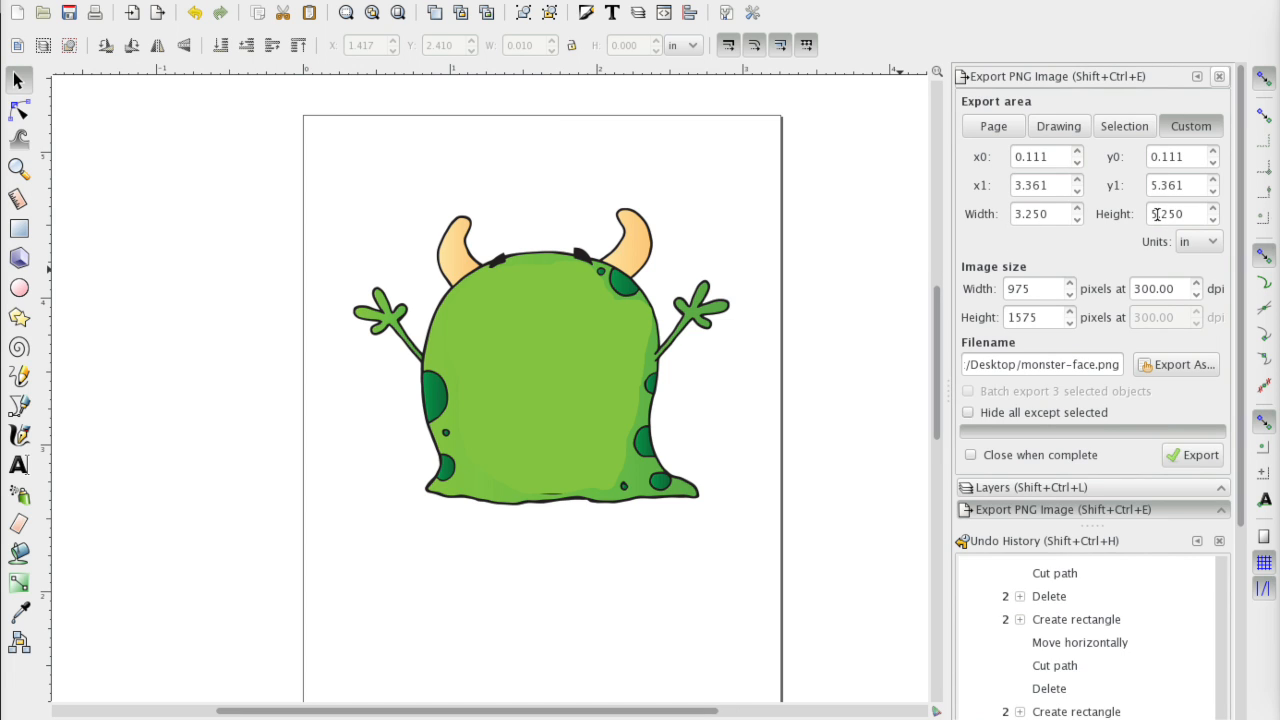
- Rename the export to monster-back.png and export the back artwork
{"action": "left_click", "coordinate": [1178, 364]}
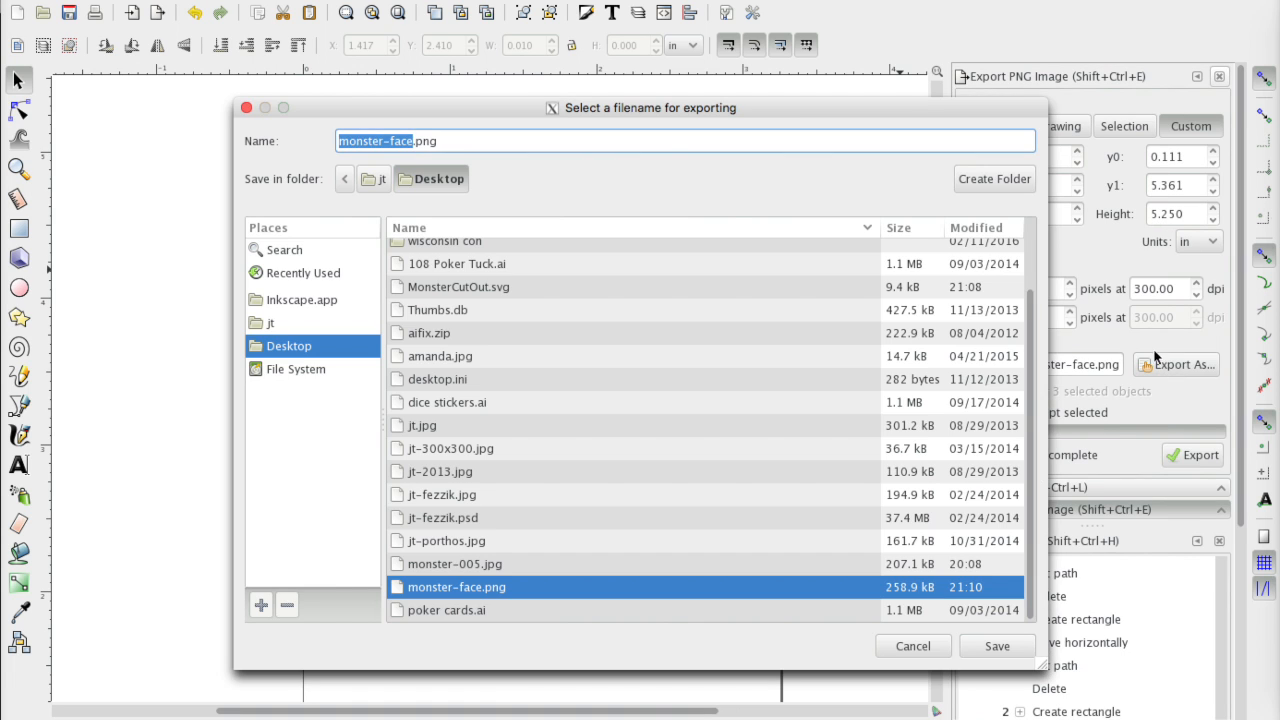
{"action": "left_click", "coordinate": [448, 140]}
{"action": "type", "text": "back"}
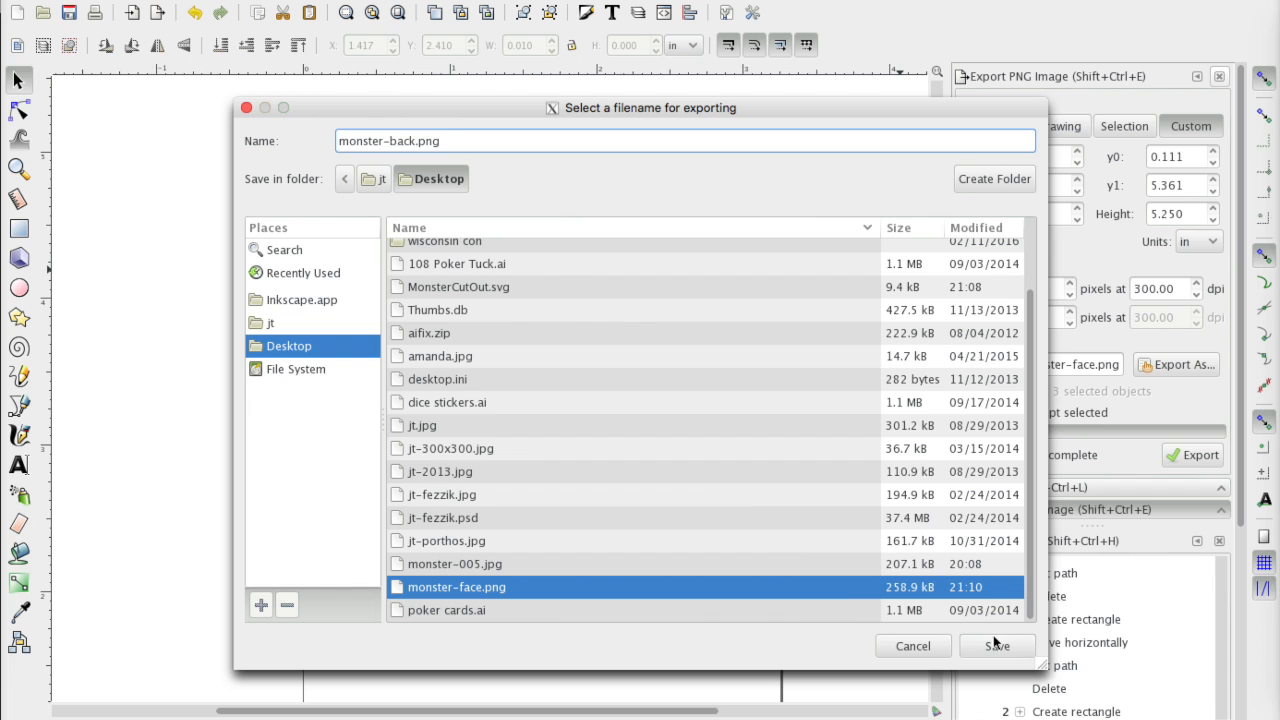
{"action": "left_click", "coordinate": [996, 644]}
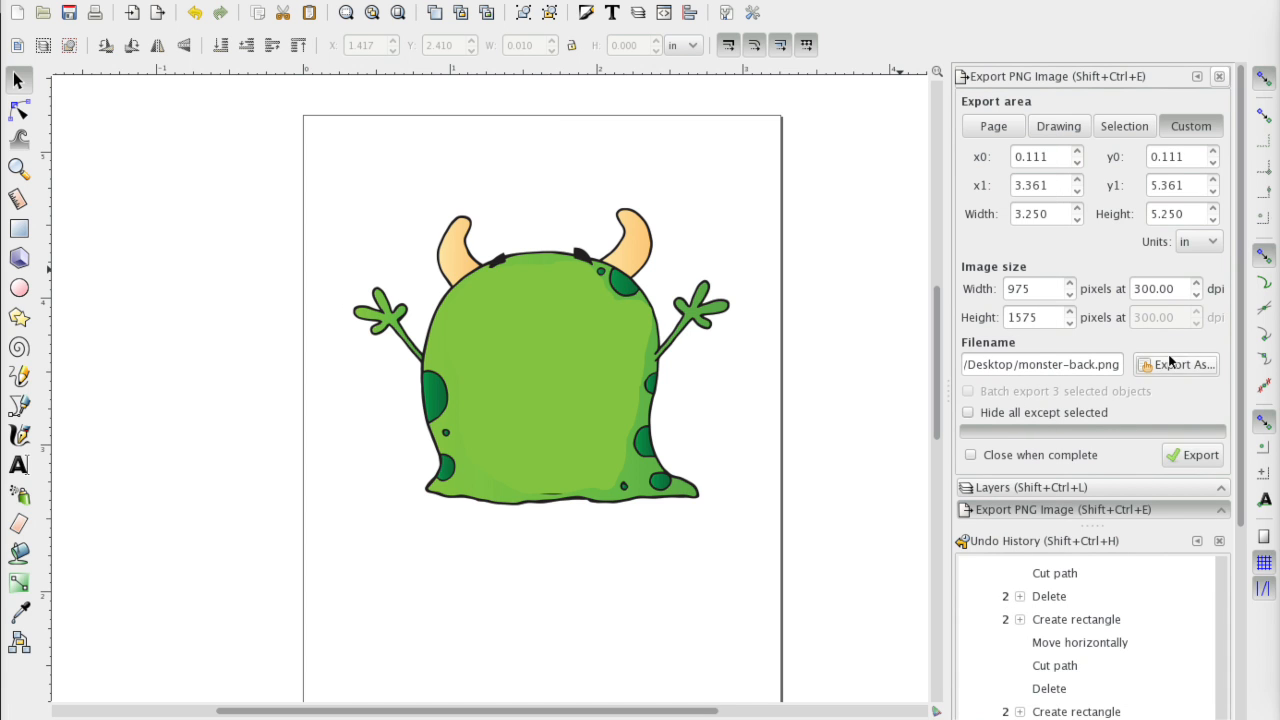
{"action": "left_click", "coordinate": [1200, 456]}
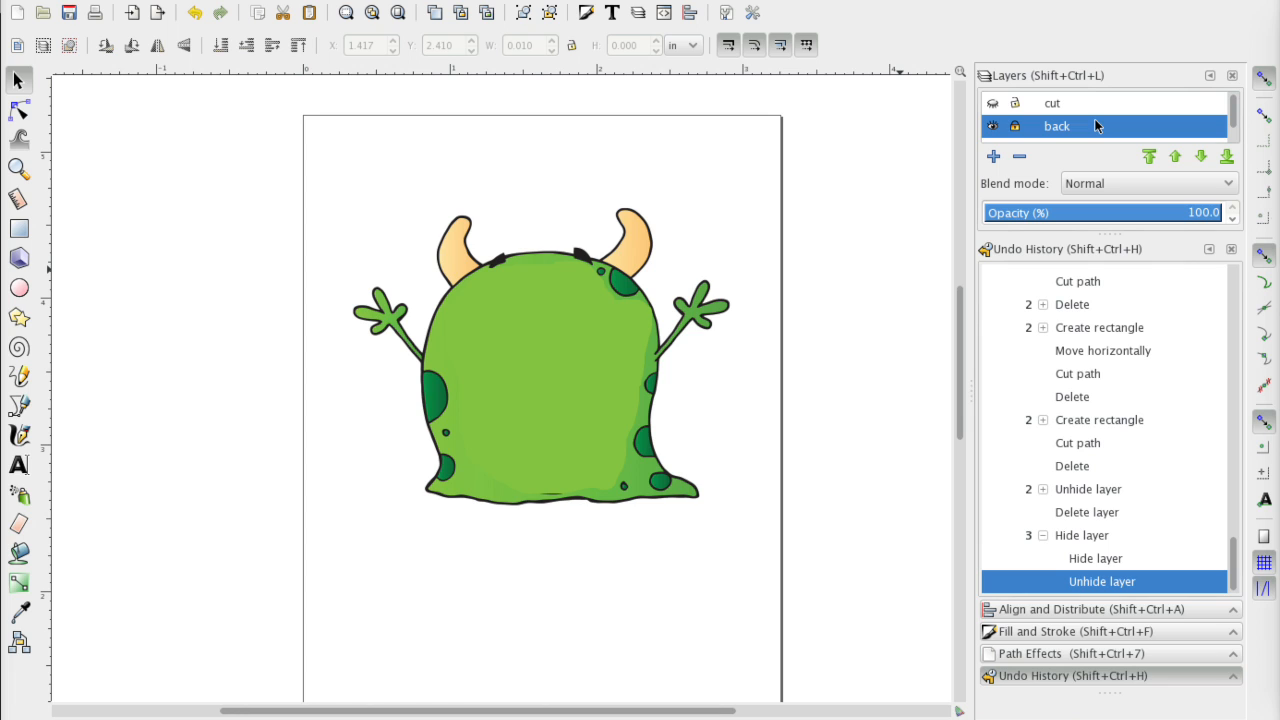
- Show the red cut line, hide the back and face artwork, and delete the artwork layers
{"action": "left_click", "coordinate": [992, 104]}
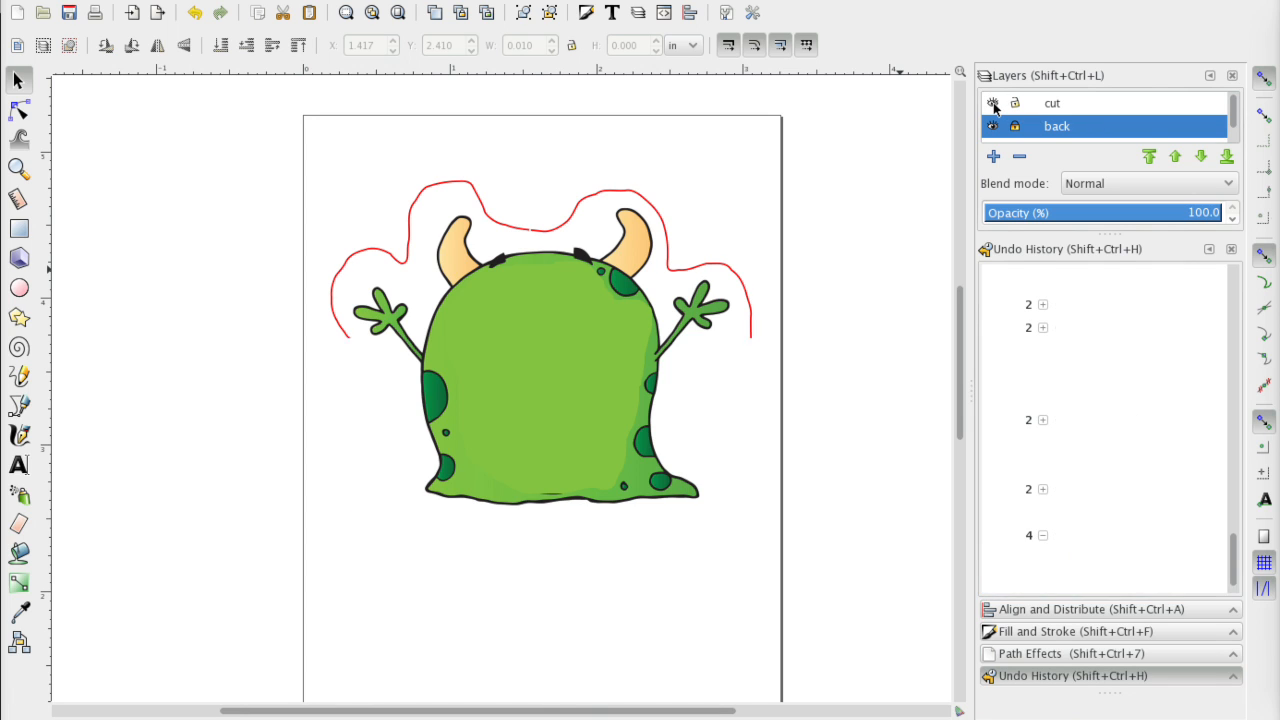
{"action": "left_click", "coordinate": [992, 126]}
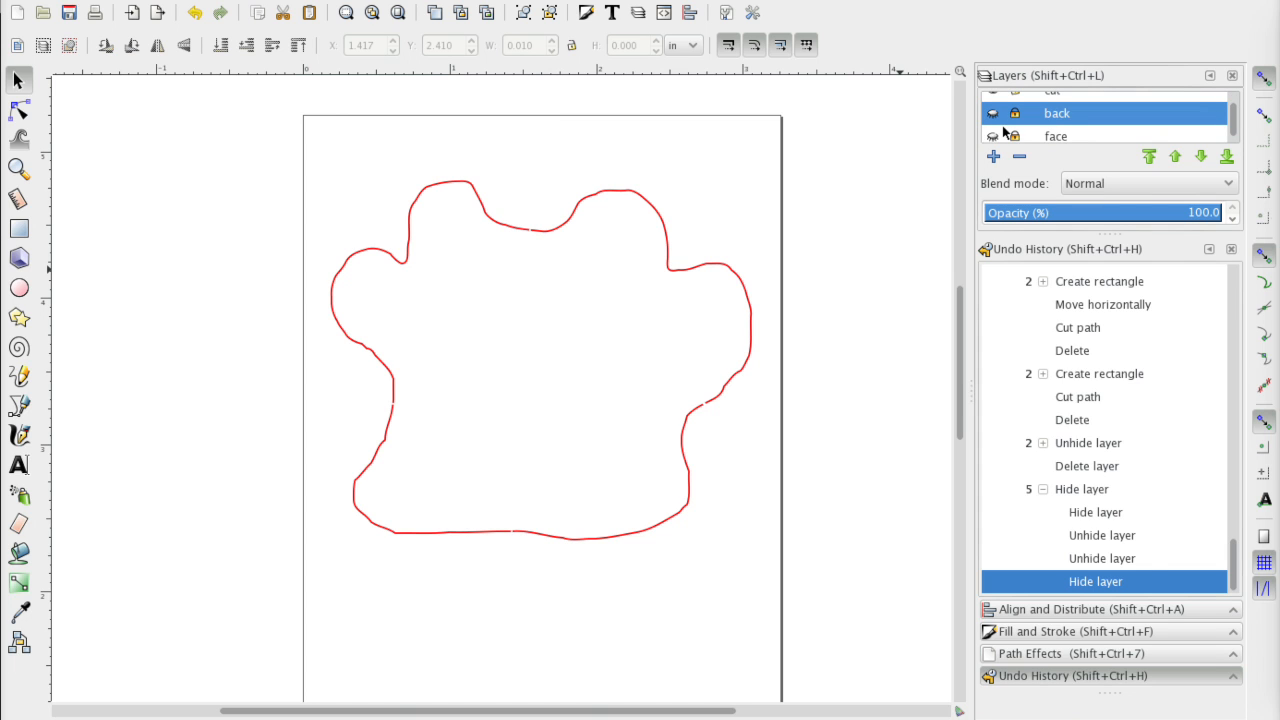
{"action": "left_click", "coordinate": [992, 132]}
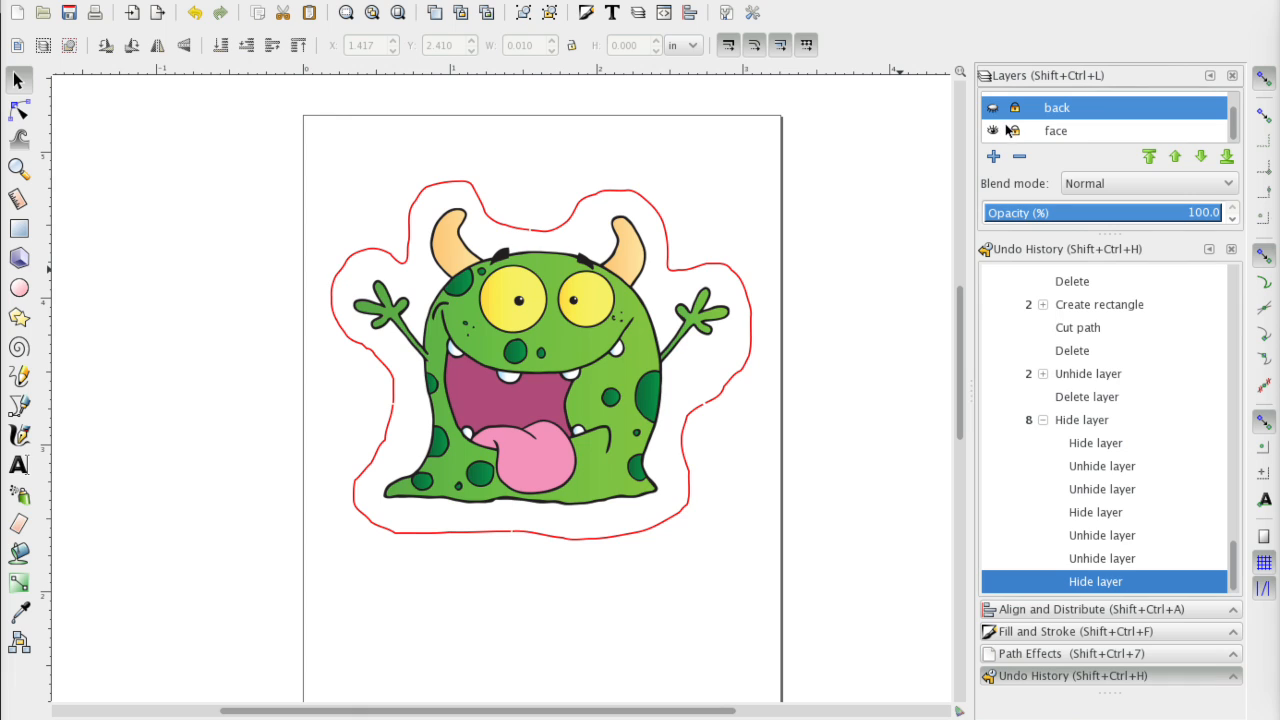
{"action": "mouse_move", "coordinate": [1016, 132]}
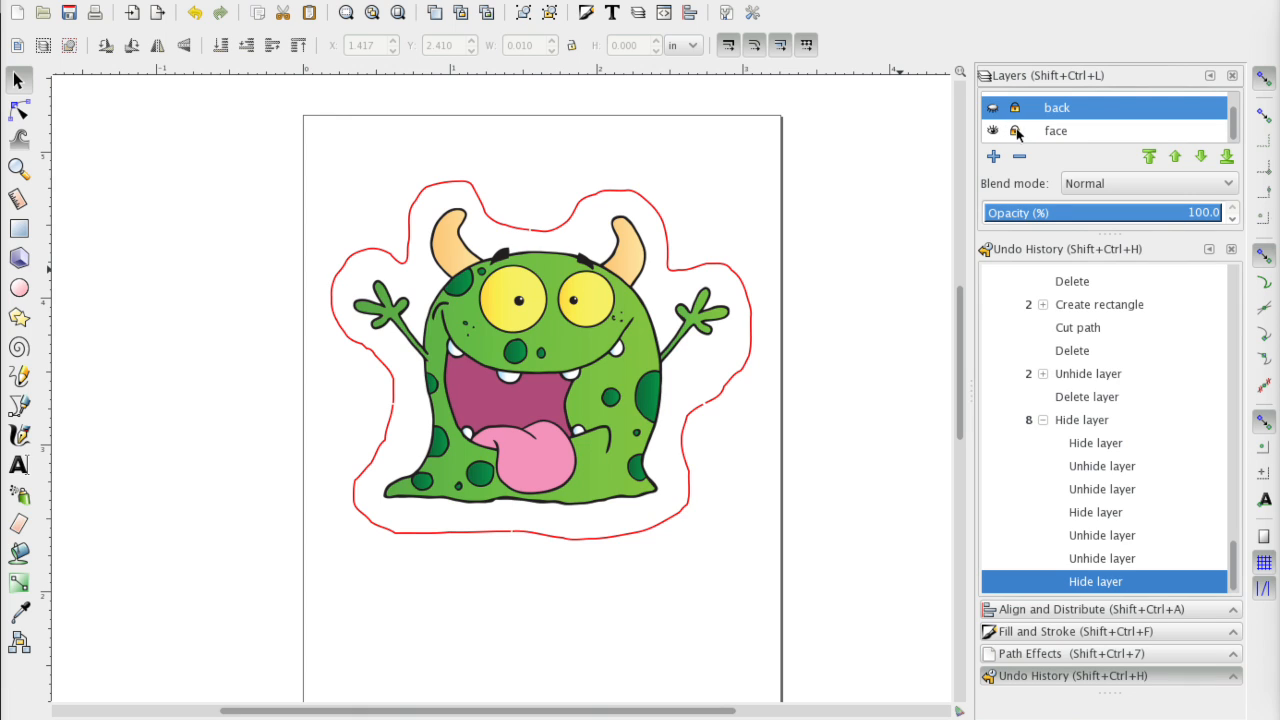
{"action": "left_click", "coordinate": [992, 132]}
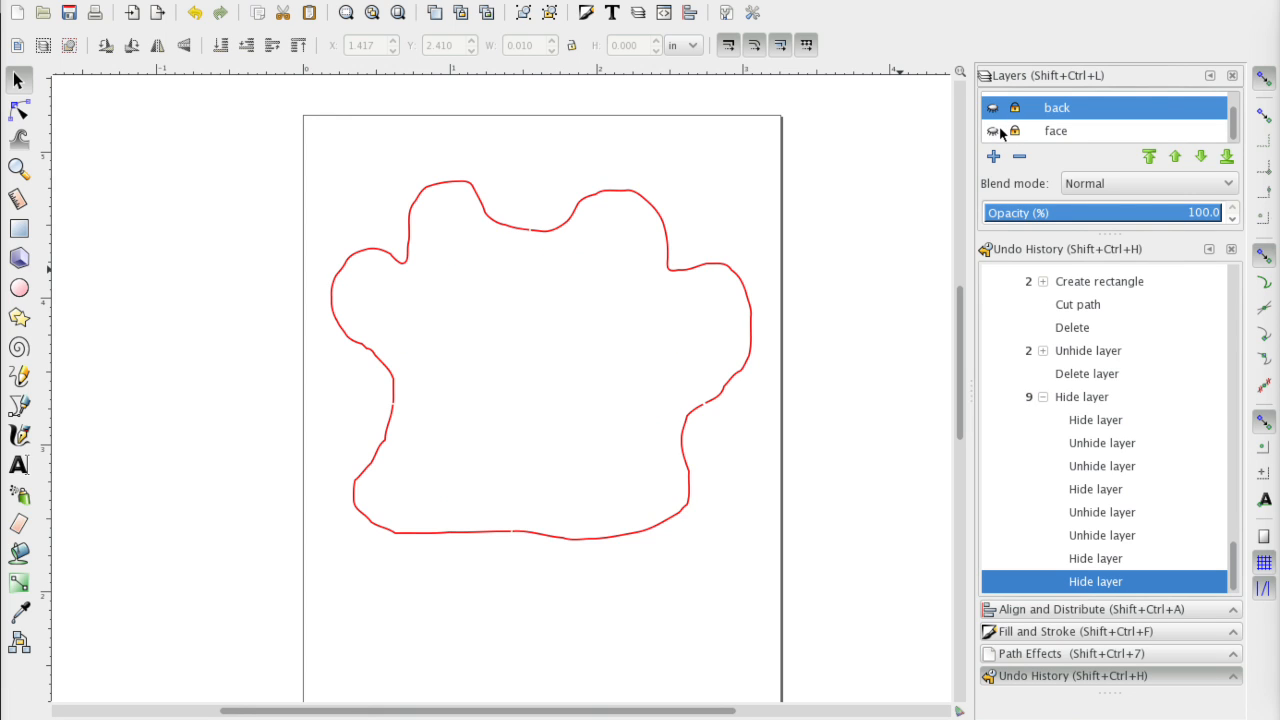
{"action": "left_click", "coordinate": [1056, 132]}
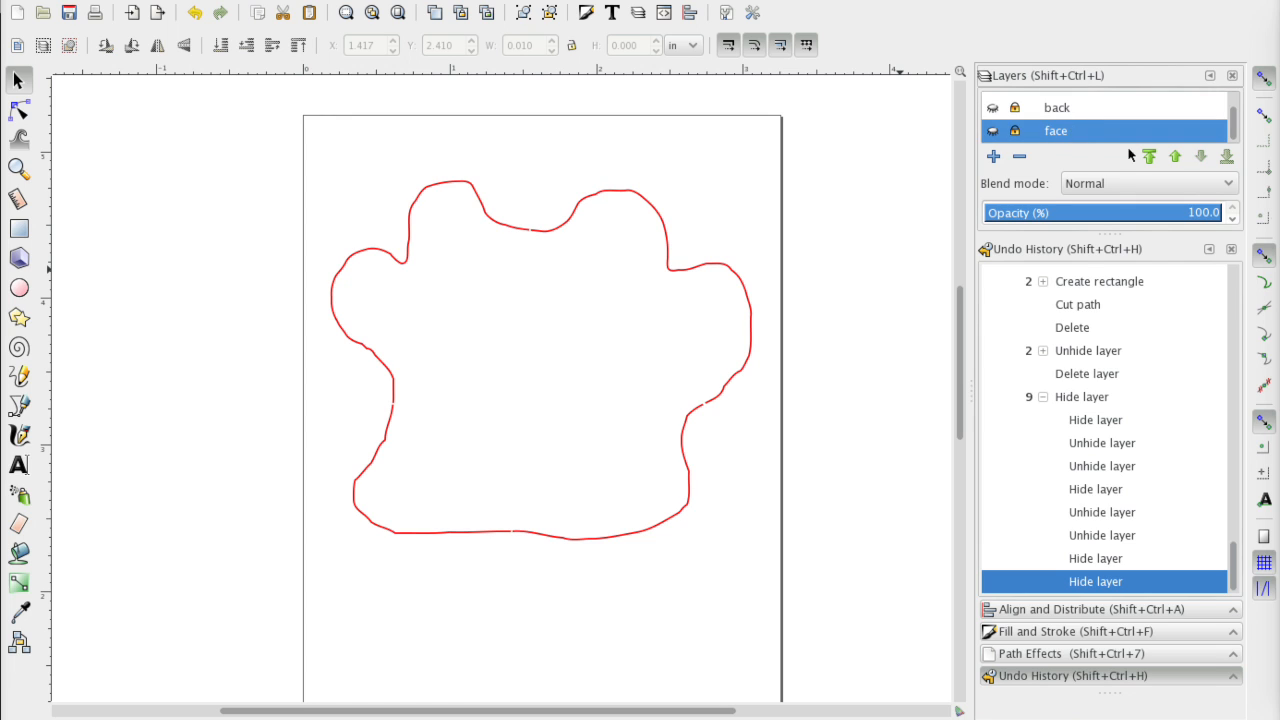
{"action": "left_click", "coordinate": [1018, 156]}
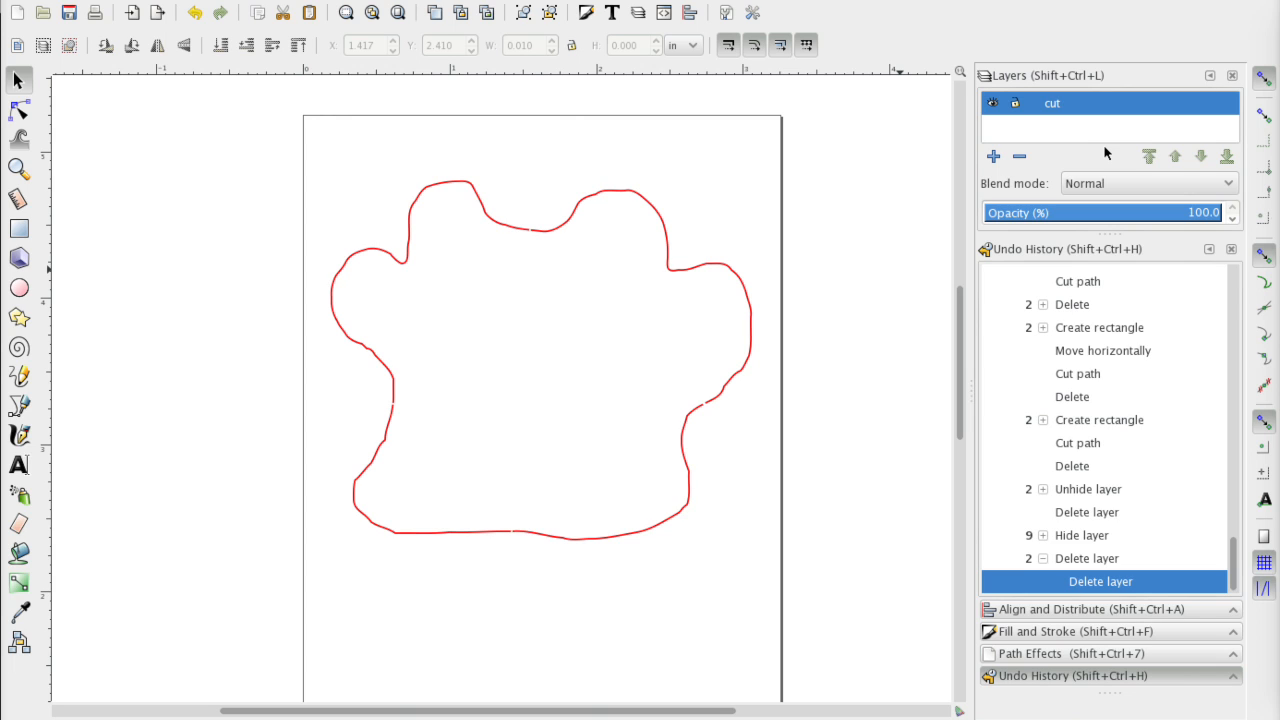
{"action": "mouse_move", "coordinate": [1072, 136]}
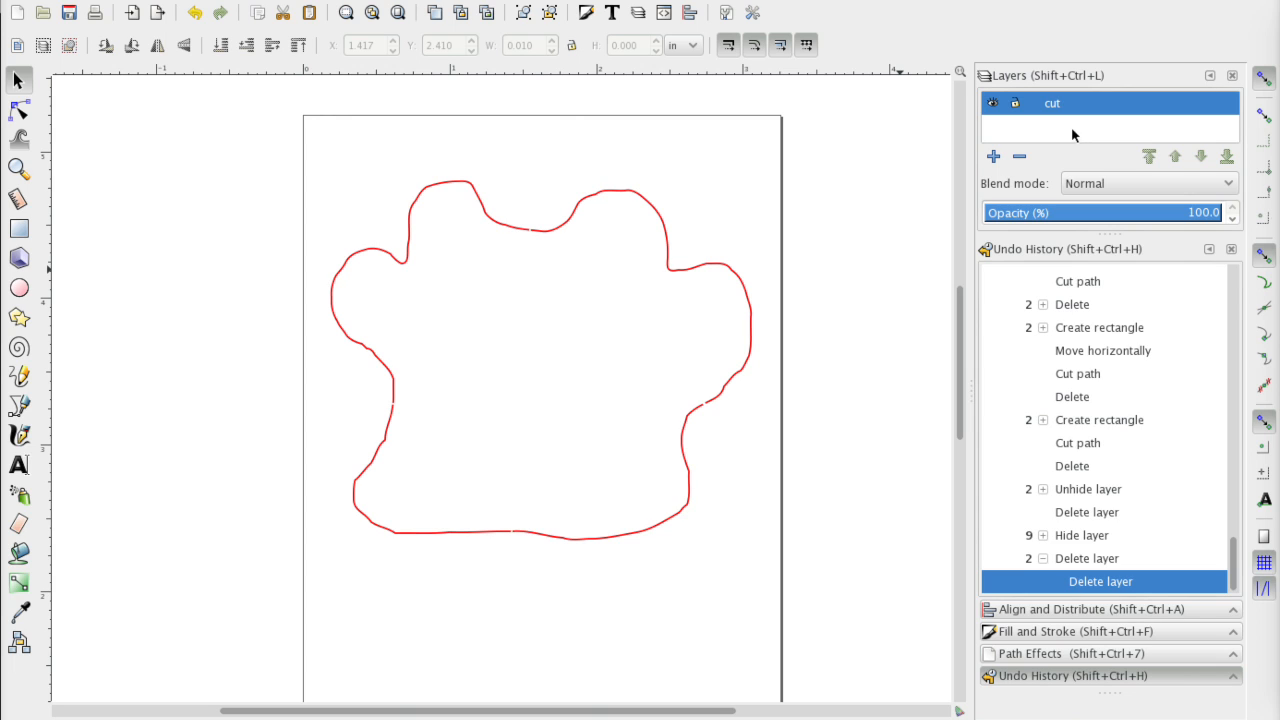
{"action": "mouse_move", "coordinate": [1056, 136]}
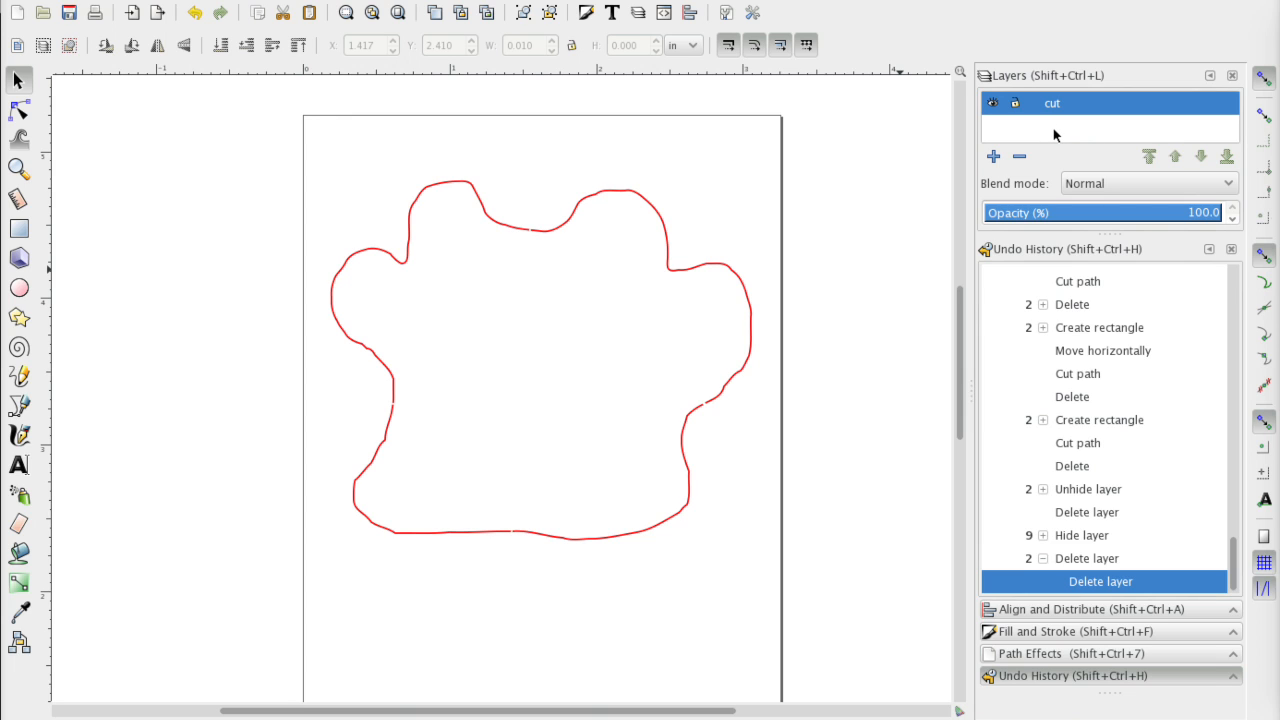
{"action": "mouse_move", "coordinate": [1050, 132]}
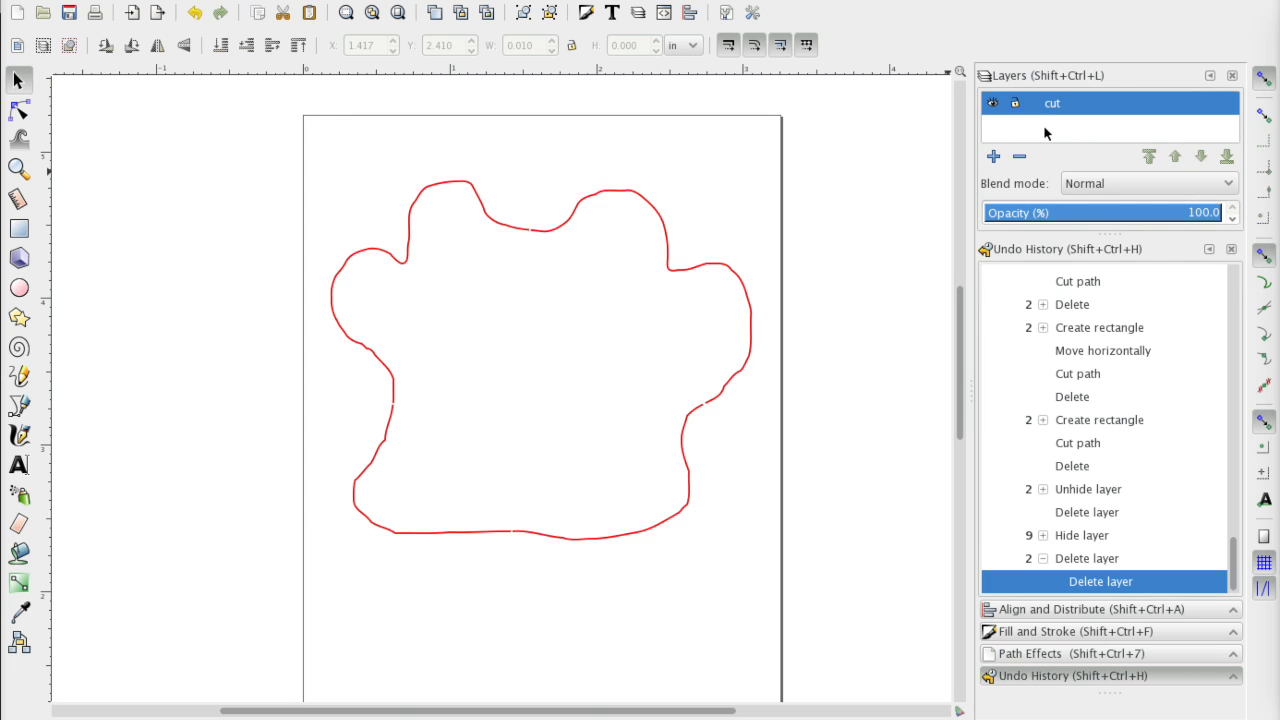
- Save the cut outline as a new file monster.svg on the Desktop
{"action": "left_click", "coordinate": [24, 4]}
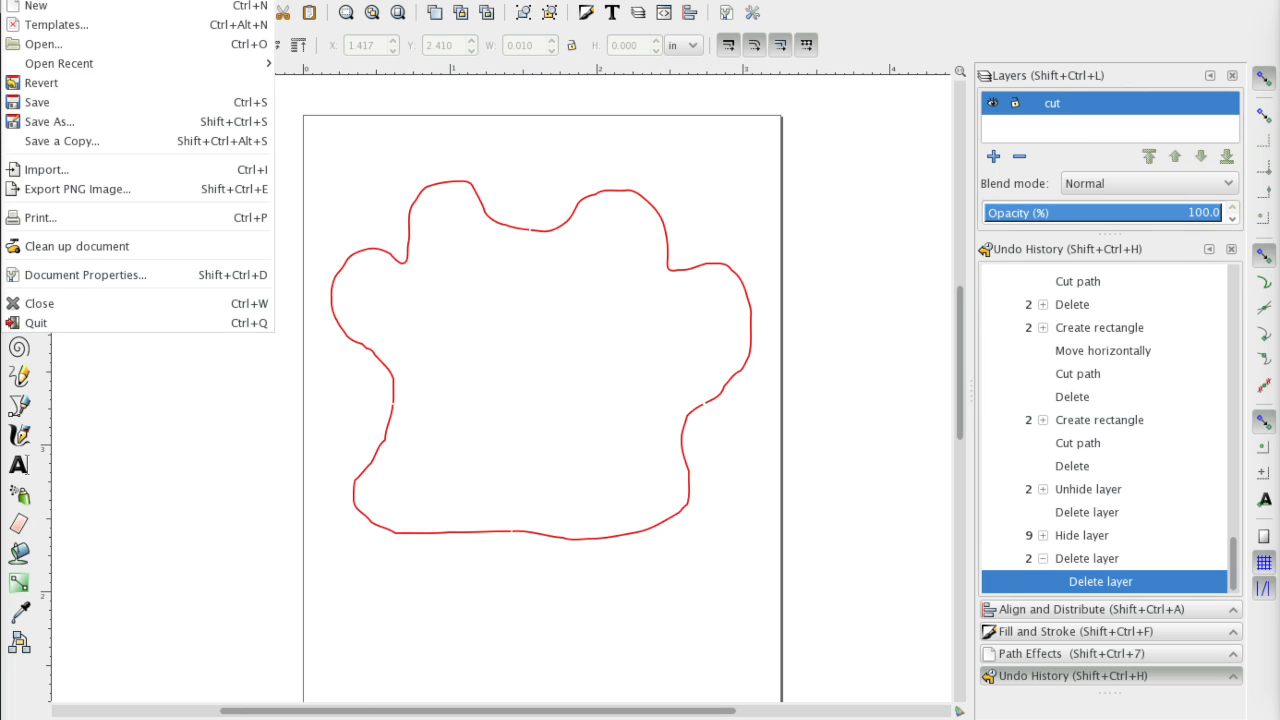
{"action": "mouse_move", "coordinate": [36, 102]}
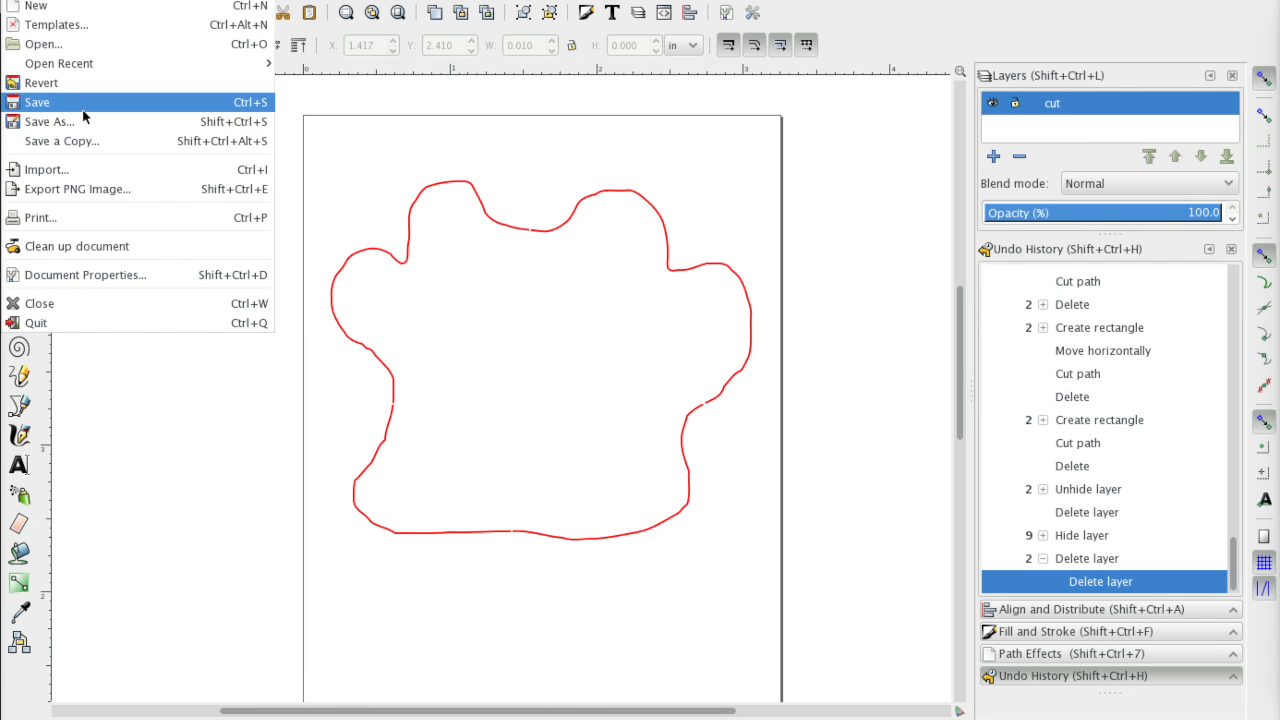
{"action": "mouse_move", "coordinate": [84, 122]}
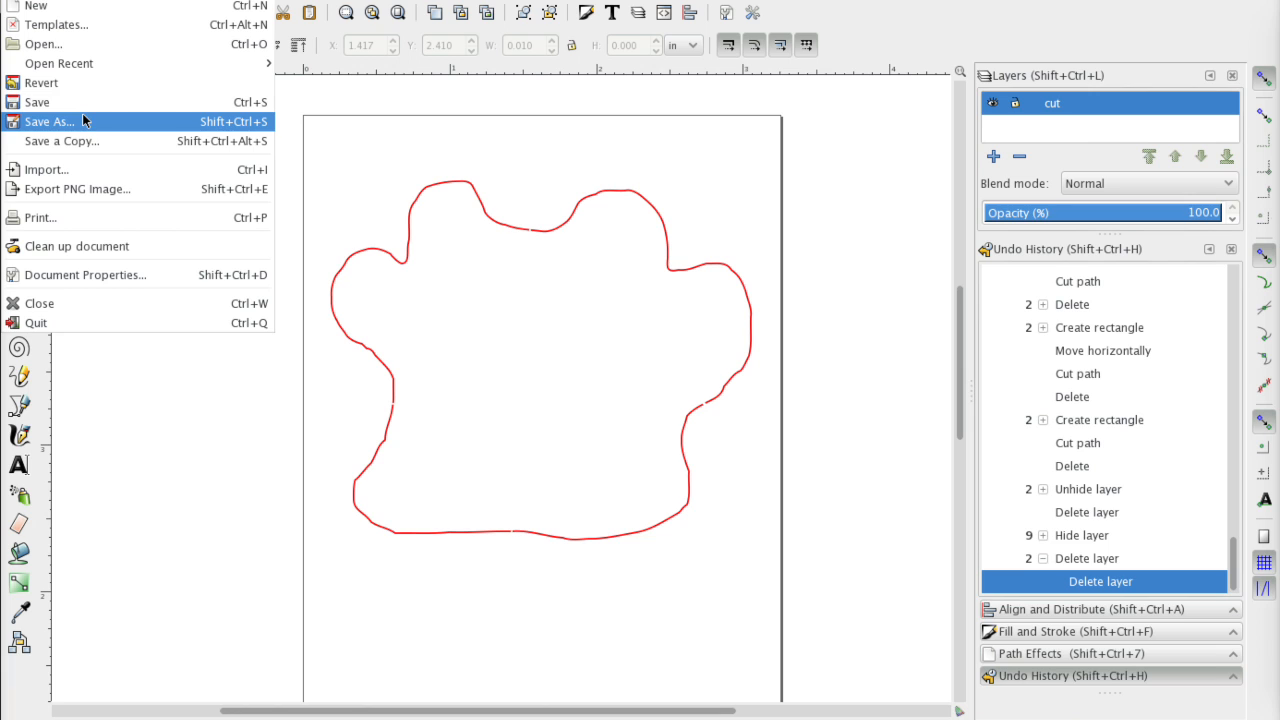
{"action": "left_click", "coordinate": [460, 6]}
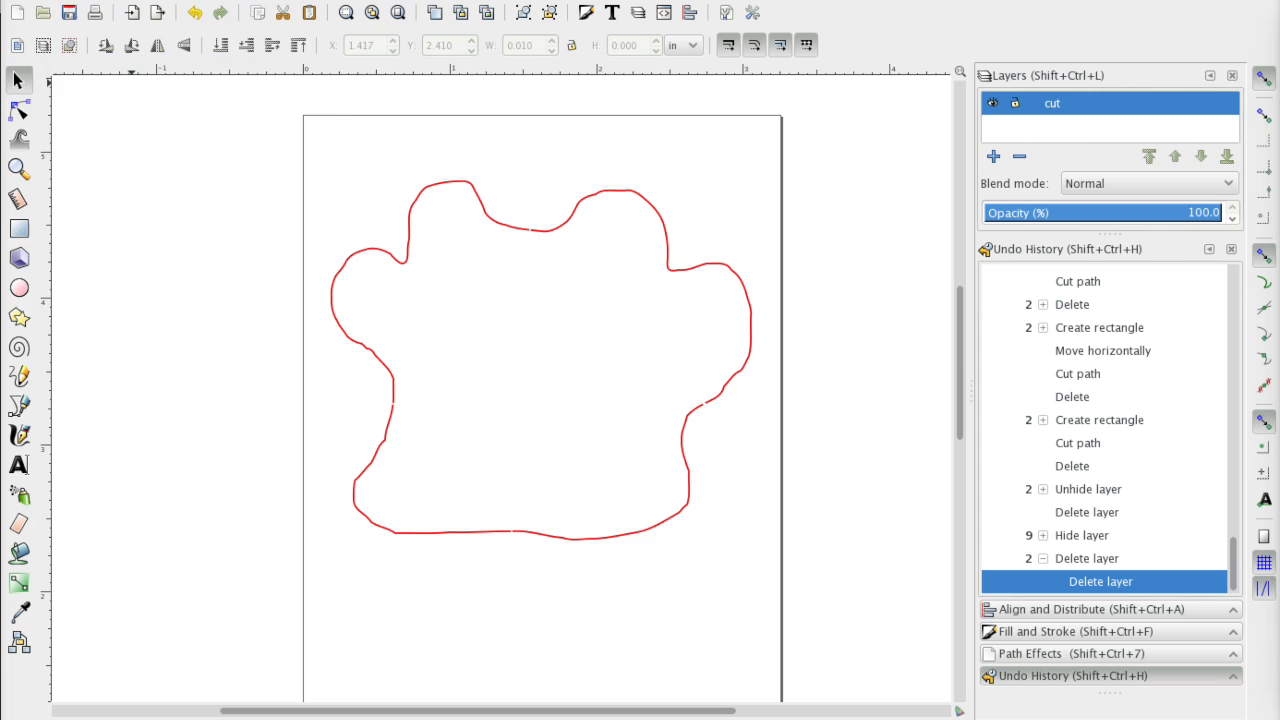
{"action": "key", "text": "ctrl+shift+s"}
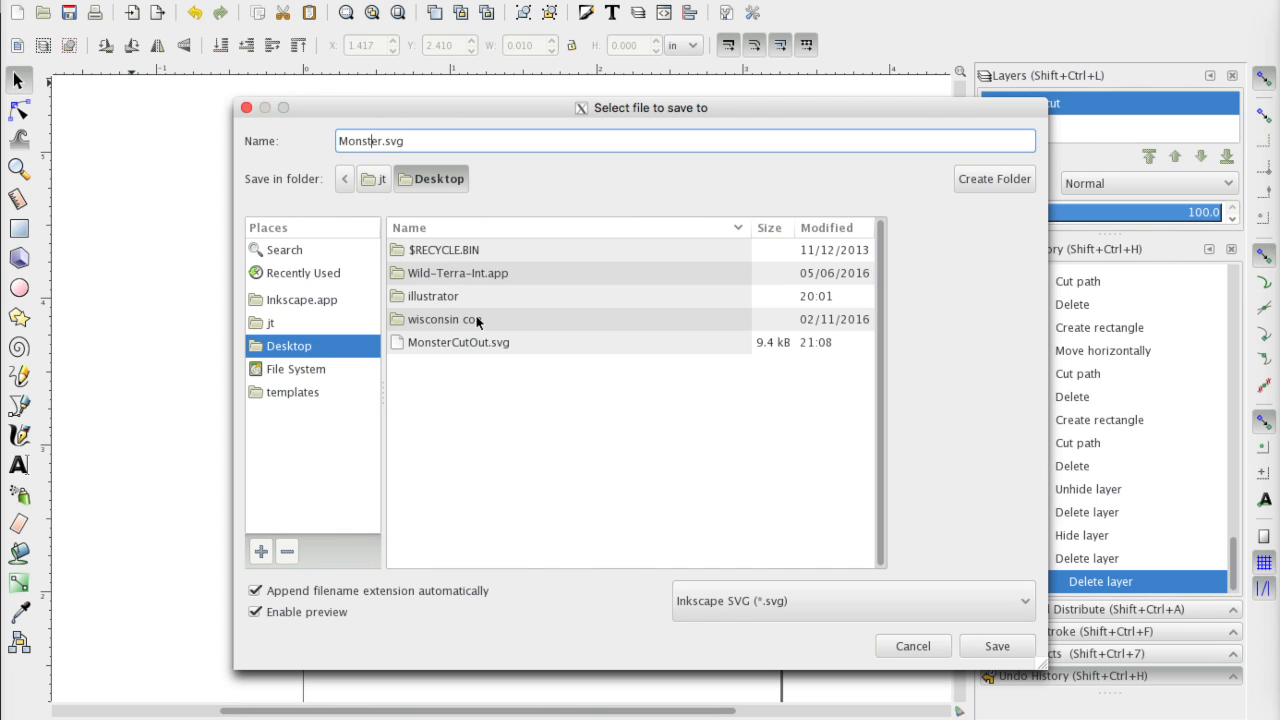
{"action": "type", "text": "monster.svg"}
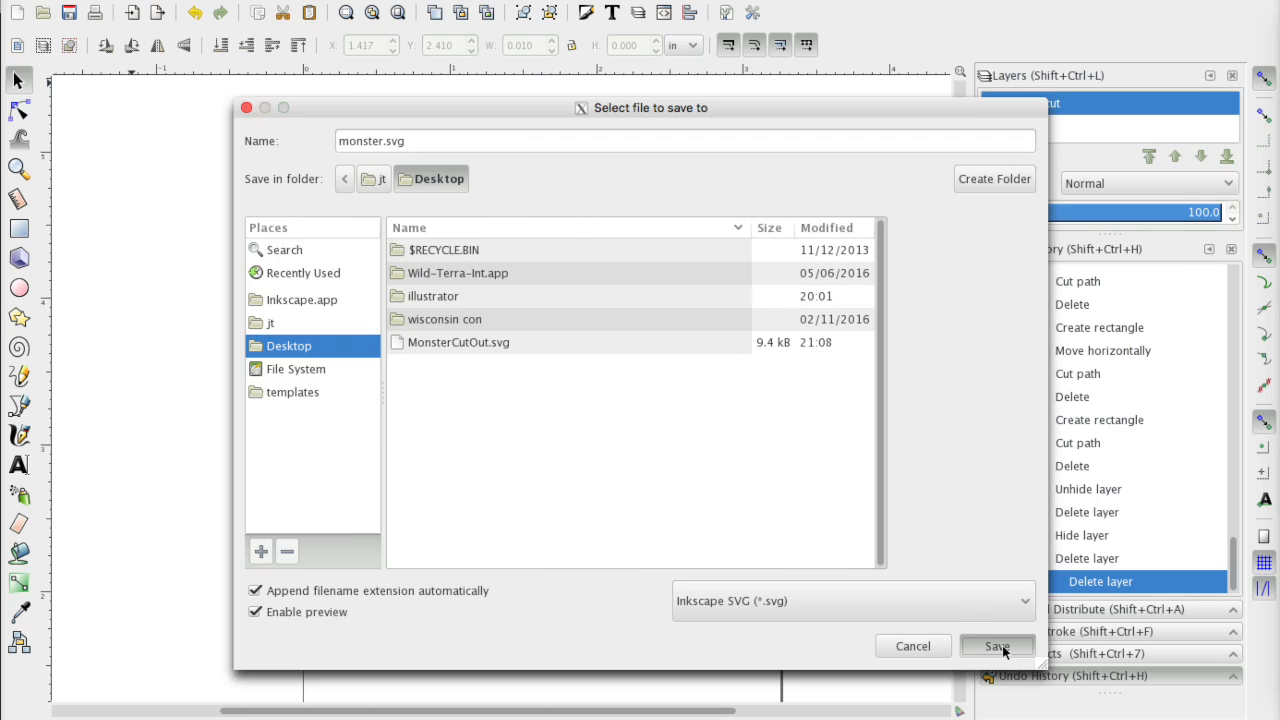
{"action": "left_click", "coordinate": [996, 646]}
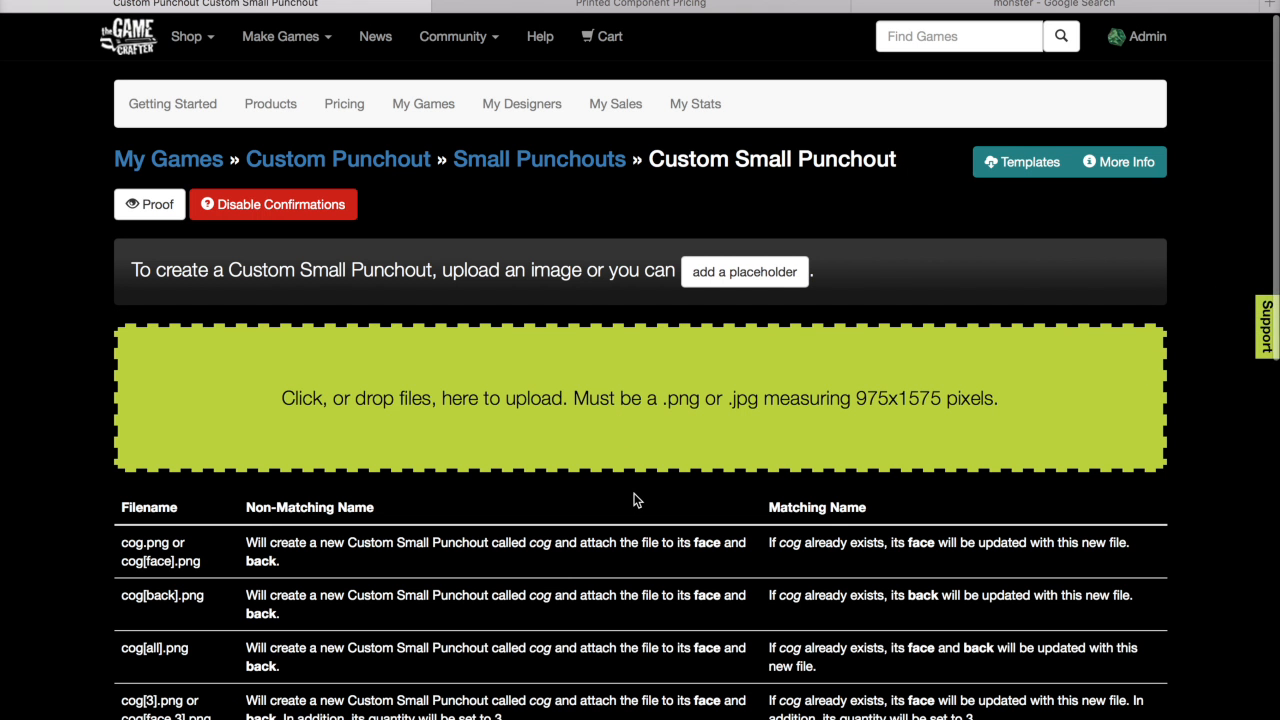
- Upload monster-face.png and then monster-back.png as the punchout's face and back images
{"action": "left_click", "coordinate": [640, 398]}
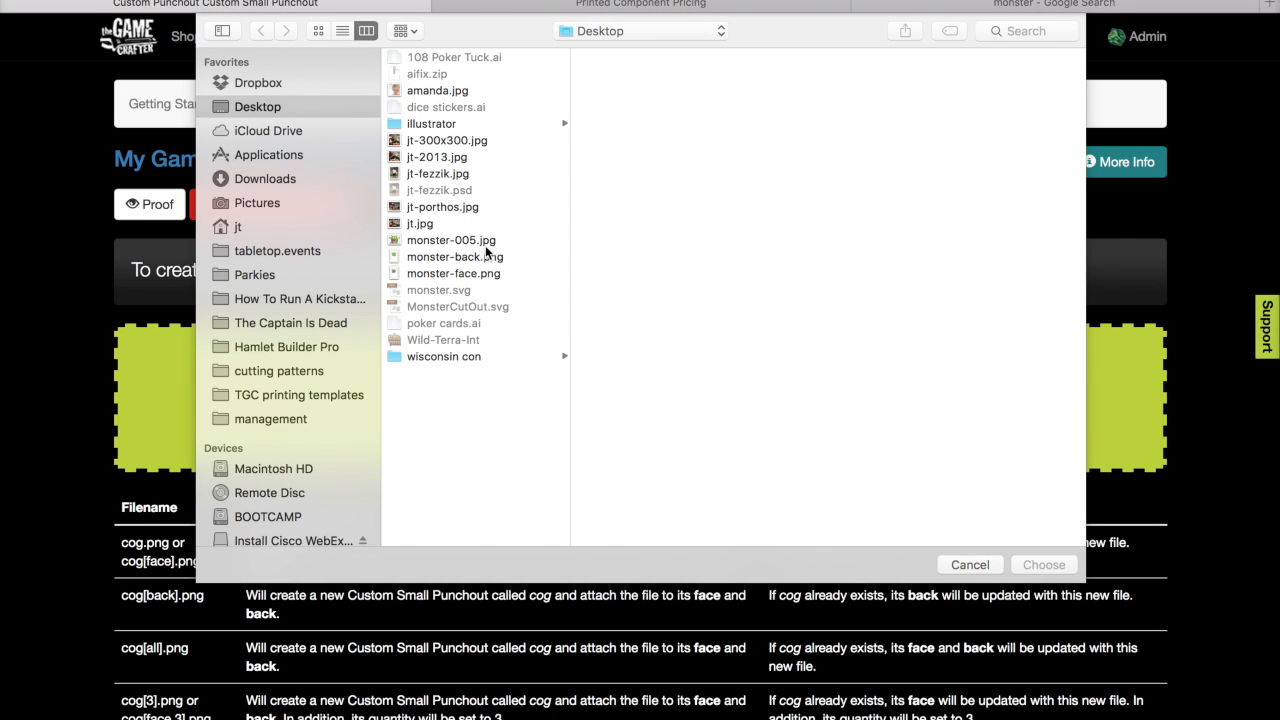
{"action": "left_click", "coordinate": [452, 272]}
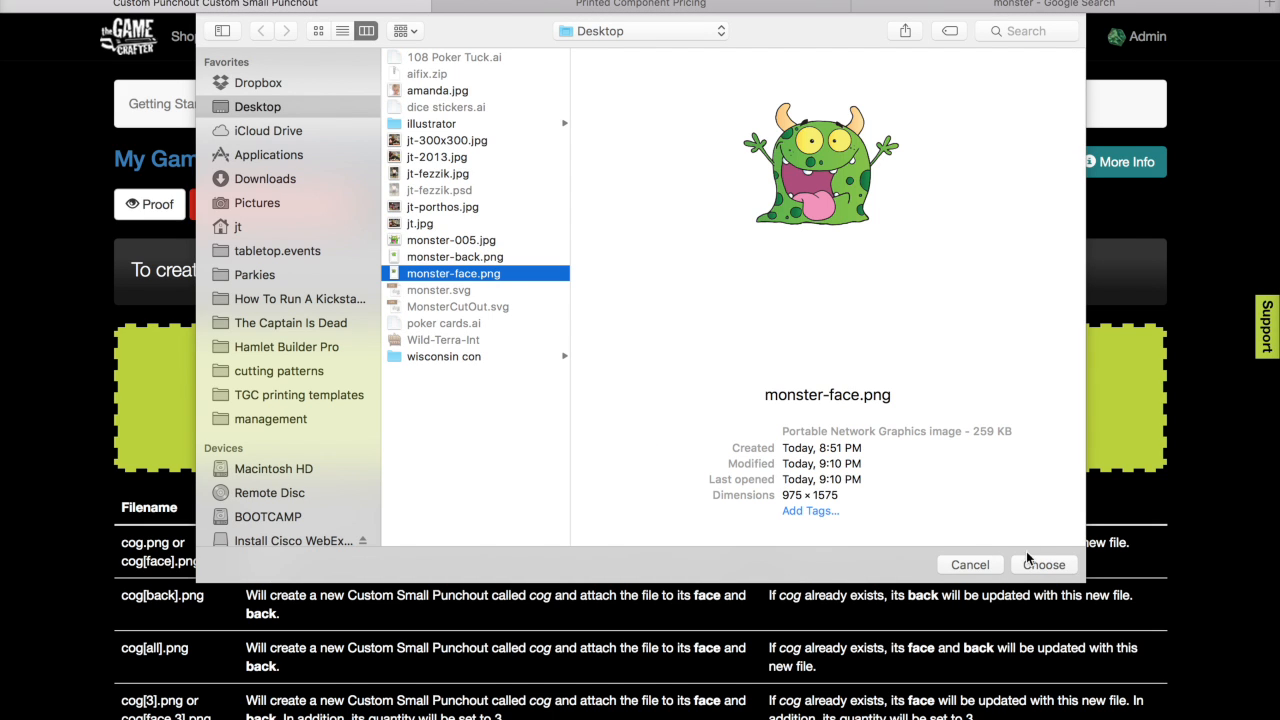
{"action": "left_click", "coordinate": [1044, 564]}
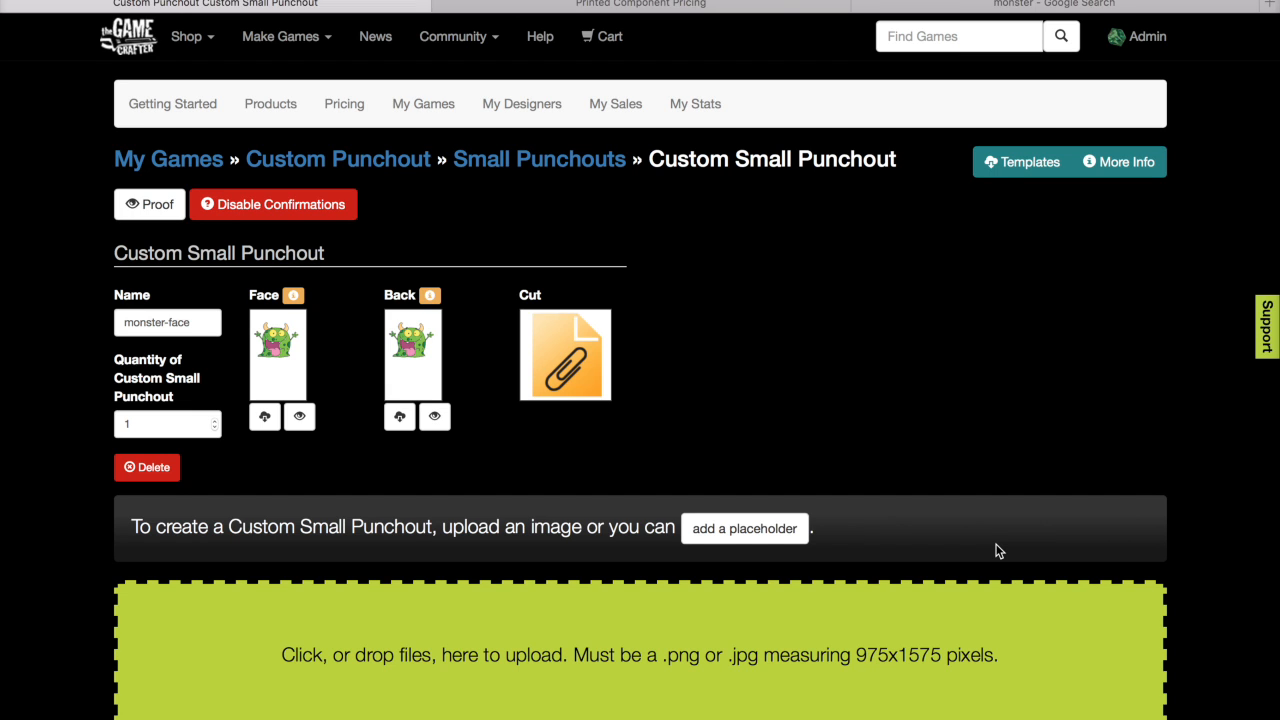
{"action": "mouse_move", "coordinate": [424, 548]}
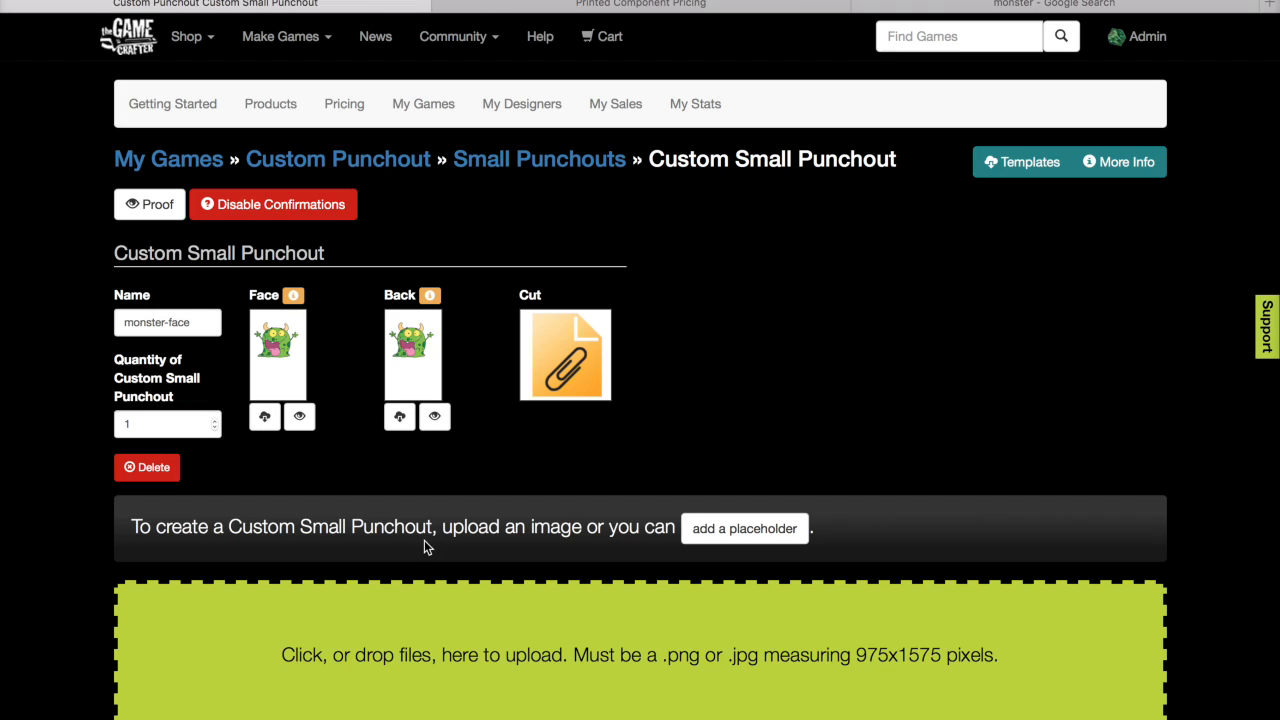
{"action": "left_click", "coordinate": [640, 654]}
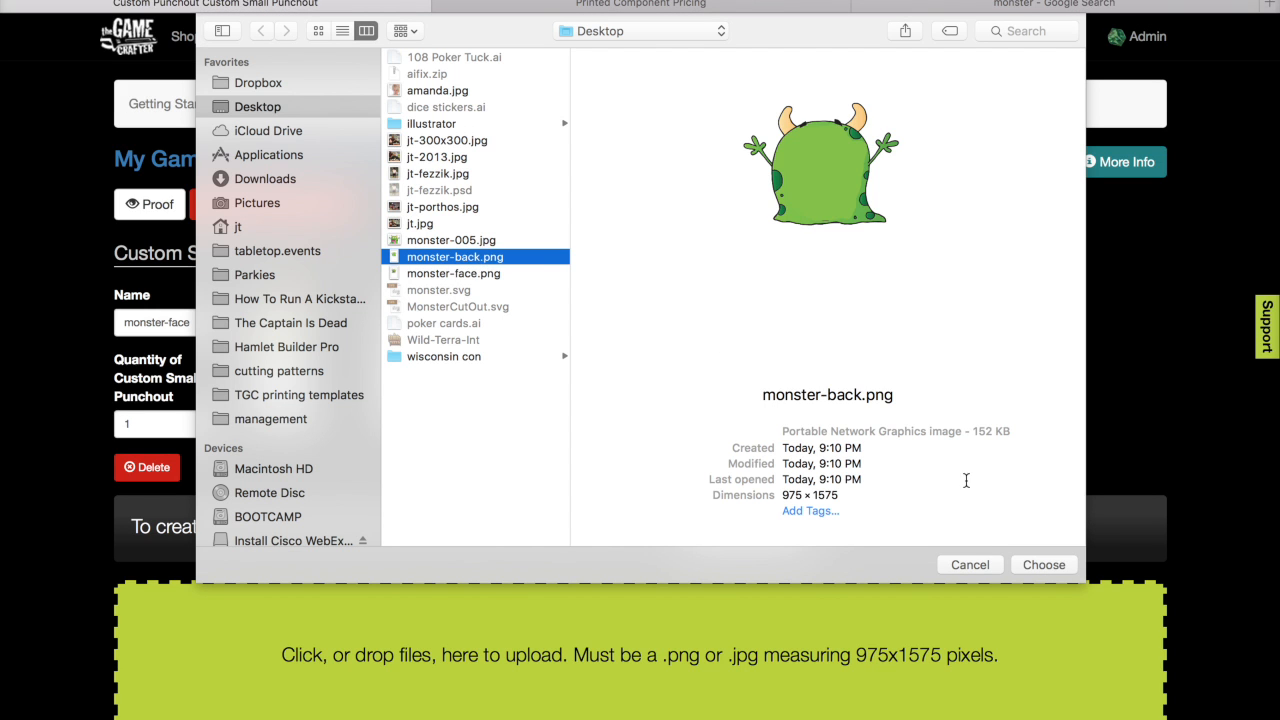
{"action": "left_click", "coordinate": [1044, 564]}
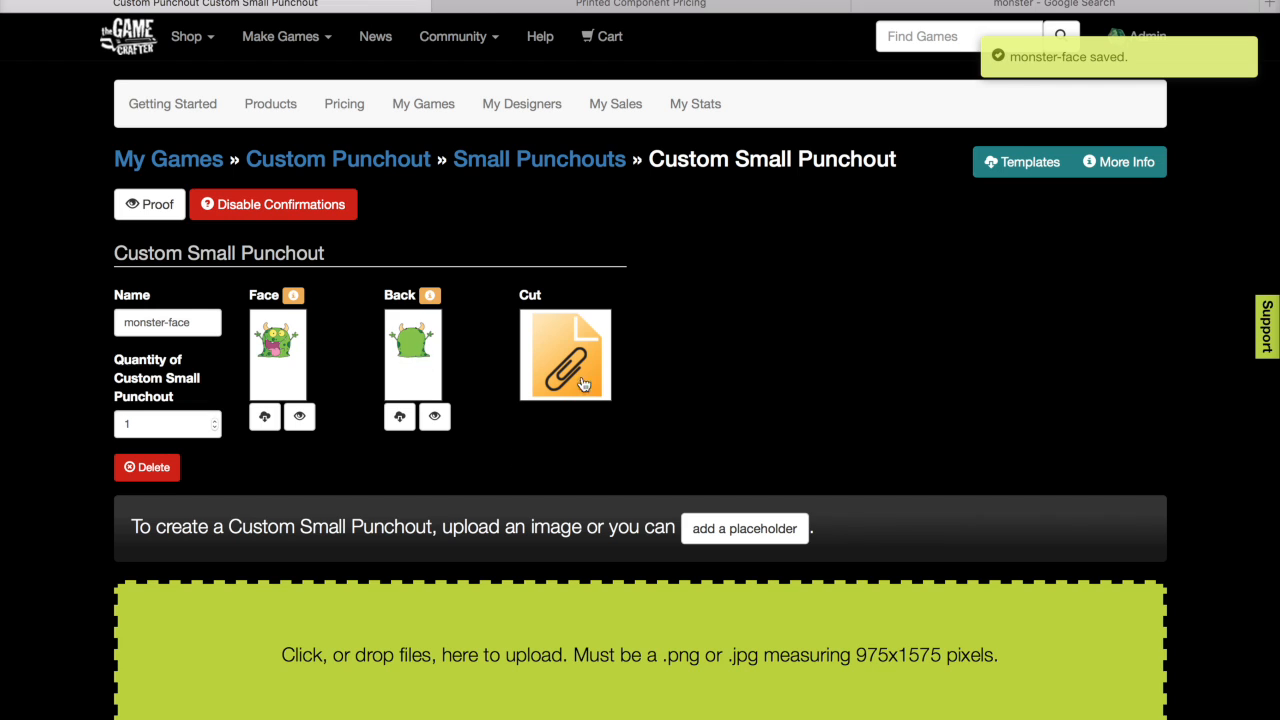
- Upload monster.svg as the cut line with an export DPI of 90
{"action": "left_click", "coordinate": [564, 354]}
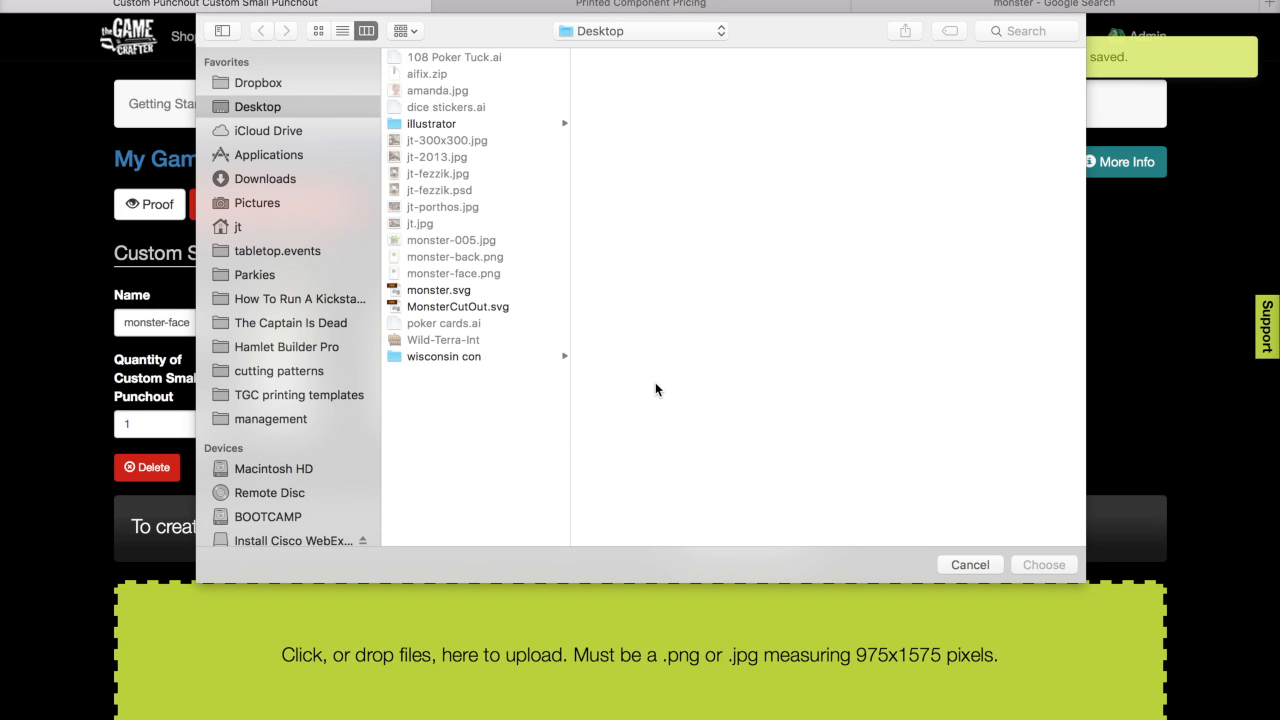
{"action": "left_click", "coordinate": [438, 290]}
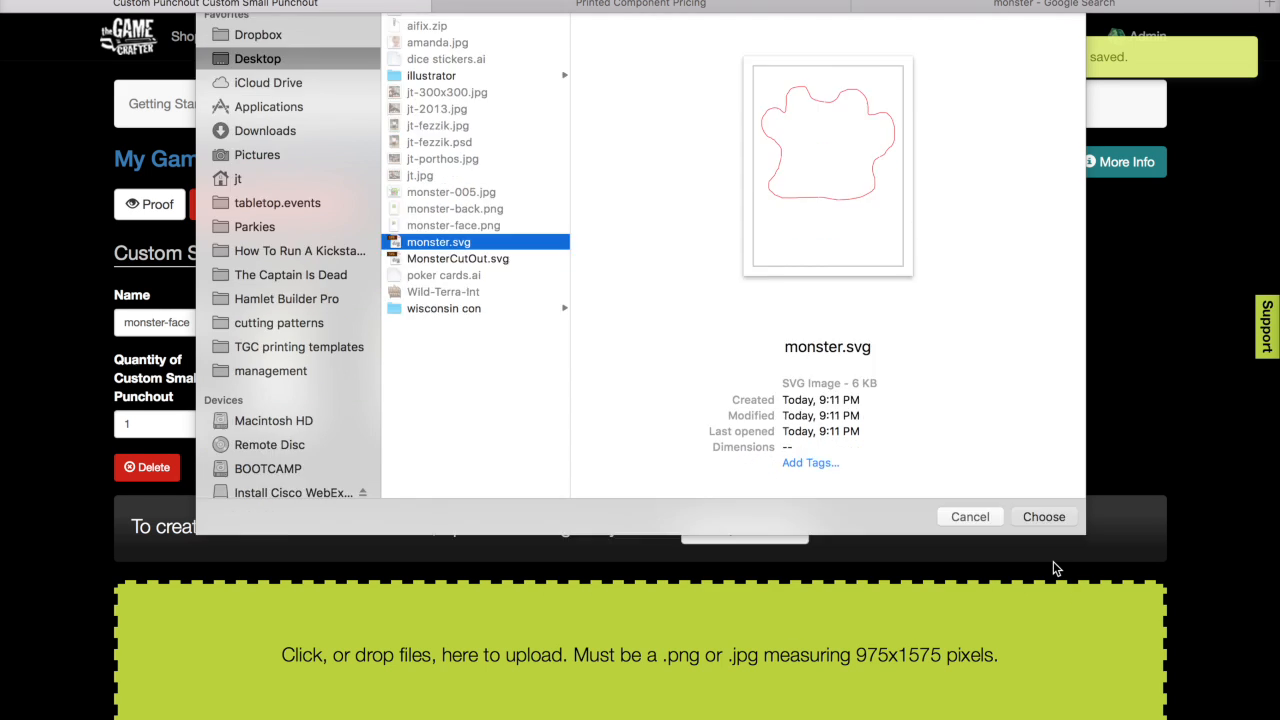
{"action": "left_click", "coordinate": [1044, 516]}
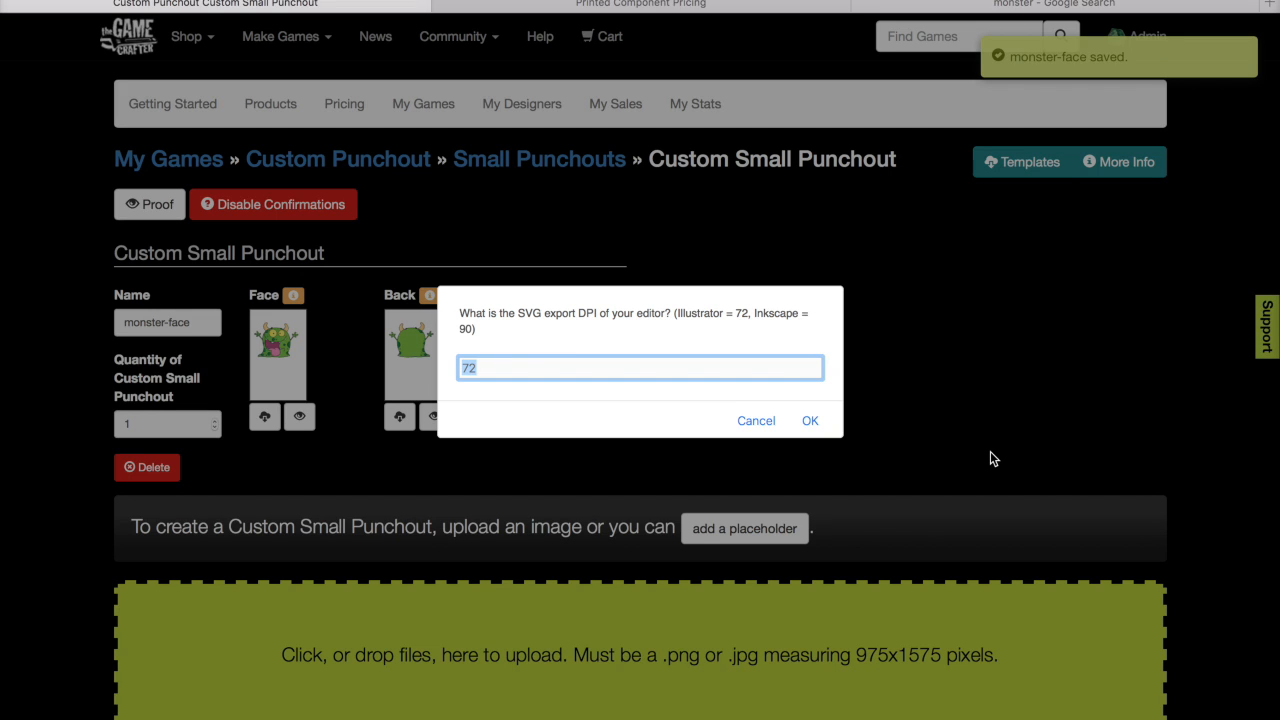
{"action": "type", "text": "90"}
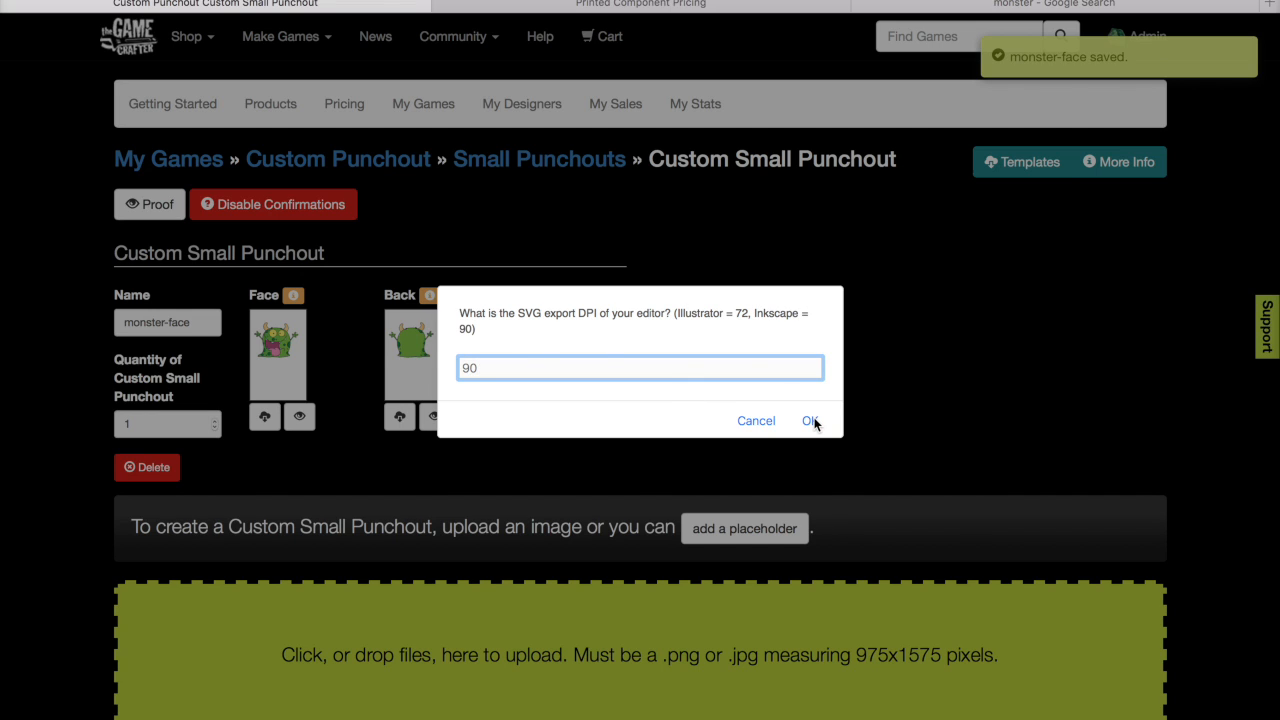
{"action": "left_click", "coordinate": [810, 420]}
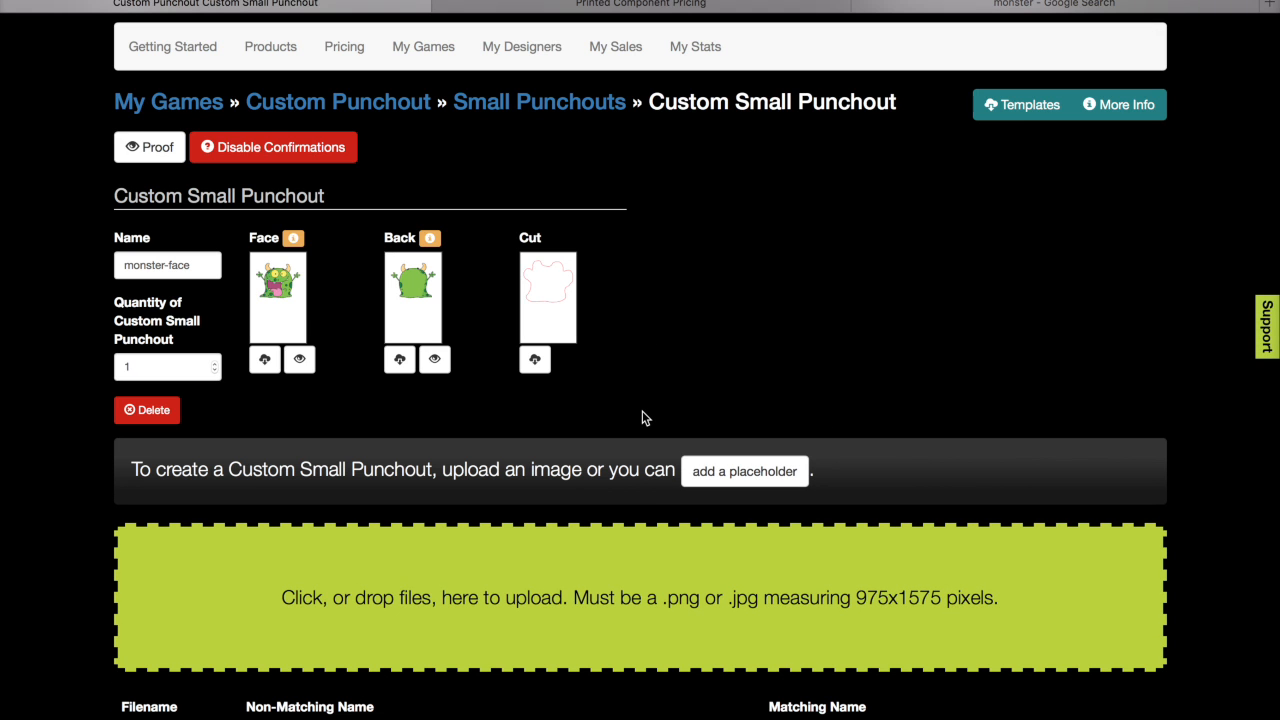
{"action": "mouse_move", "coordinate": [156, 148]}
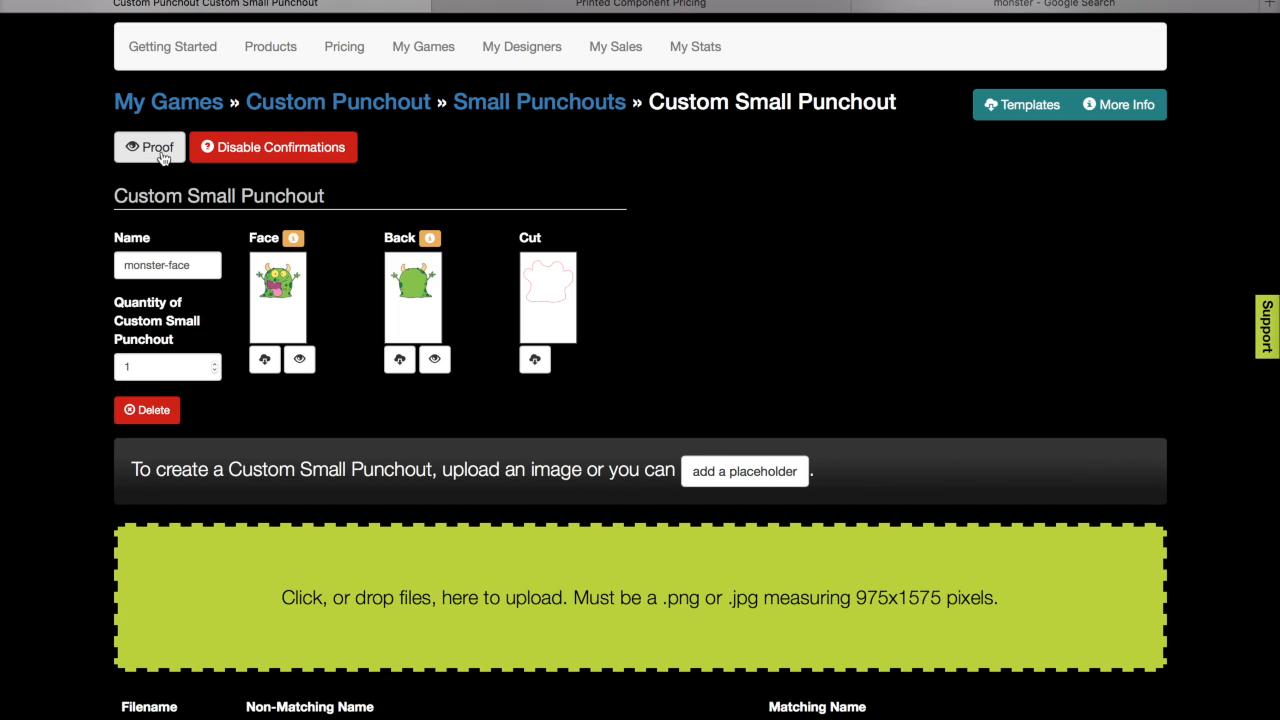
- View and approve the monster proof, then set the punchout quantity to 4
{"action": "left_click", "coordinate": [148, 148]}
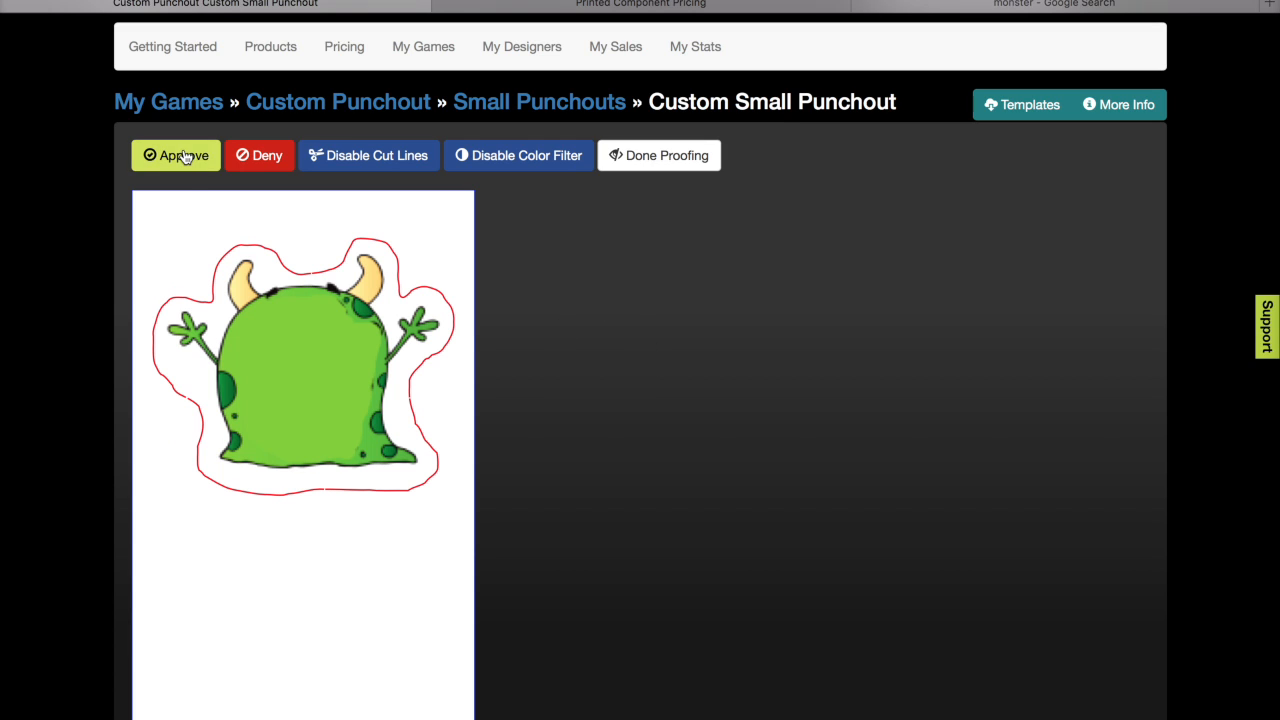
{"action": "left_click", "coordinate": [176, 156]}
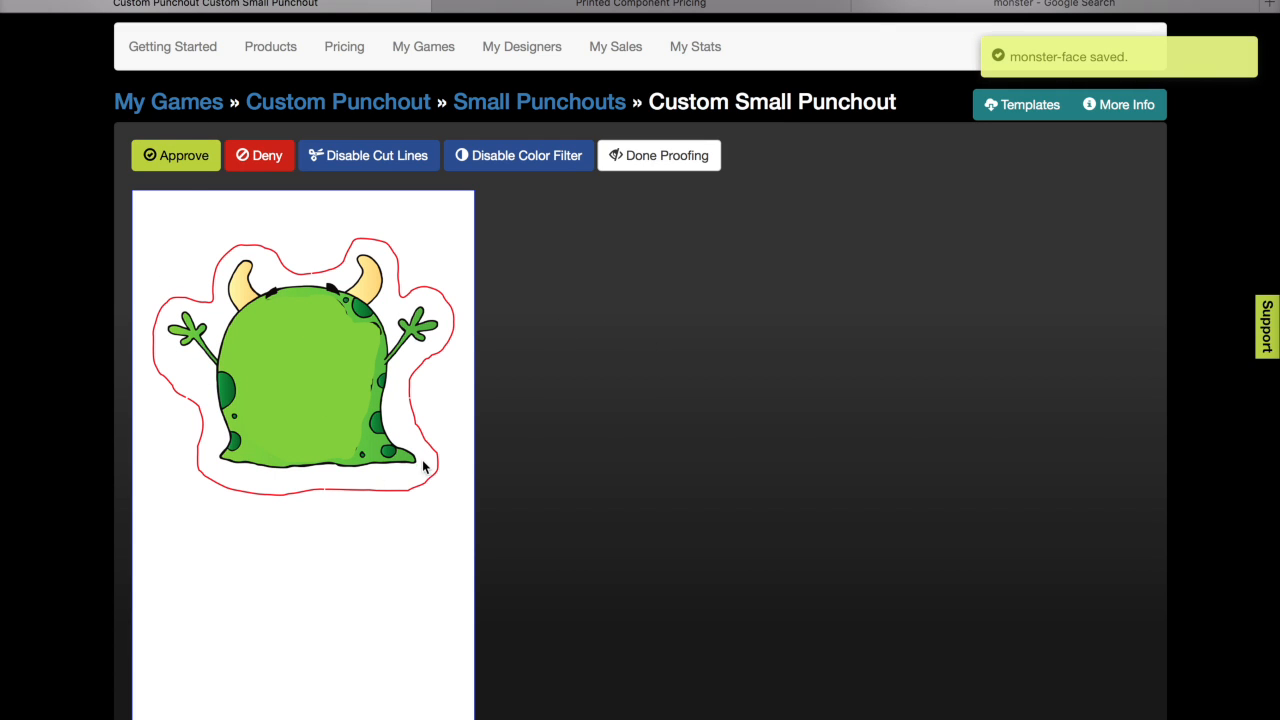
{"action": "mouse_move", "coordinate": [168, 344]}
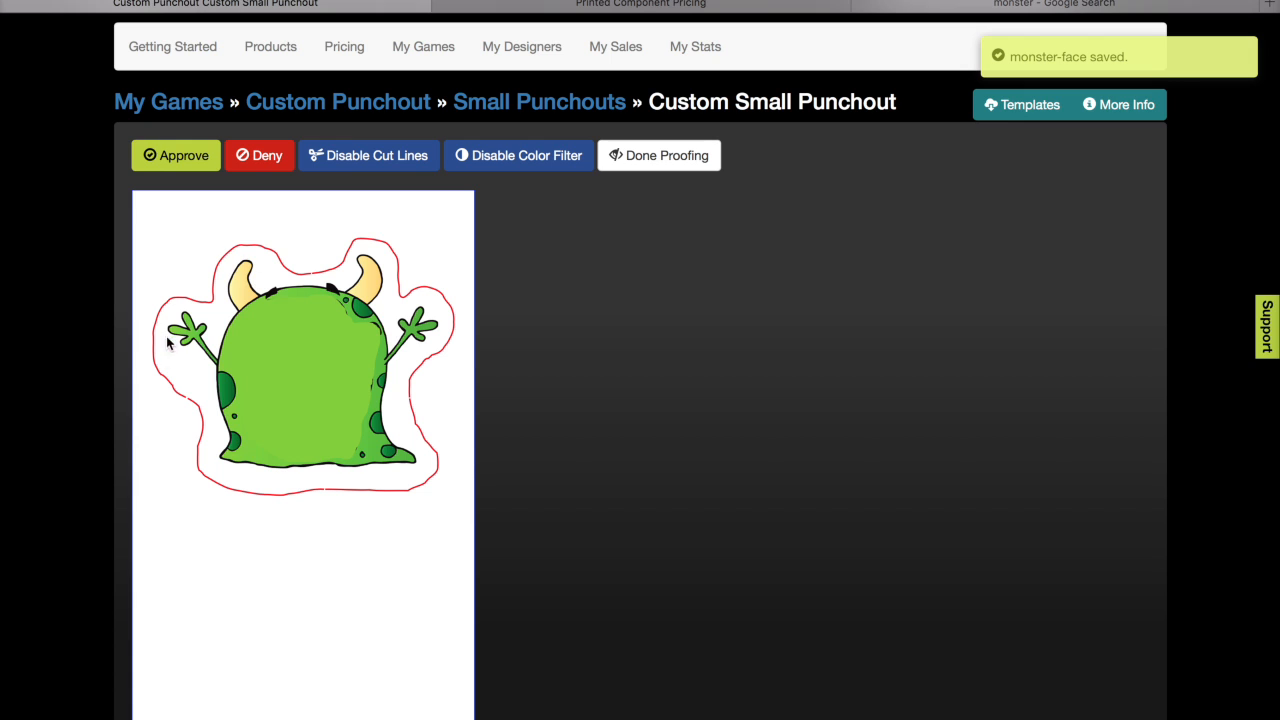
{"action": "left_click", "coordinate": [658, 156]}
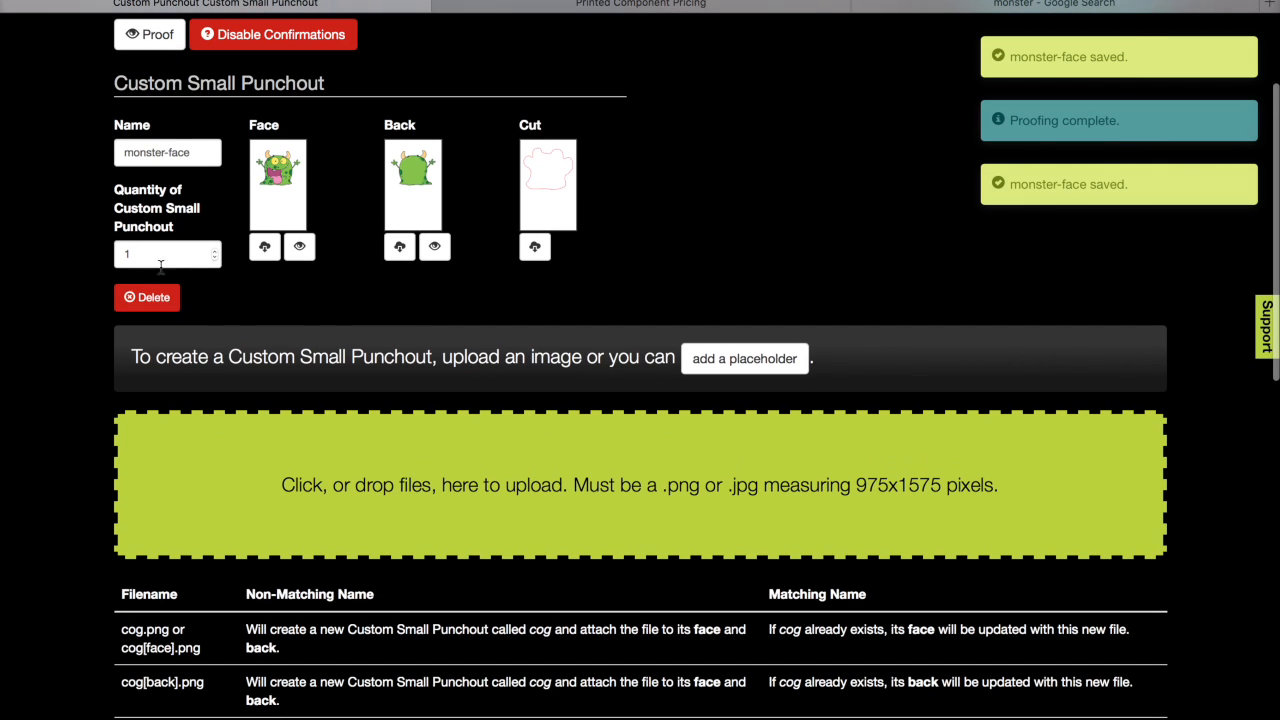
{"action": "type", "text": "4"}
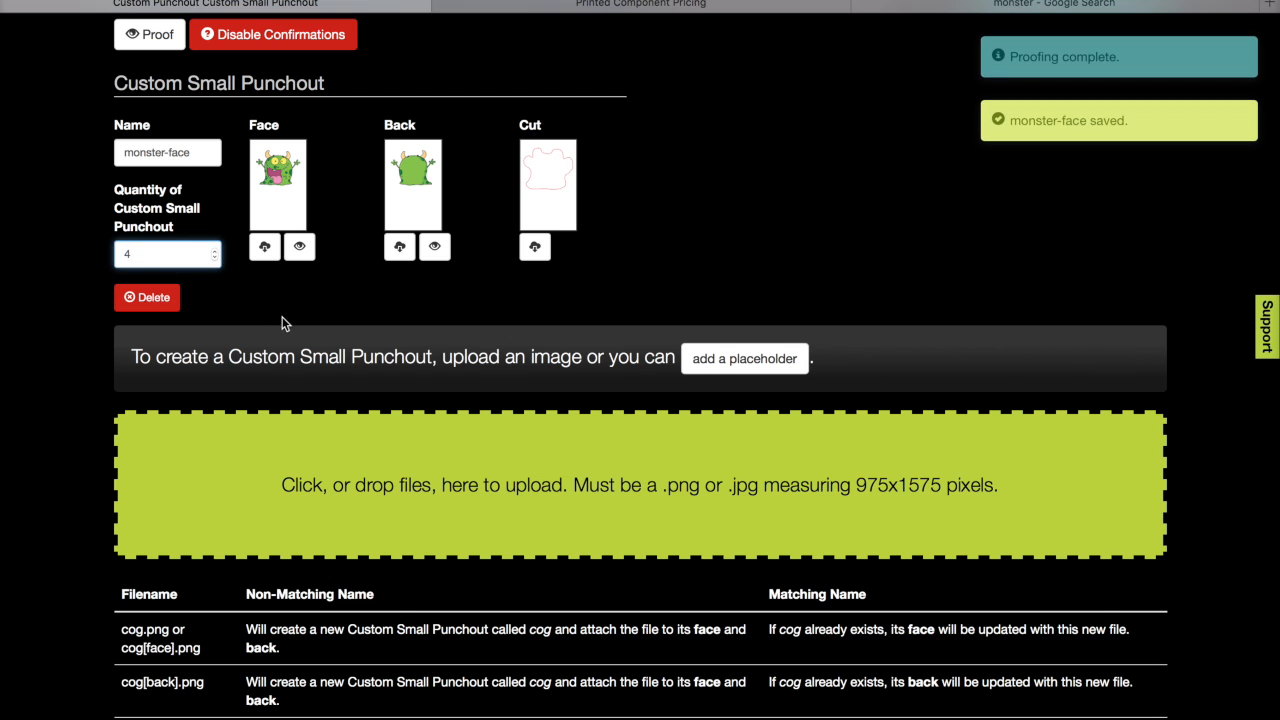